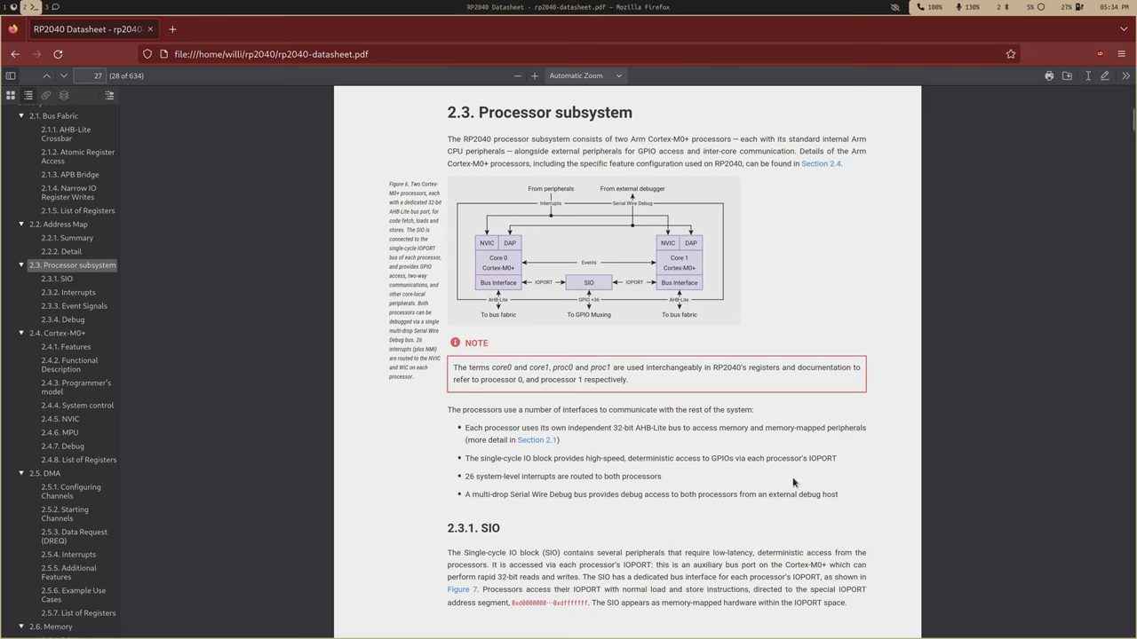
{"action": "mouse_move", "coordinate": [562, 269]}
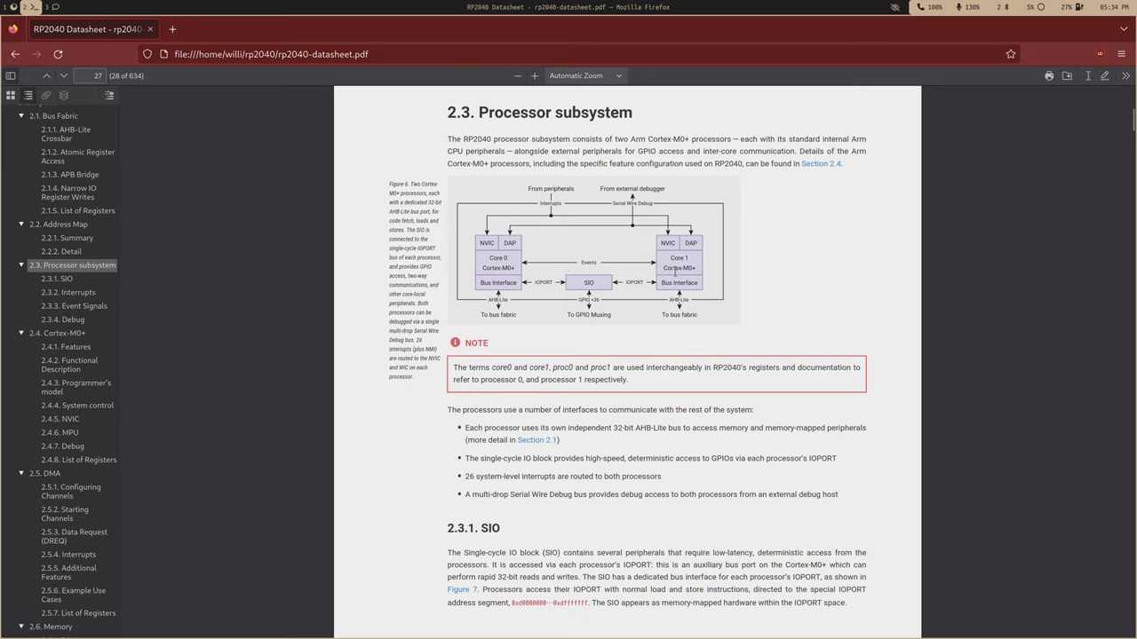
Step: Scroll the RP2040 datasheet from page 27 to page 28's Figure 7 SIO block diagram
{"action": "scroll", "scroll_direction": "down", "scroll_amount": 3}
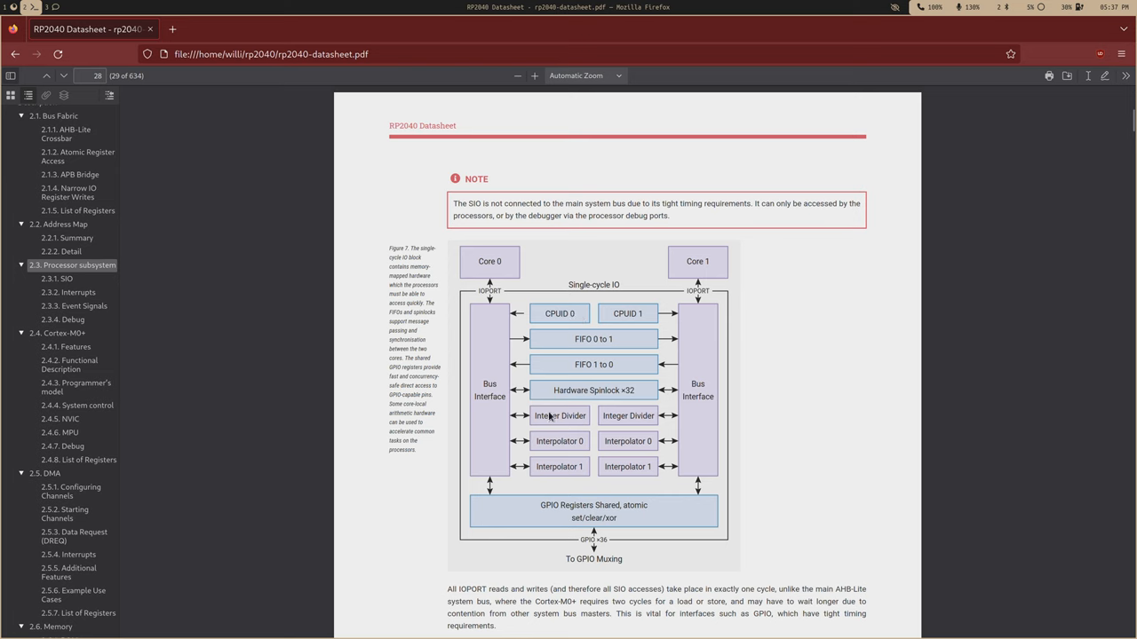
{"action": "mouse_move", "coordinate": [569, 484]}
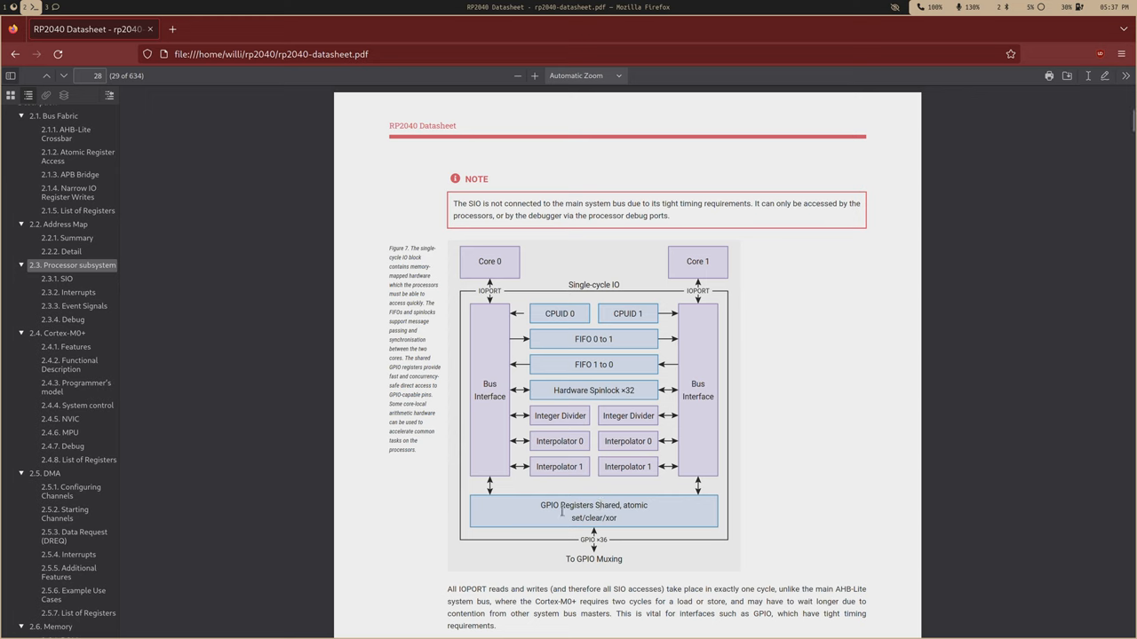
{"action": "mouse_move", "coordinate": [540, 496]}
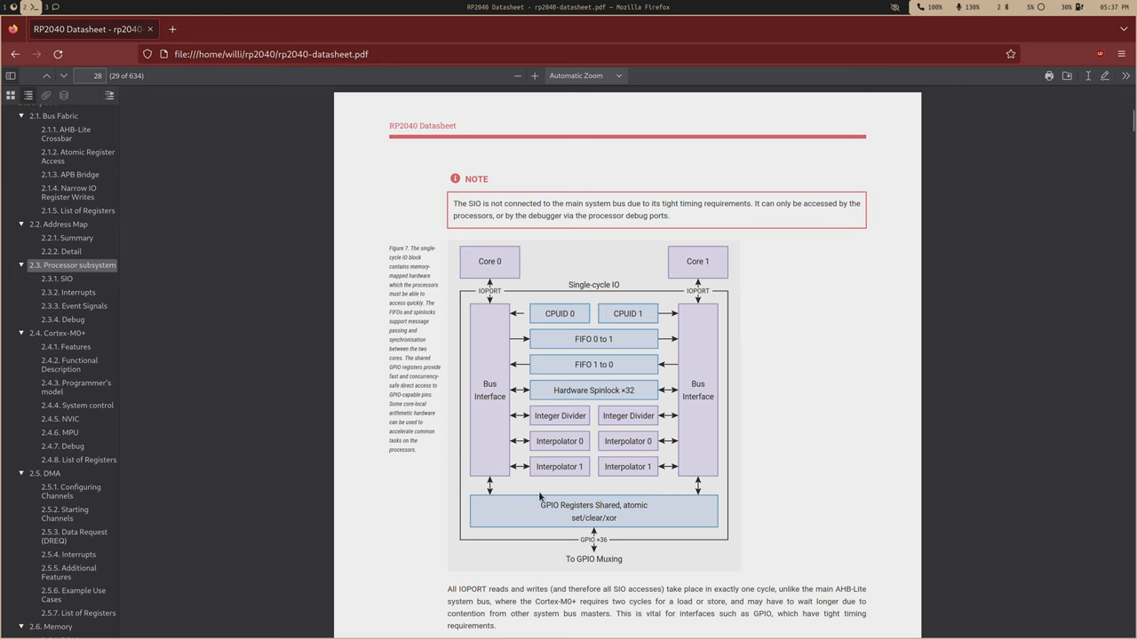
{"action": "mouse_move", "coordinate": [544, 466]}
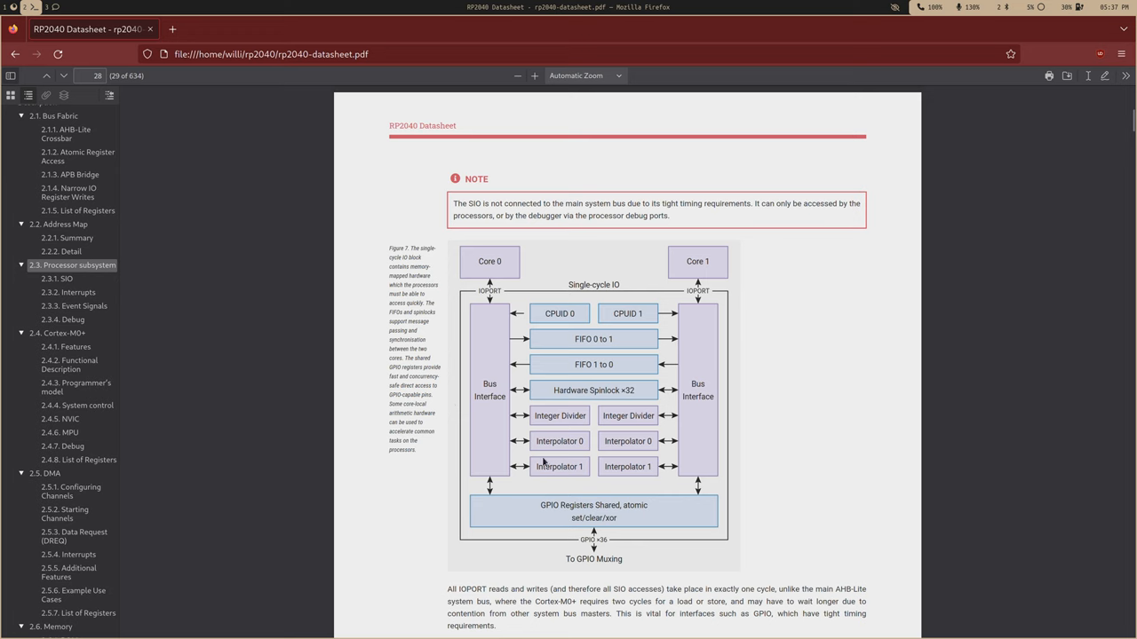
{"action": "mouse_move", "coordinate": [585, 334]}
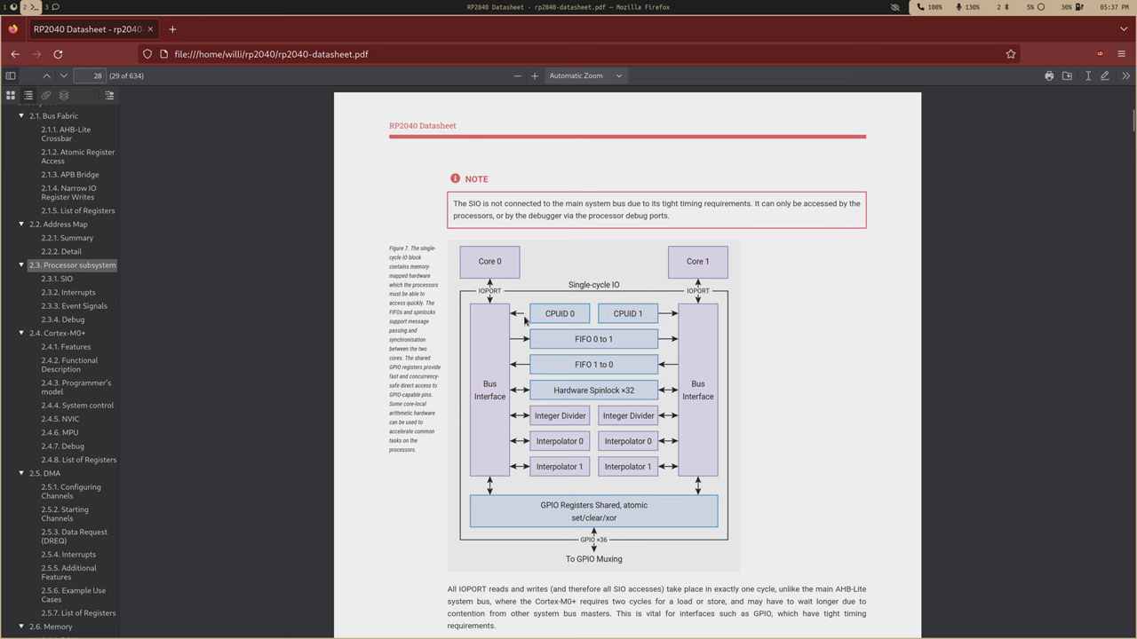
{"action": "mouse_move", "coordinate": [500, 262]}
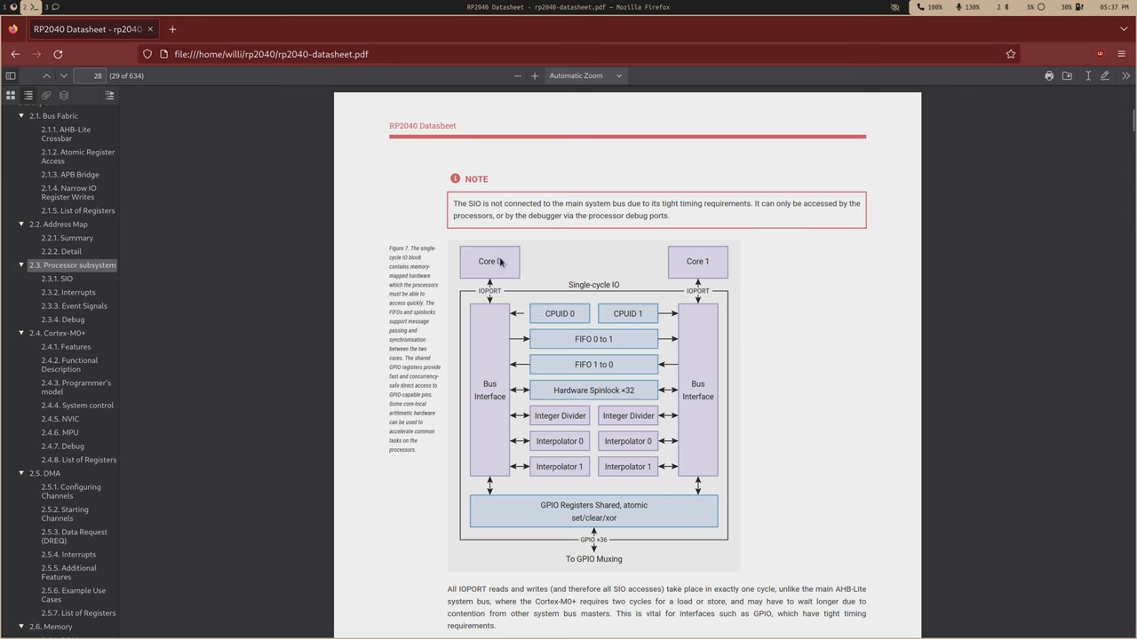
{"action": "mouse_move", "coordinate": [551, 315]}
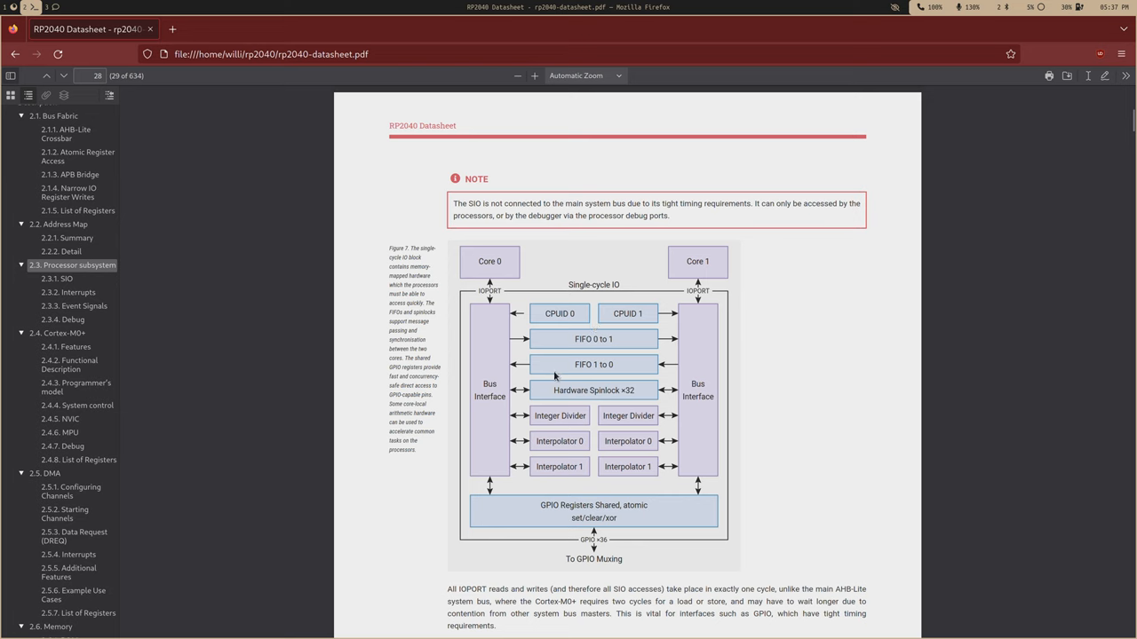
{"action": "mouse_move", "coordinate": [523, 437]}
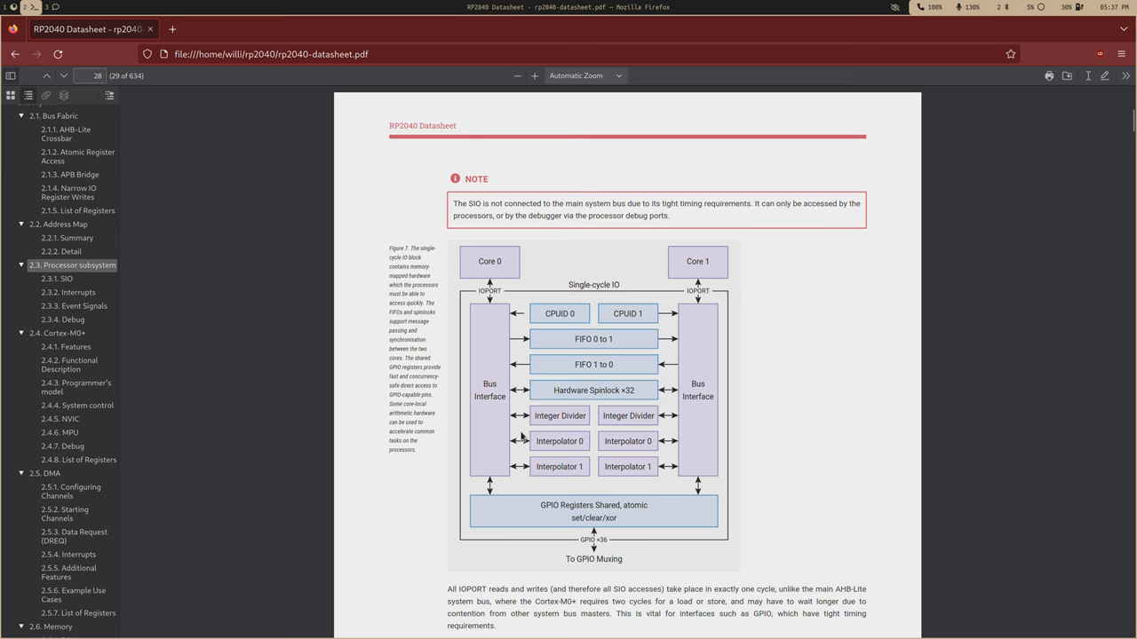
{"action": "mouse_move", "coordinate": [570, 465]}
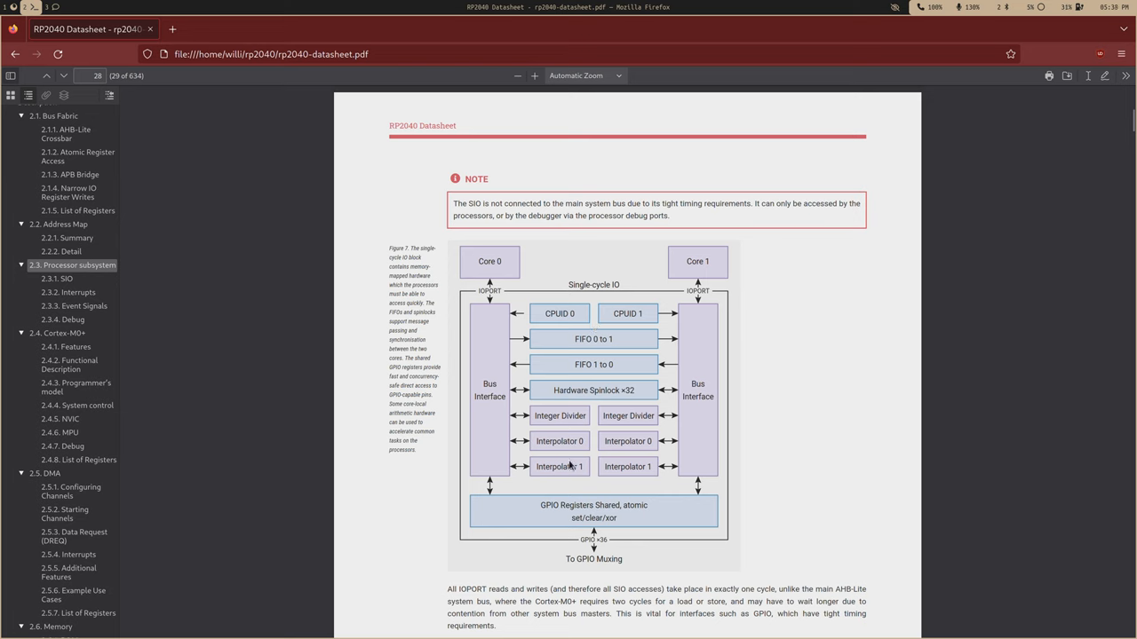
{"action": "mouse_move", "coordinate": [682, 391]}
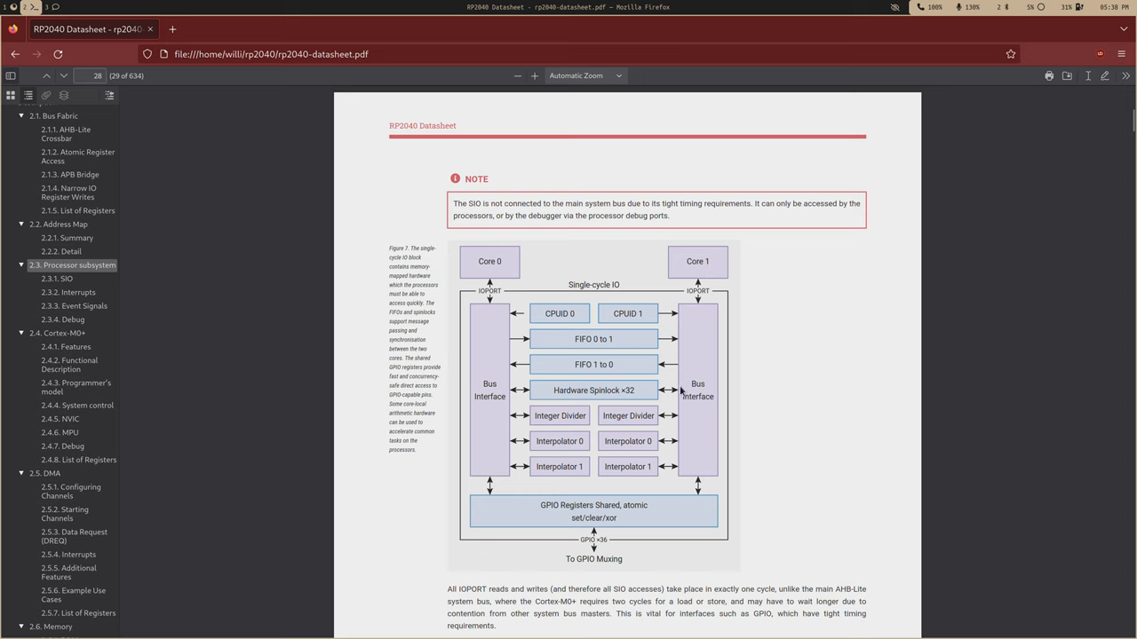
{"action": "mouse_move", "coordinate": [585, 522]}
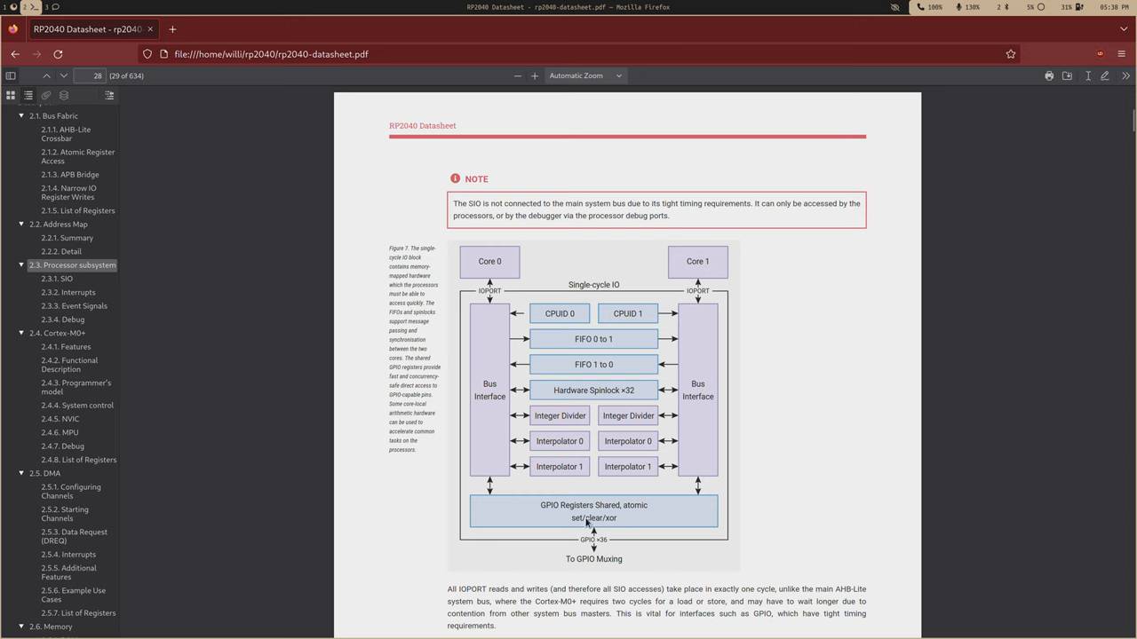
{"action": "mouse_move", "coordinate": [576, 518]}
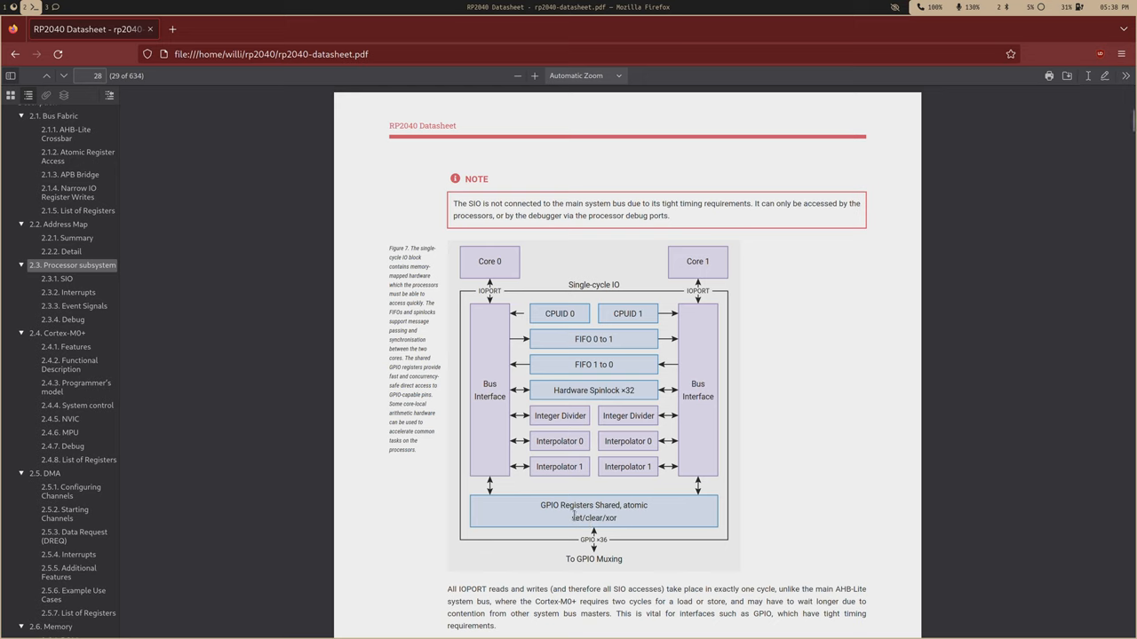
{"action": "mouse_move", "coordinate": [605, 438]}
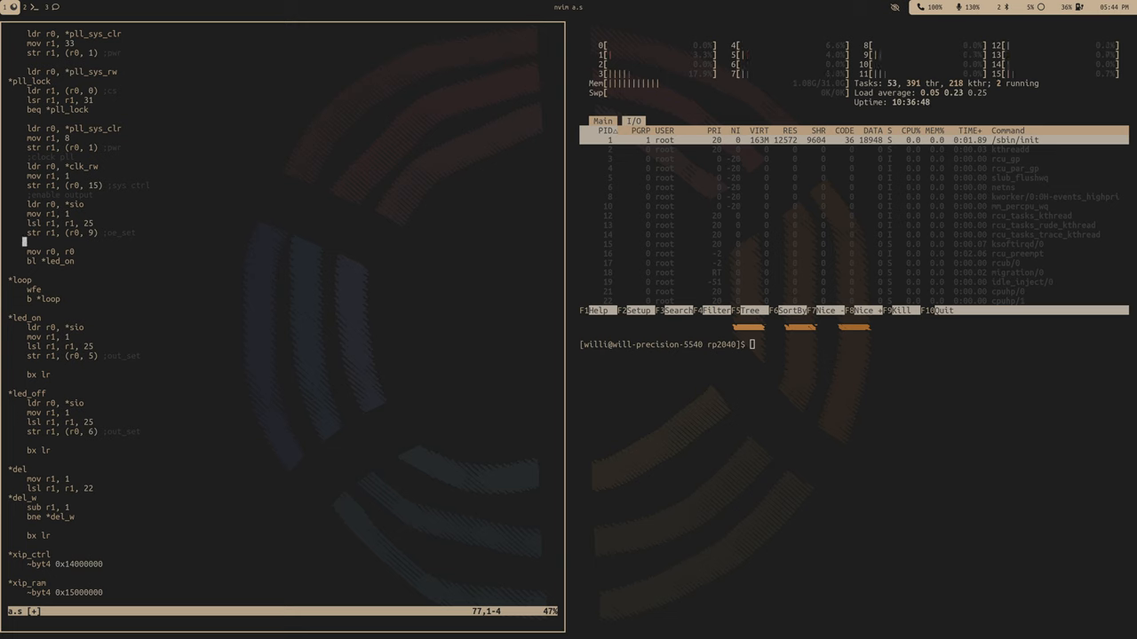
Step: Type the led_cnt skeleton below the loop: push lr, mov r3, r0, led_cnt0 label, pop pc
{"action": "key", "text": "i"}
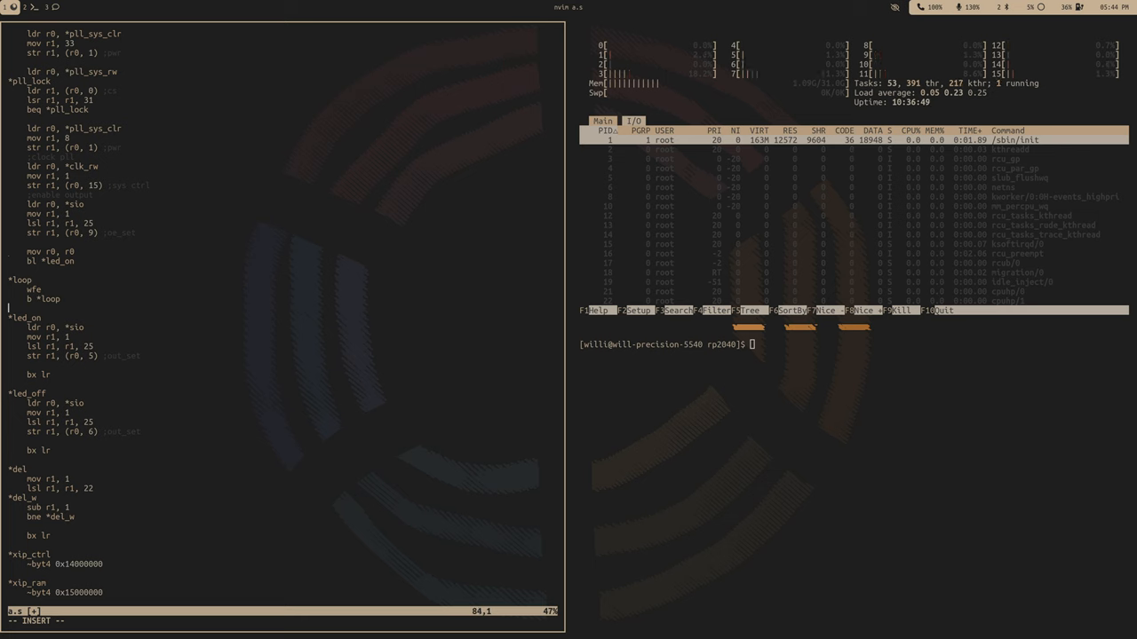
{"action": "key", "text": "Return"}
{"action": "type", "text": "*led_cnt"}
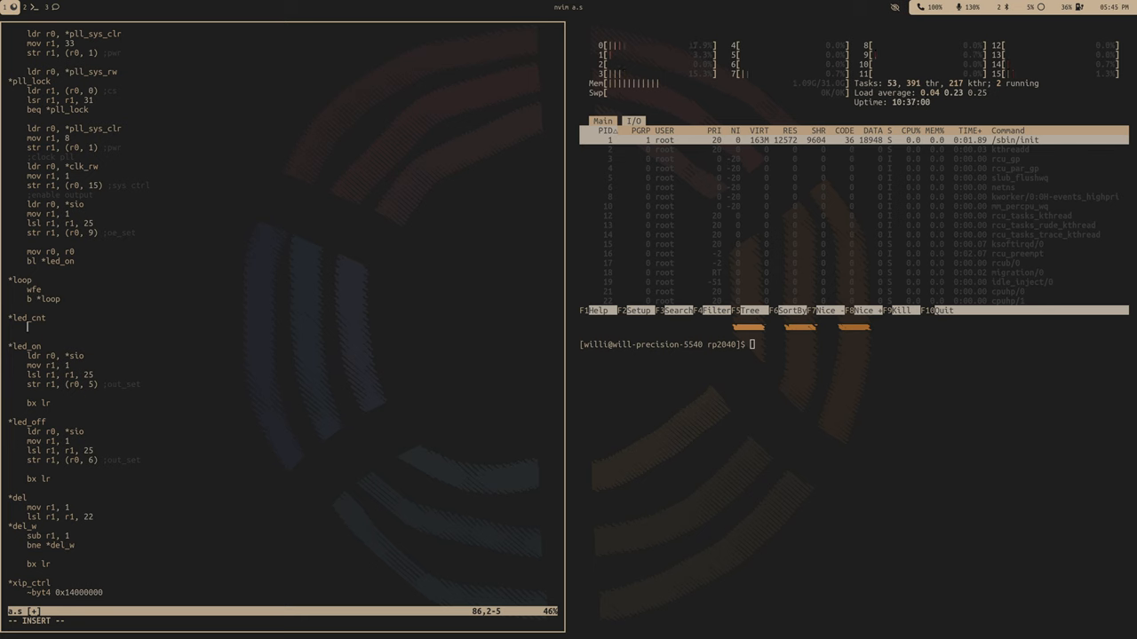
{"action": "type", "text": "push lr"}
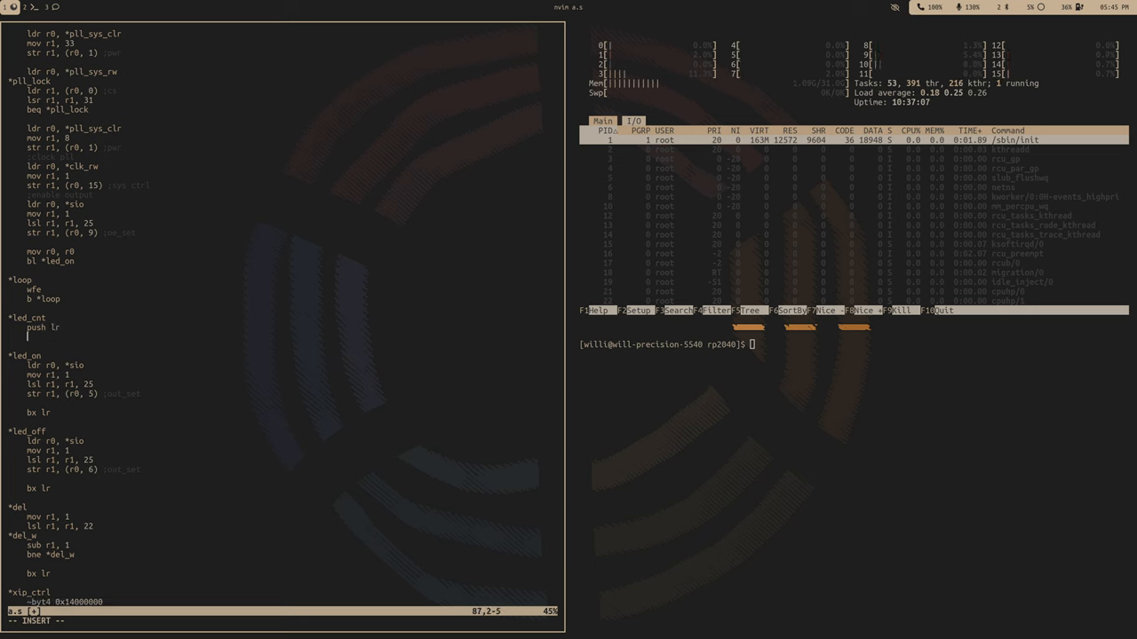
{"action": "type", "text": "pop p"}
{"action": "type", "text": "mov r3, r0"}
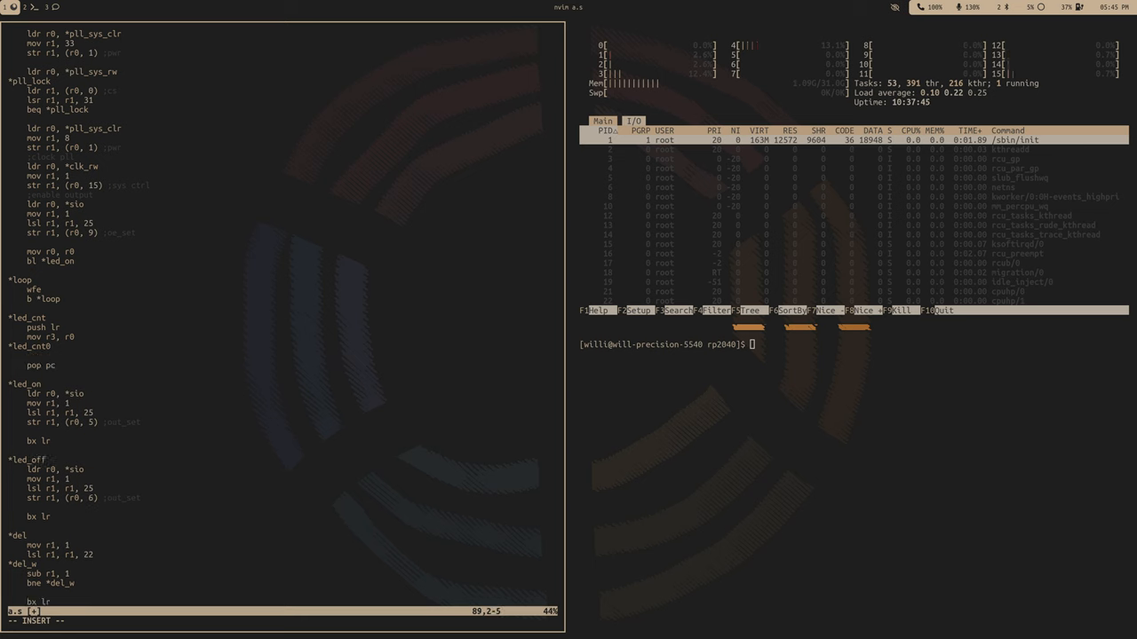
Step: Add cmp r3, 0, beq led_cnt1, led_on/del/led_off/del calls, sub r3, 1 and b led_cnt0
{"action": "type", "text": "cmp r"}
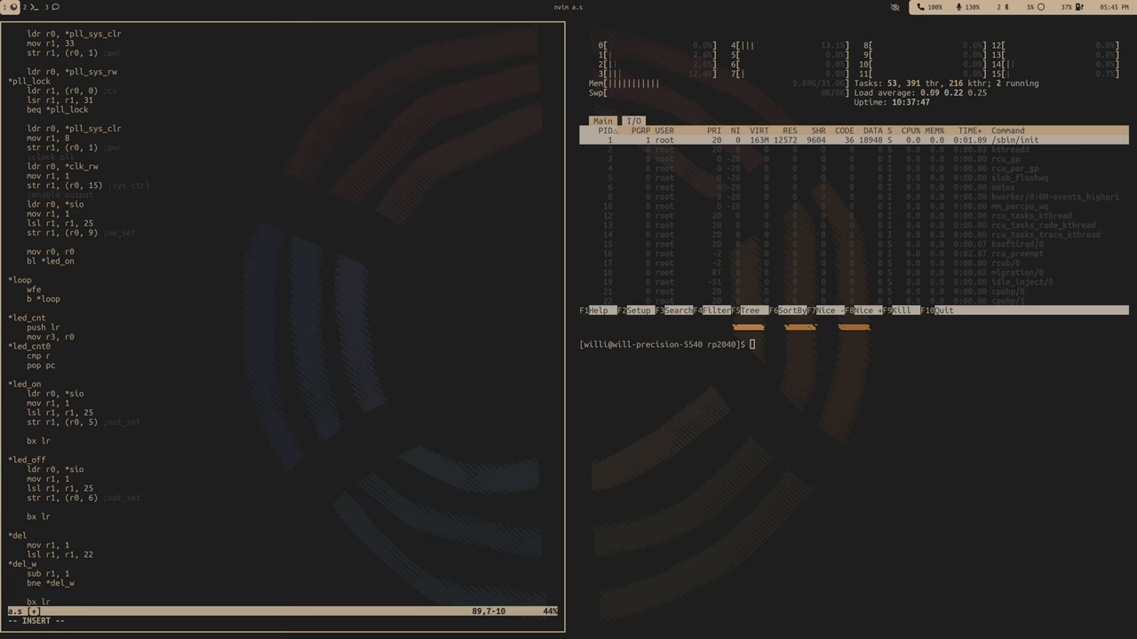
{"action": "type", "text": "3, 0"}
{"action": "type", "text": "*led_cnt"}
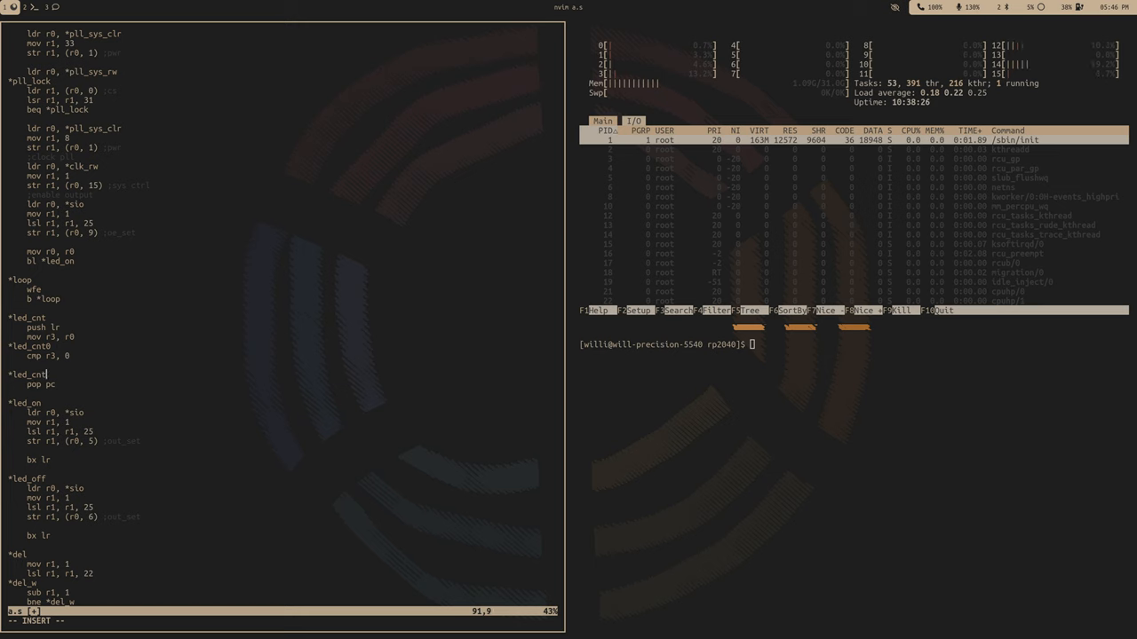
{"action": "type", "text": "2"}
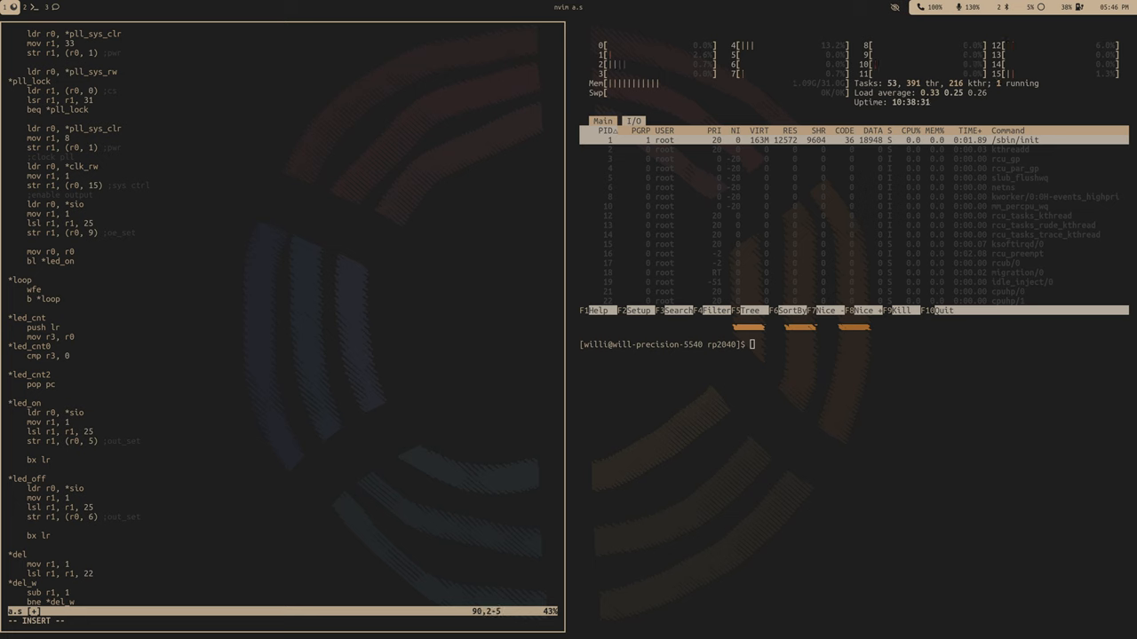
{"action": "type", "text": "beq *led"}
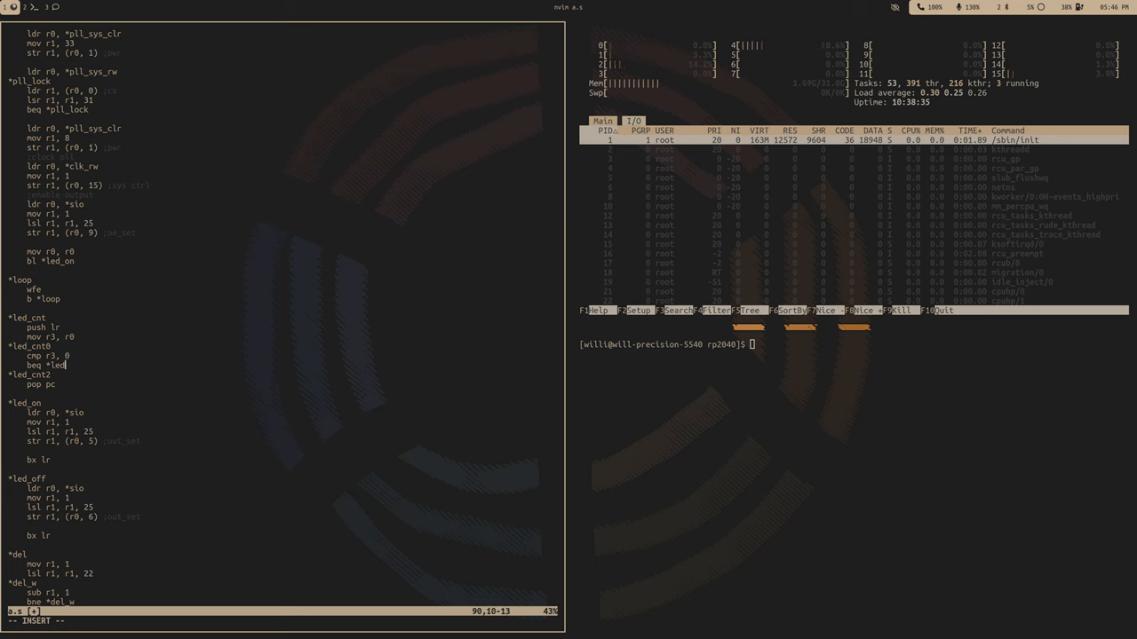
{"action": "type", "text": "cnt1"}
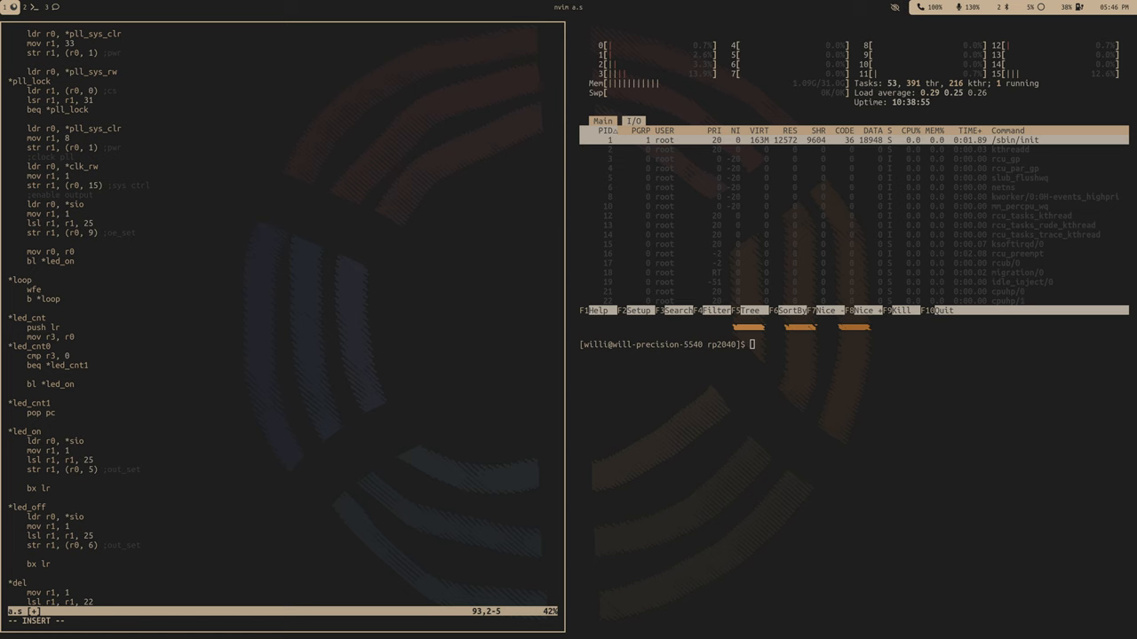
{"action": "type", "text": "bl *del"}
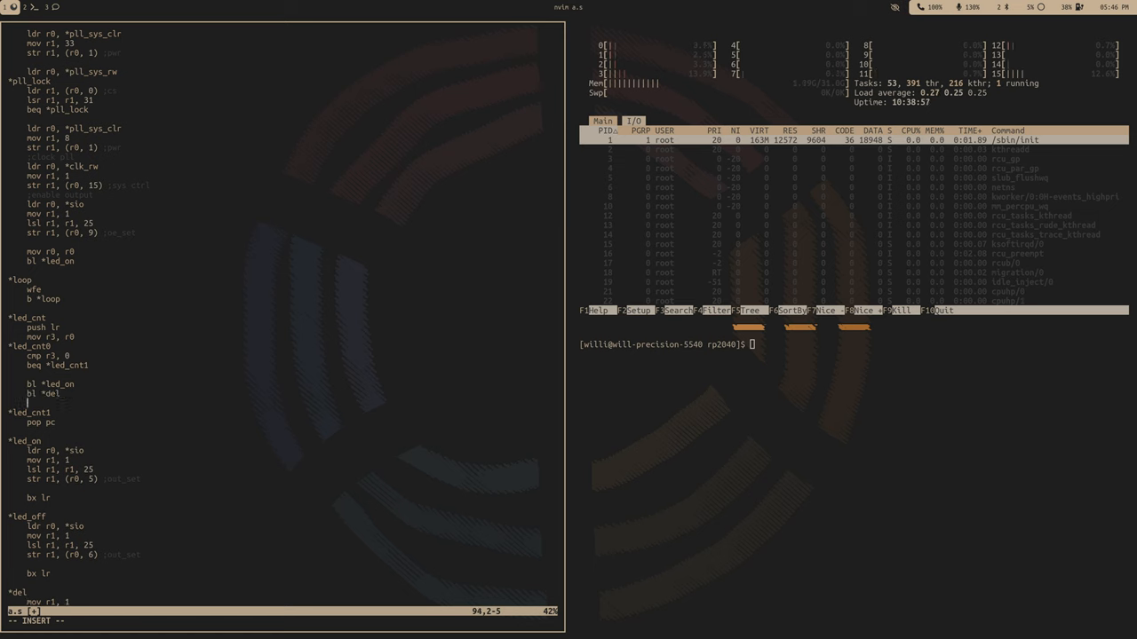
{"action": "type", "text": "bl *led_off"}
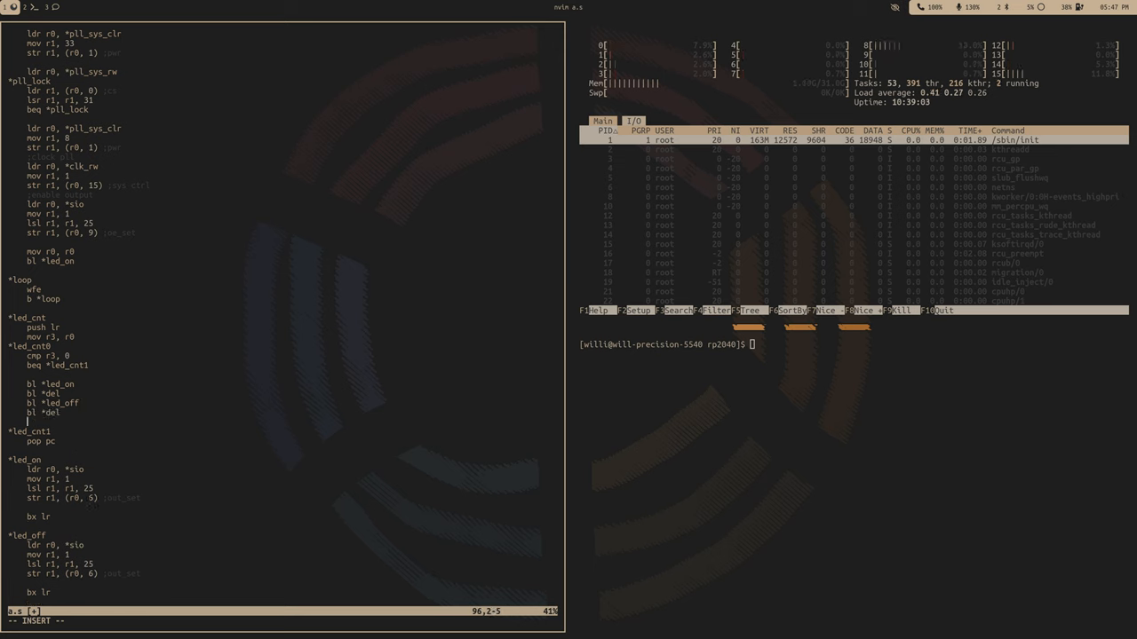
{"action": "type", "text": "sub r3, 1"}
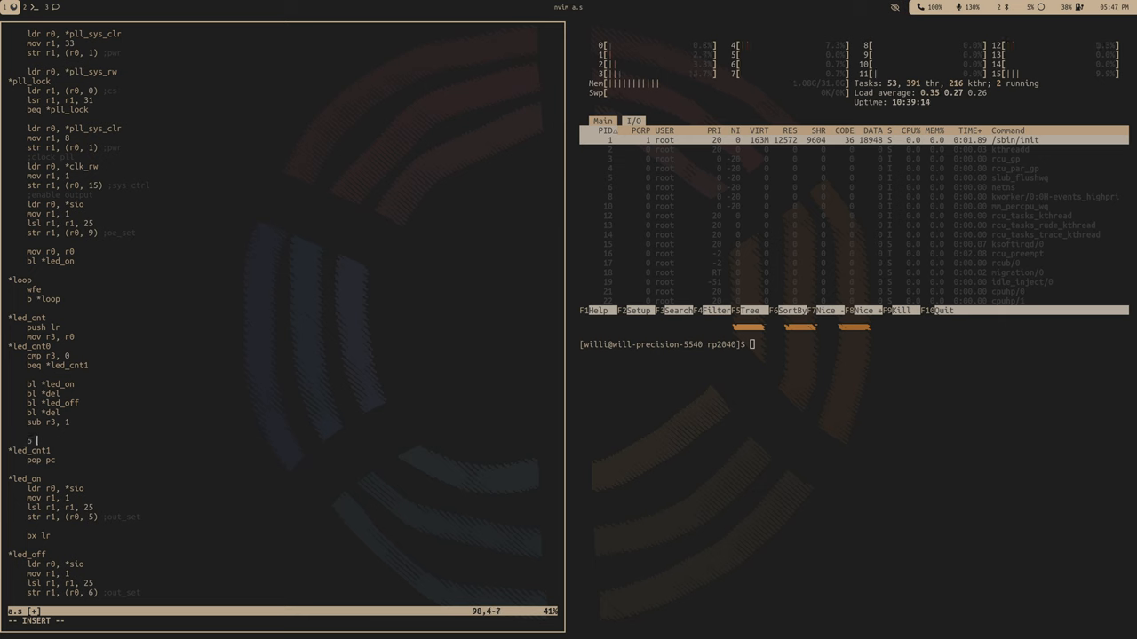
{"action": "type", "text": "*led_cnt"}
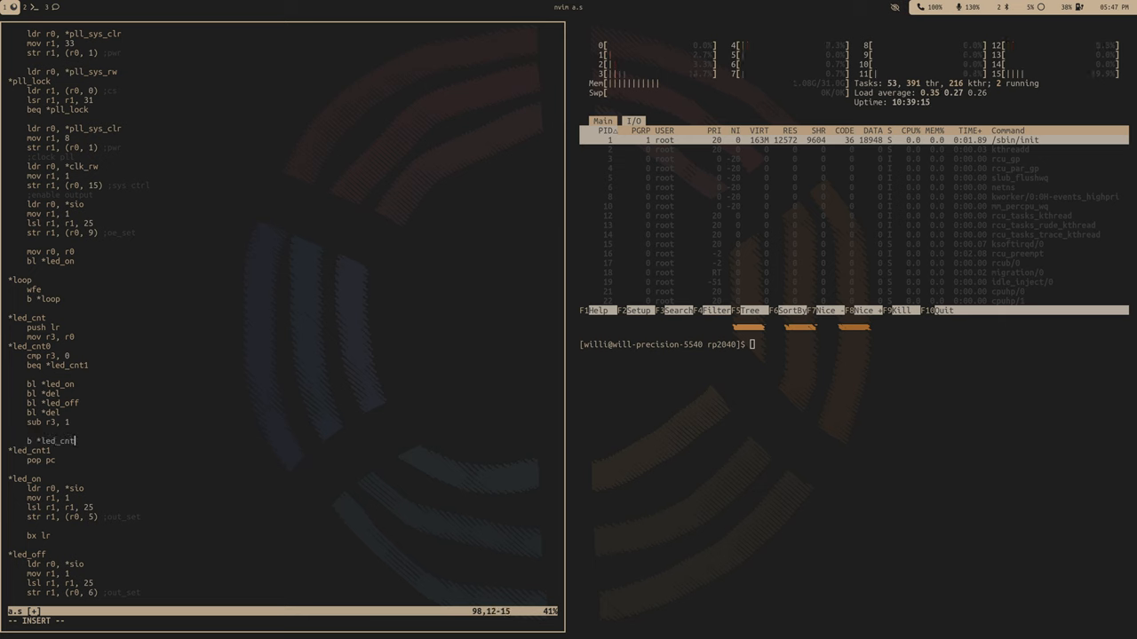
{"action": "type", "text": "0"}
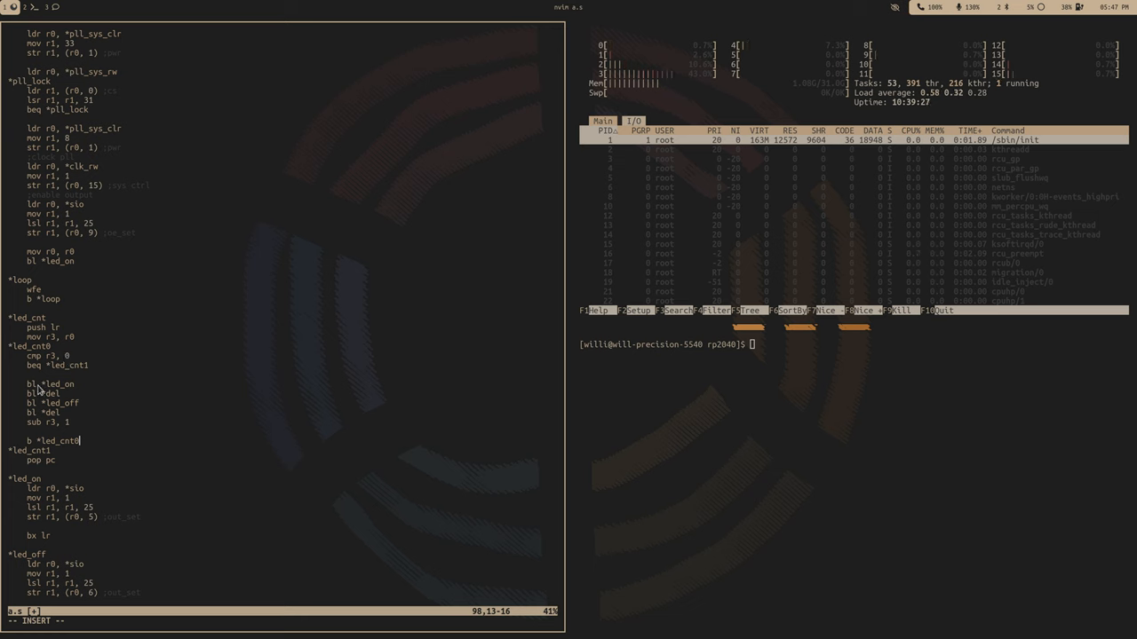
{"action": "mouse_move", "coordinate": [46, 432]}
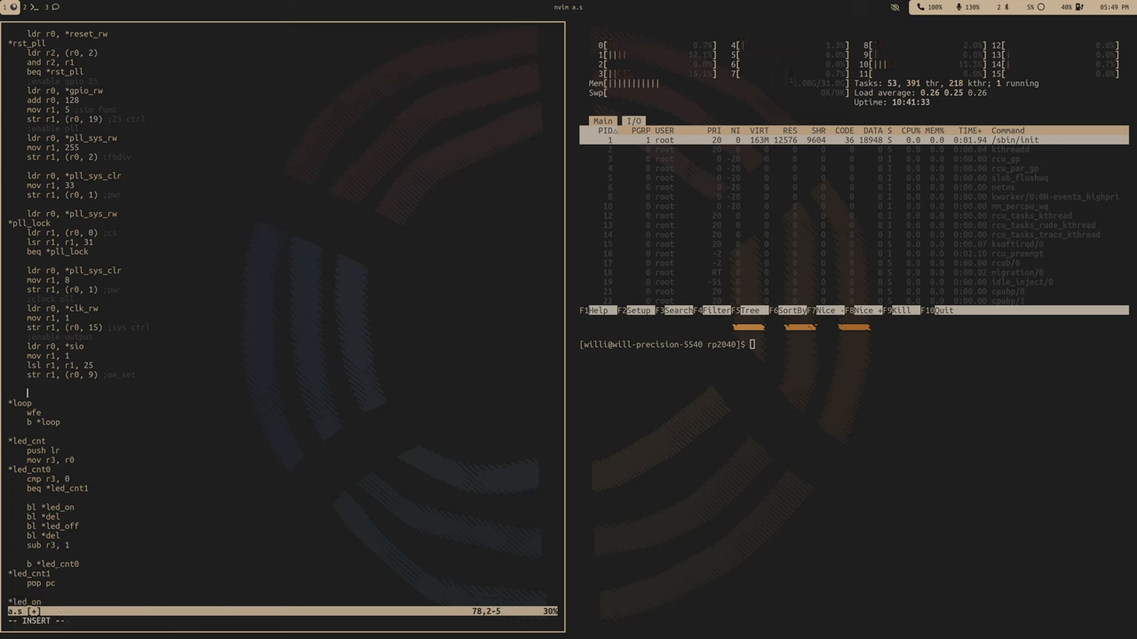
Step: Open a line after 'str r1, (r0, 9)' and start typing a mov instruction
{"action": "type", "text": "mov r"}
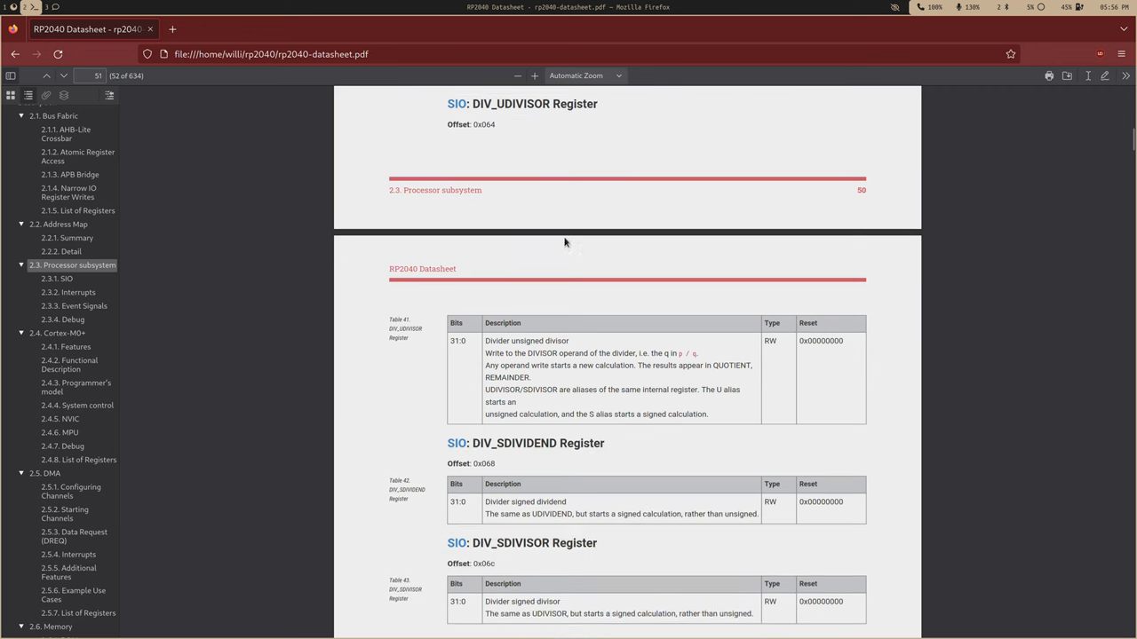
Step: Scroll the datasheet through the SIO divider registers from DIV_UDIVISOR to DIV_CSR
{"action": "scroll", "scroll_direction": "down", "scroll_amount": 3}
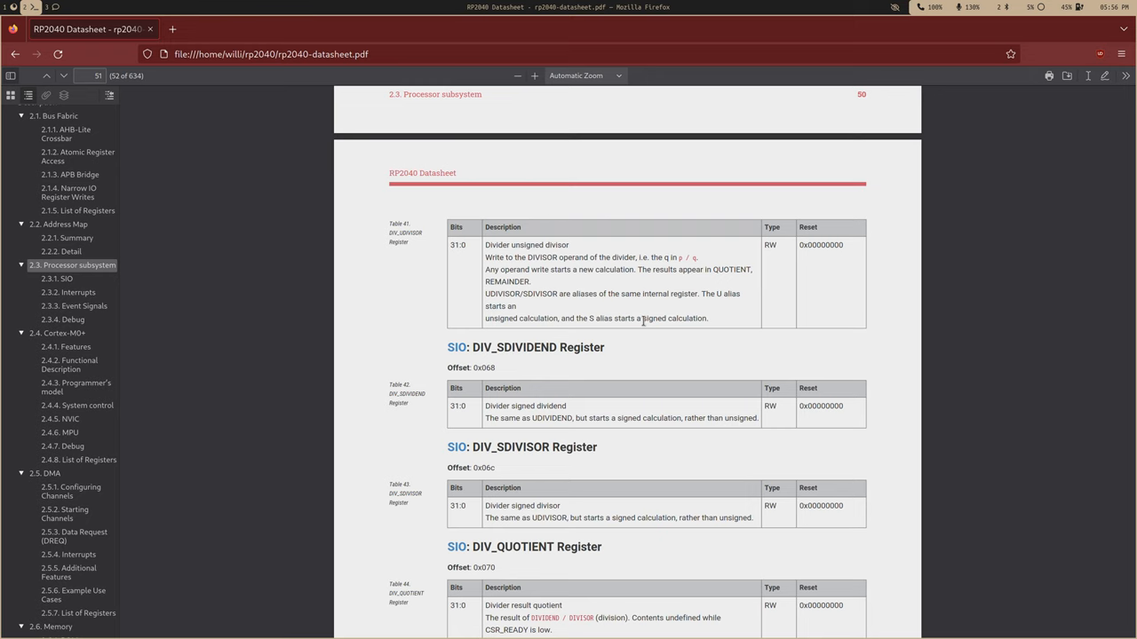
{"action": "scroll", "scroll_direction": "down", "scroll_amount": 3}
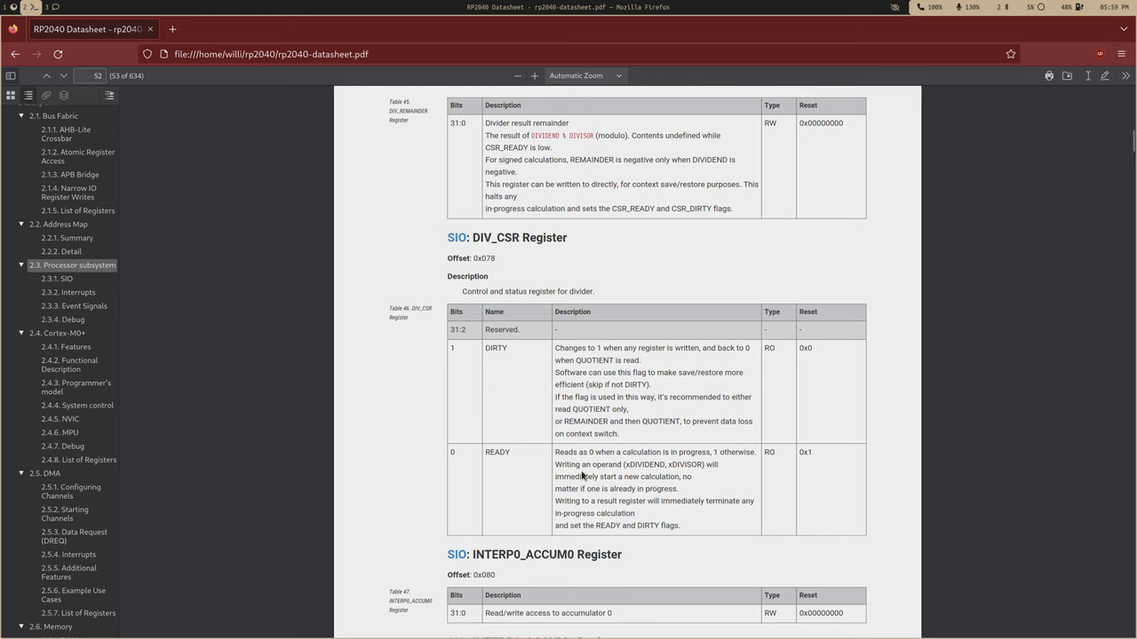
{"action": "mouse_move", "coordinate": [710, 475]}
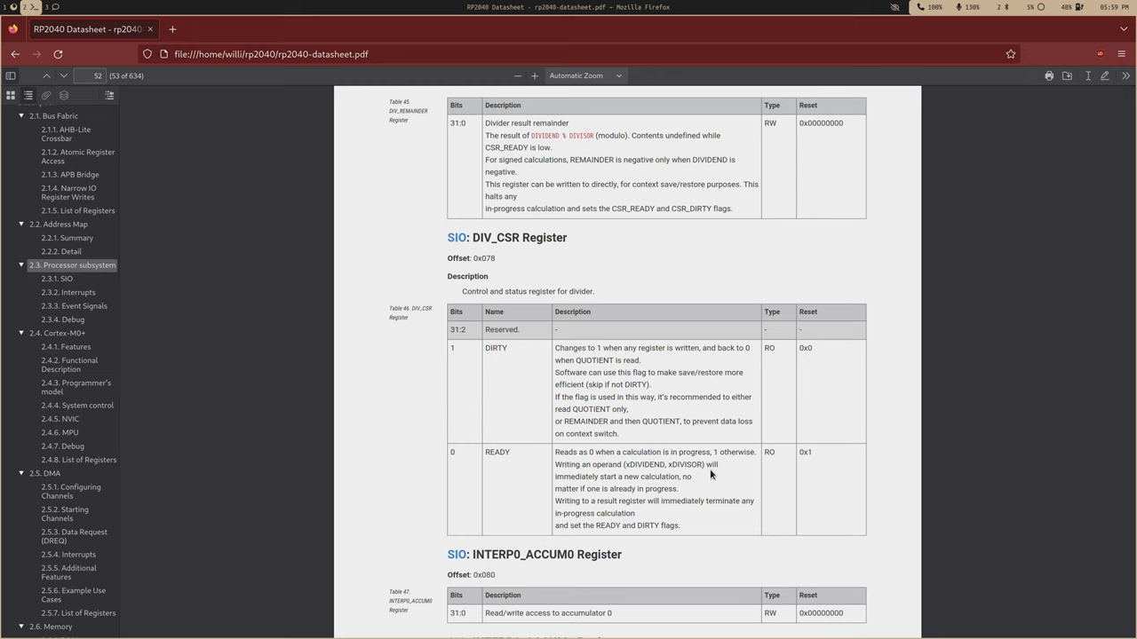
{"action": "mouse_move", "coordinate": [679, 465]}
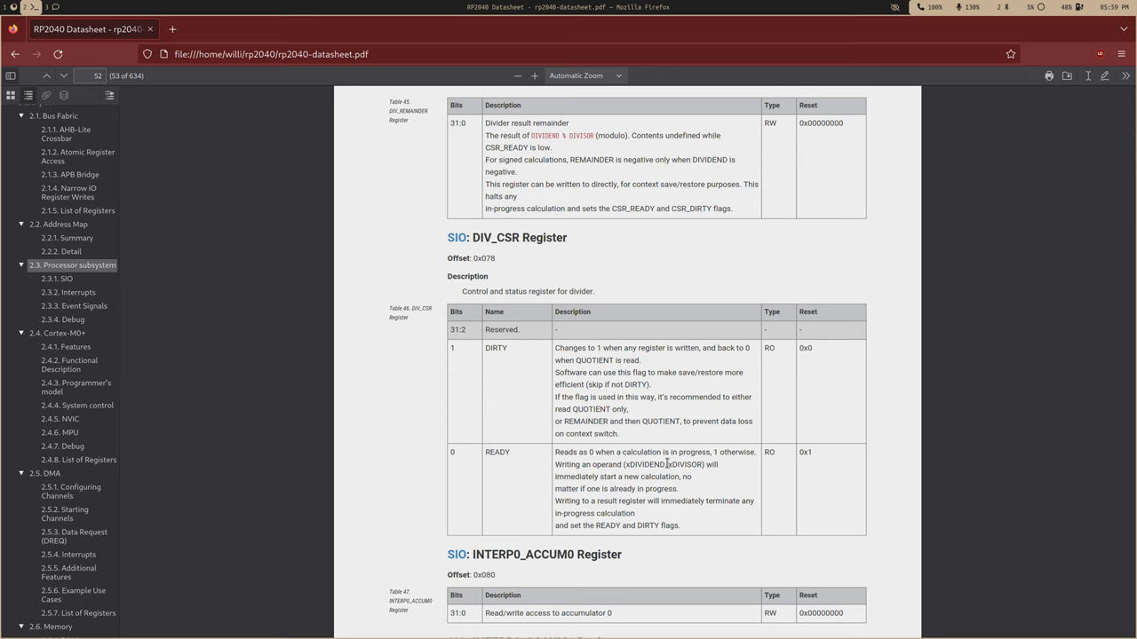
{"action": "mouse_move", "coordinate": [541, 462]}
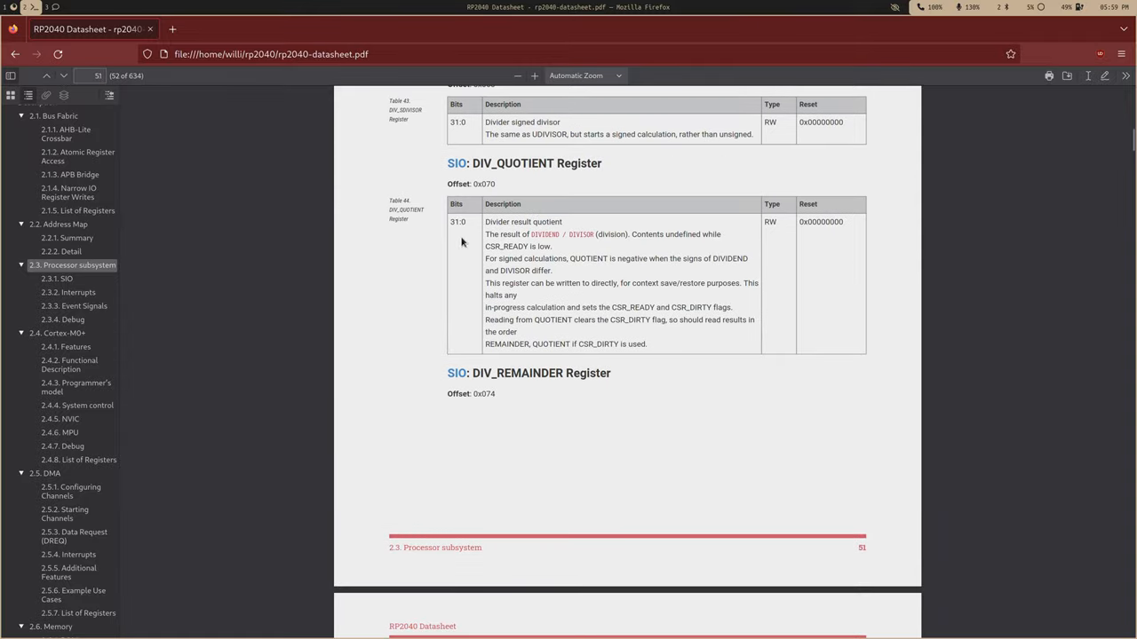
{"action": "scroll", "scroll_direction": "down", "scroll_amount": 3}
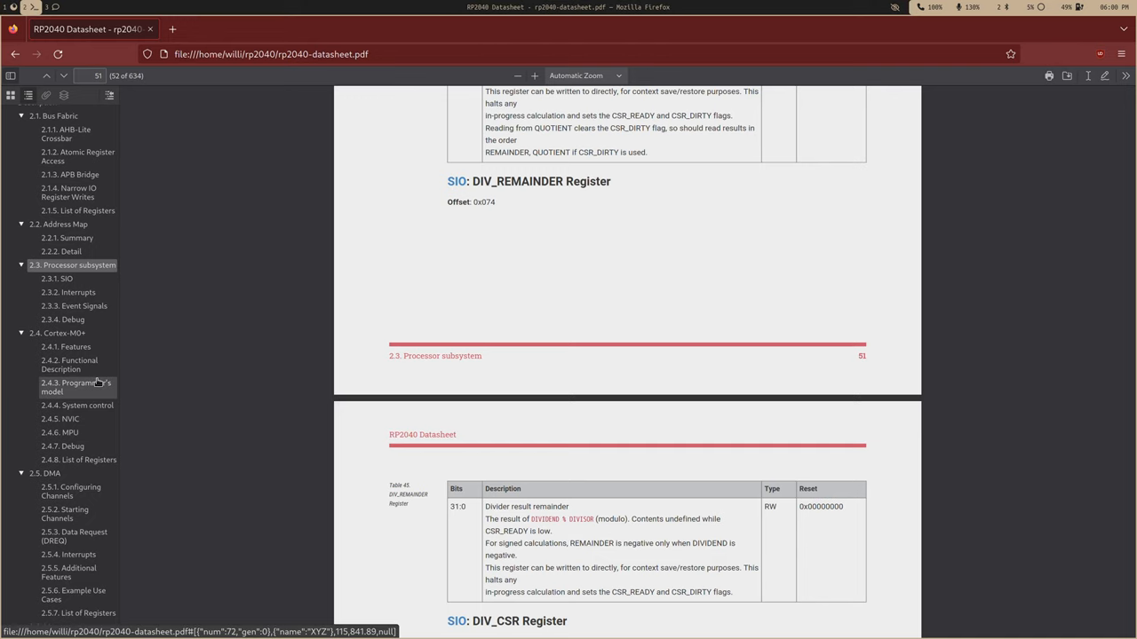
{"action": "scroll", "scroll_direction": "down", "scroll_amount": 3}
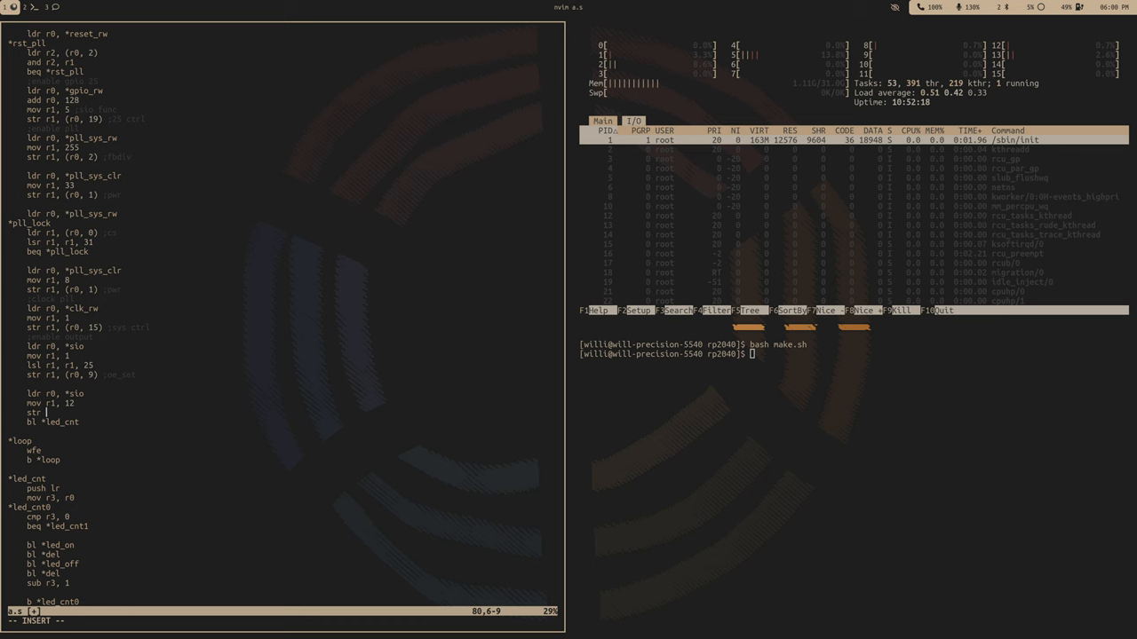
Step: Store 12 at sio offset 24 and 3 at offset 25, then start a mov r0, r0 line
{"action": "type", "text": "(r0,"}
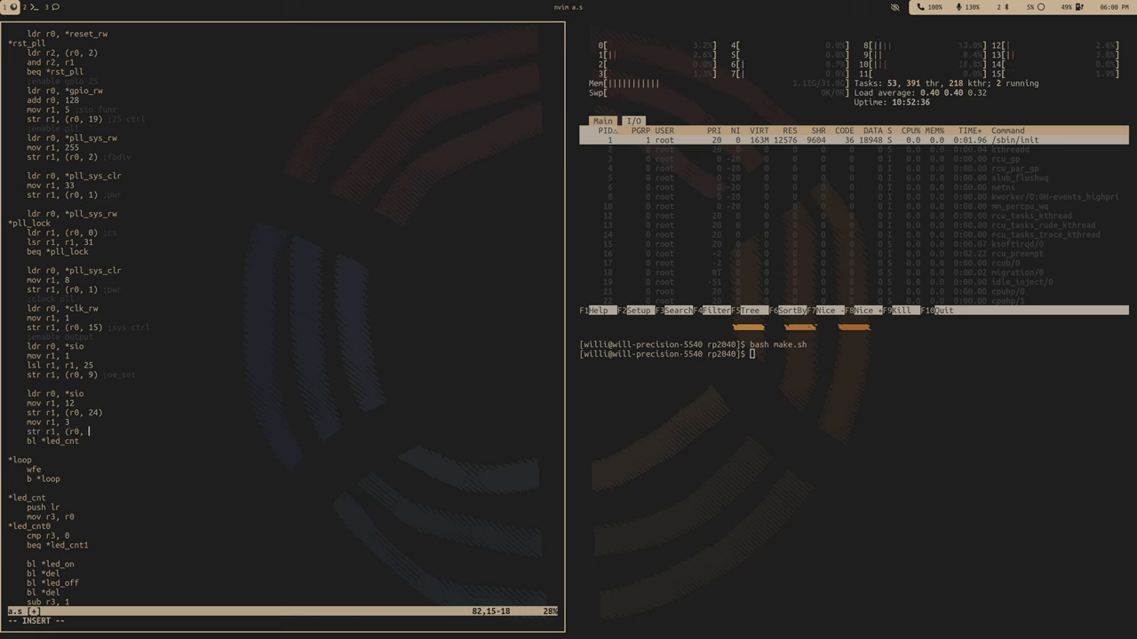
{"action": "type", "text": "25"}
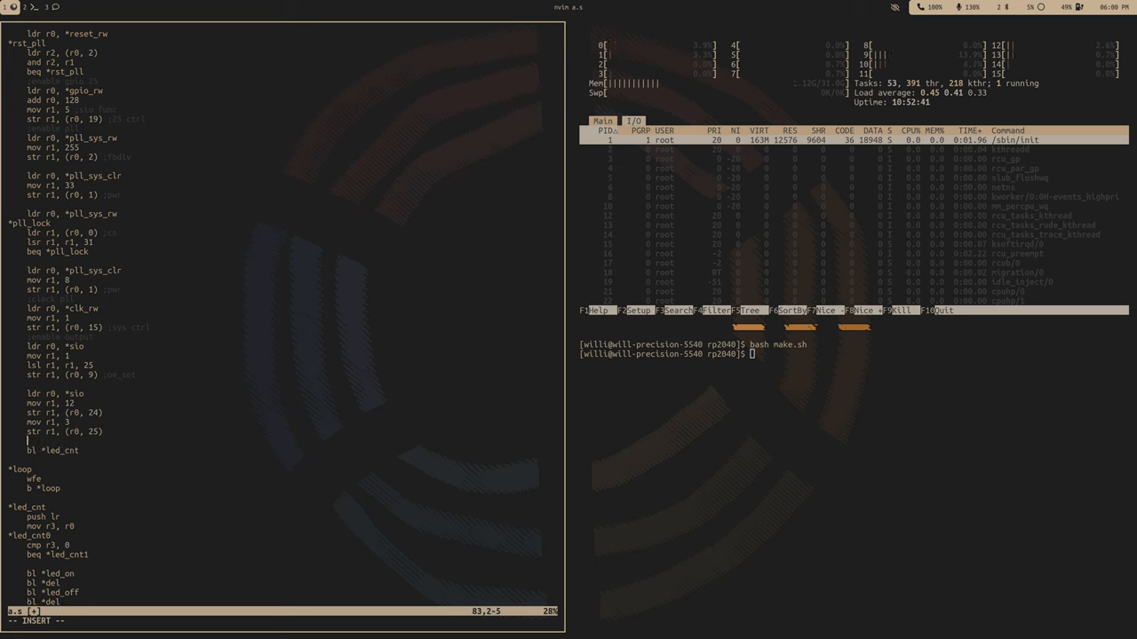
{"action": "key", "text": "enter"}
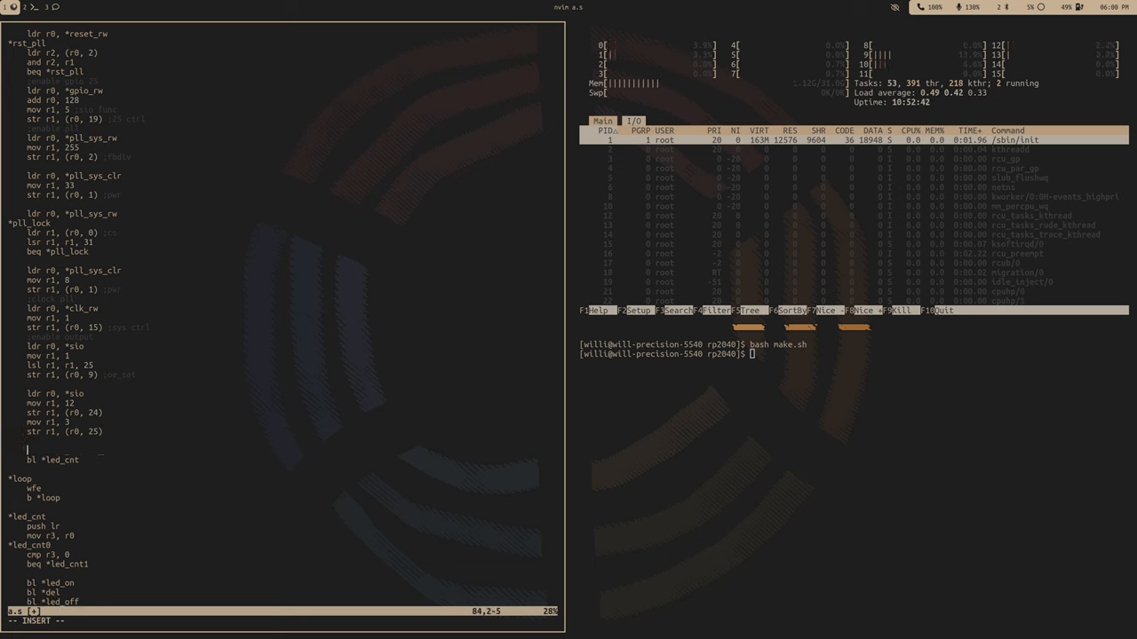
{"action": "type", "text": "mov r0, r0"}
{"action": "left_click", "coordinate": [854, 353]}
{"action": "type", "text": "bash make.sh"}
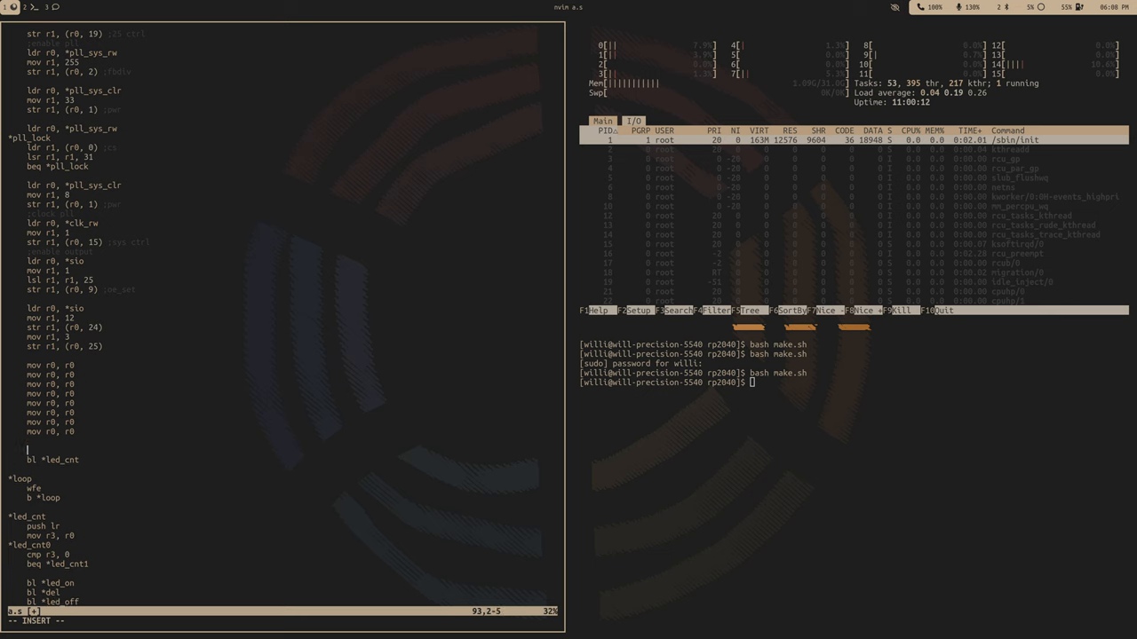
Step: Load r6/r7 from offsets 28 and 29, pass r6 to led_cnt, then call del four times
{"action": "type", "text": "ldr r7, (r0, 2"}
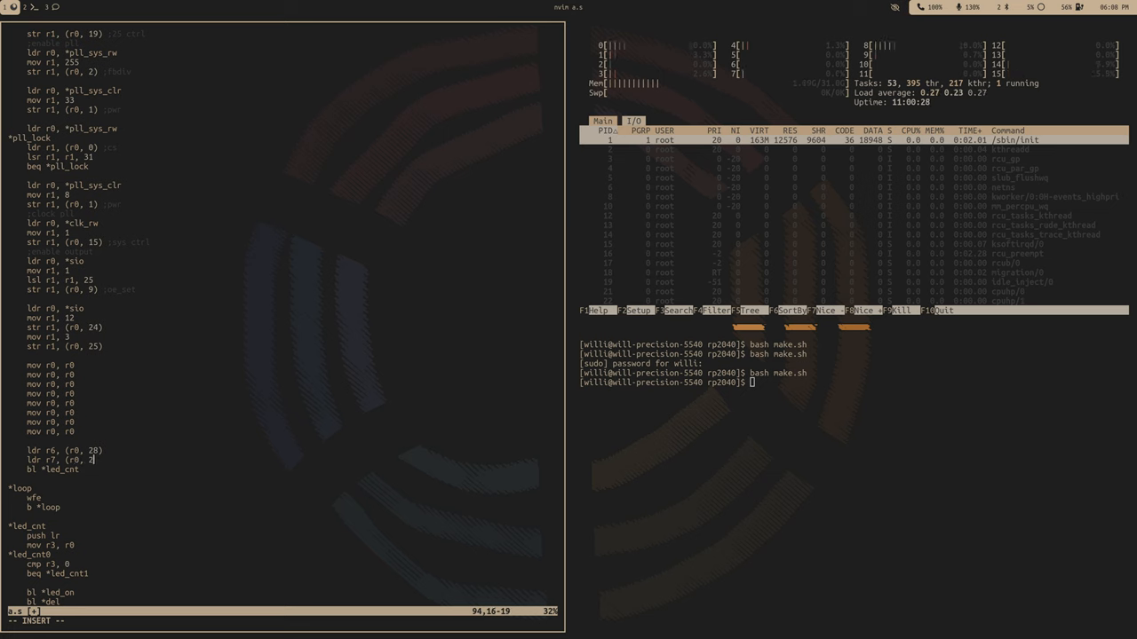
{"action": "type", "text": "9)"}
{"action": "type", "text": "mov"}
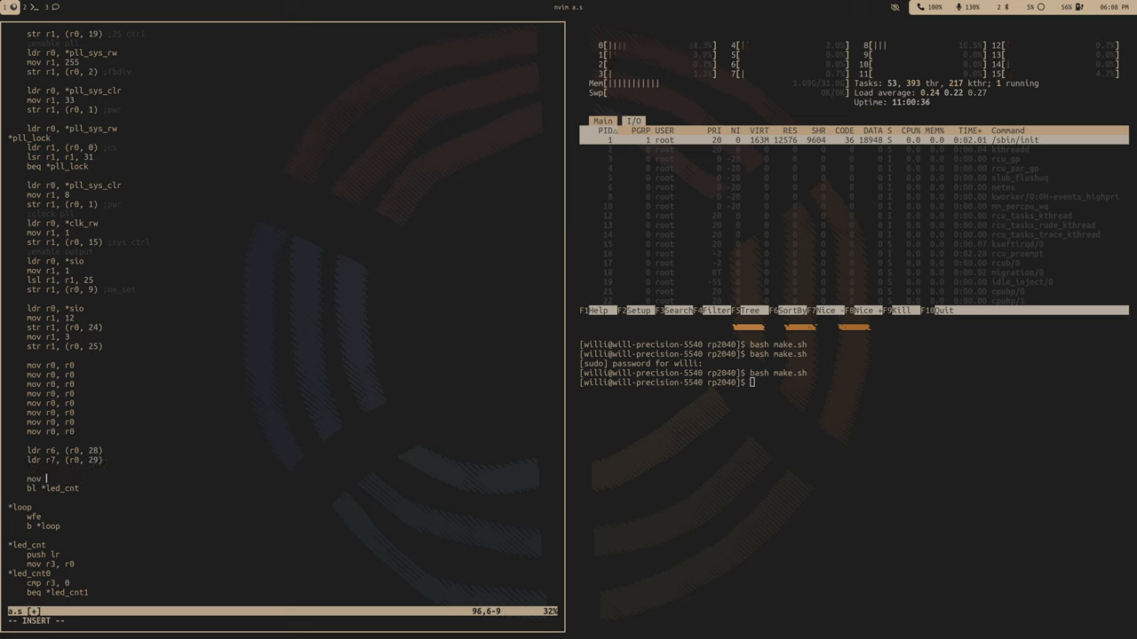
{"action": "type", "text": "r0, r6"}
{"action": "type", "text": "mov r0,"}
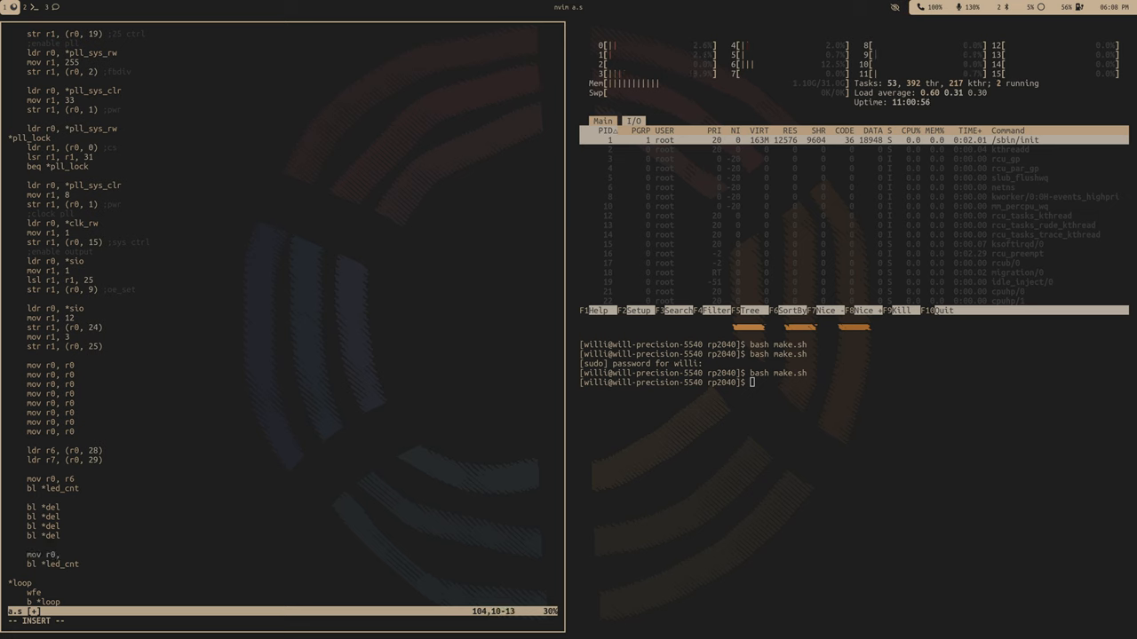
{"action": "type", "text": "7"}
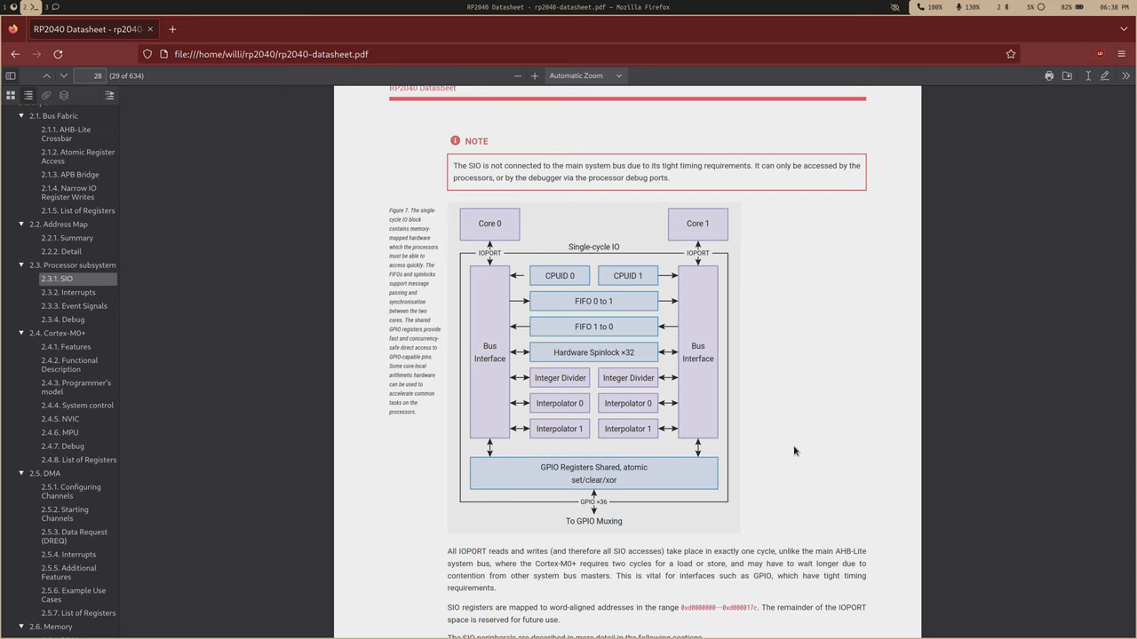
{"action": "mouse_move", "coordinate": [611, 330]}
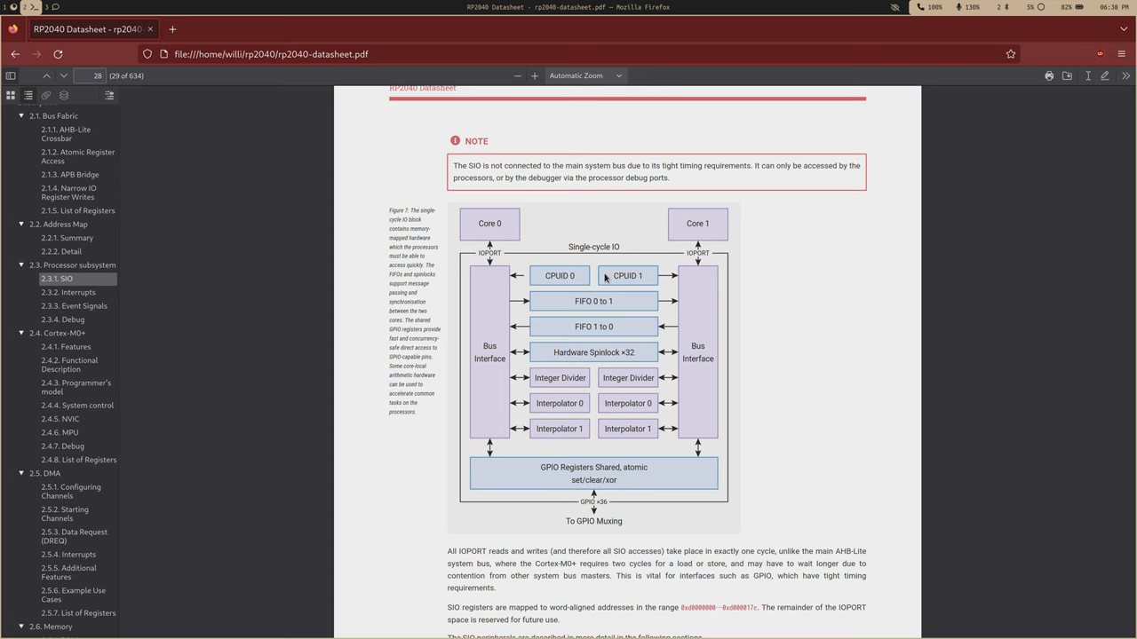
{"action": "mouse_move", "coordinate": [605, 278]}
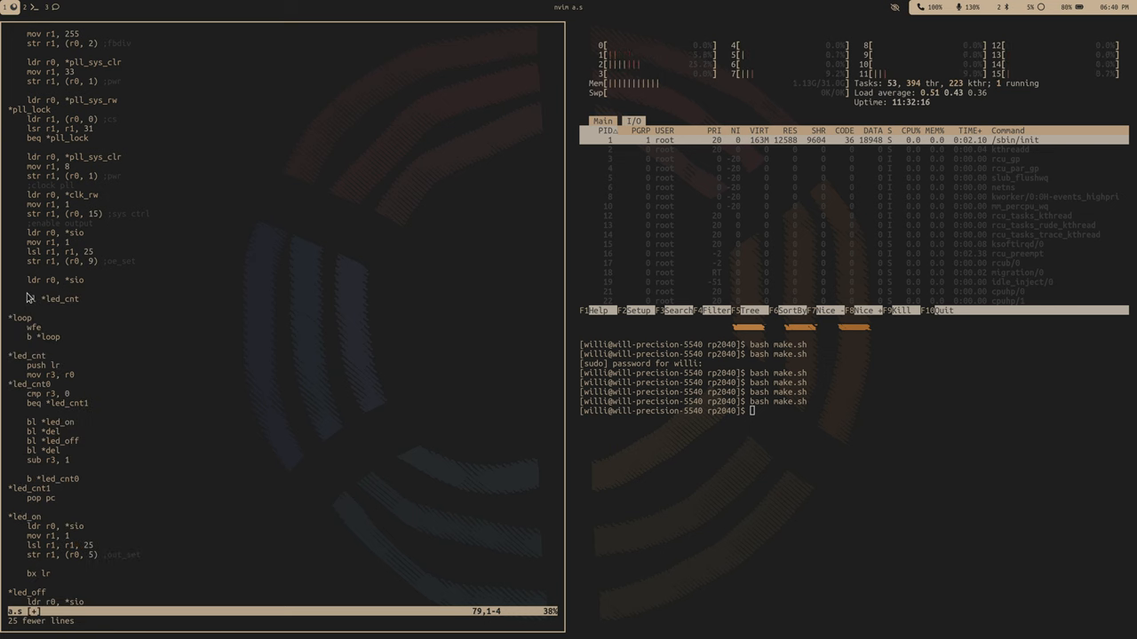
Step: Delete the 25 experimental lines with a visual-line delete and begin a new ldr line
{"action": "type", "text": "ldr"}
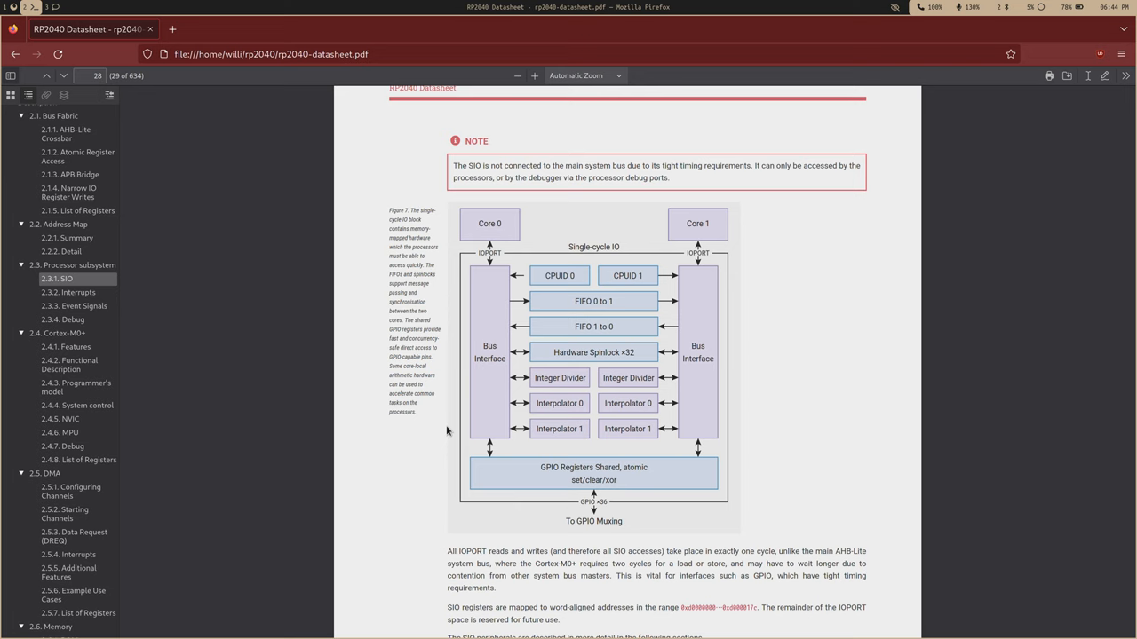
{"action": "mouse_move", "coordinate": [450, 422]}
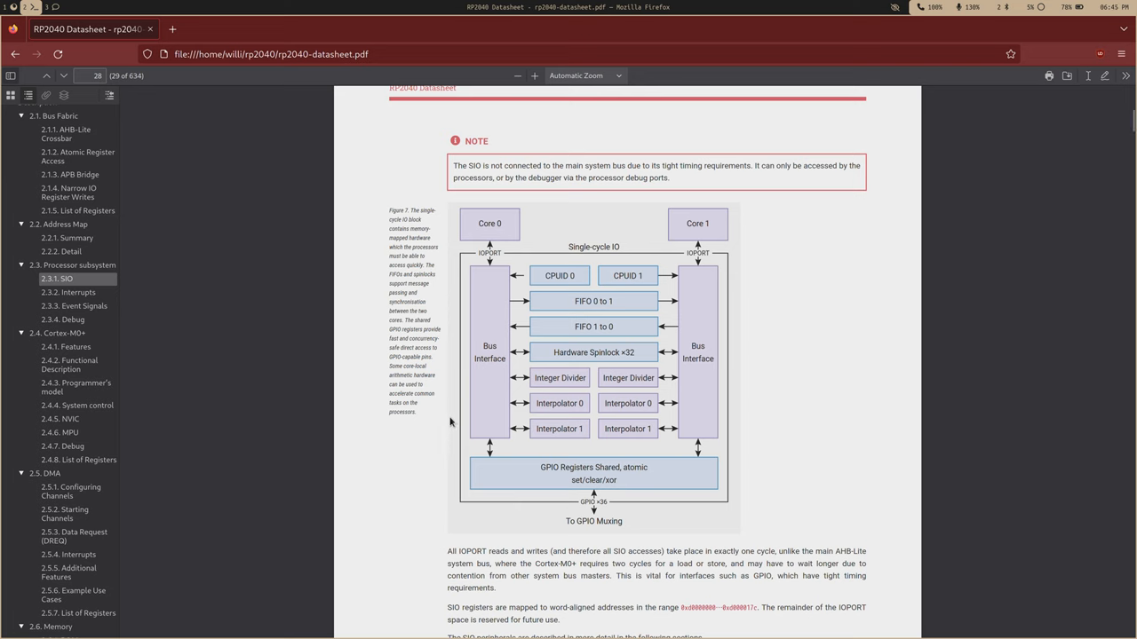
{"action": "mouse_move", "coordinate": [694, 298]}
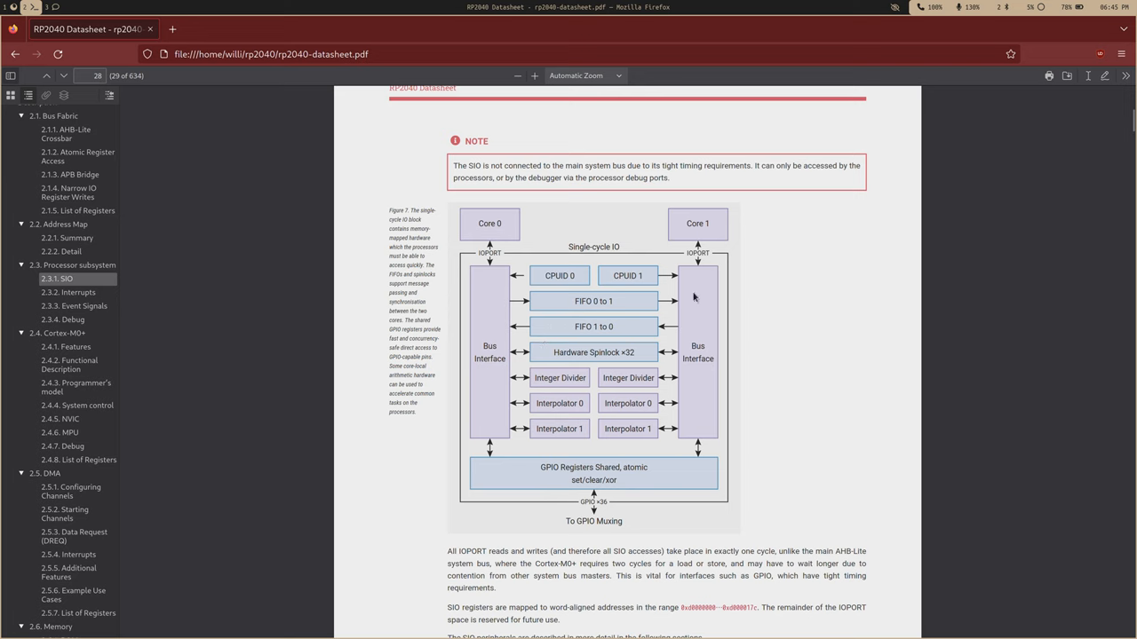
{"action": "mouse_move", "coordinate": [589, 324]}
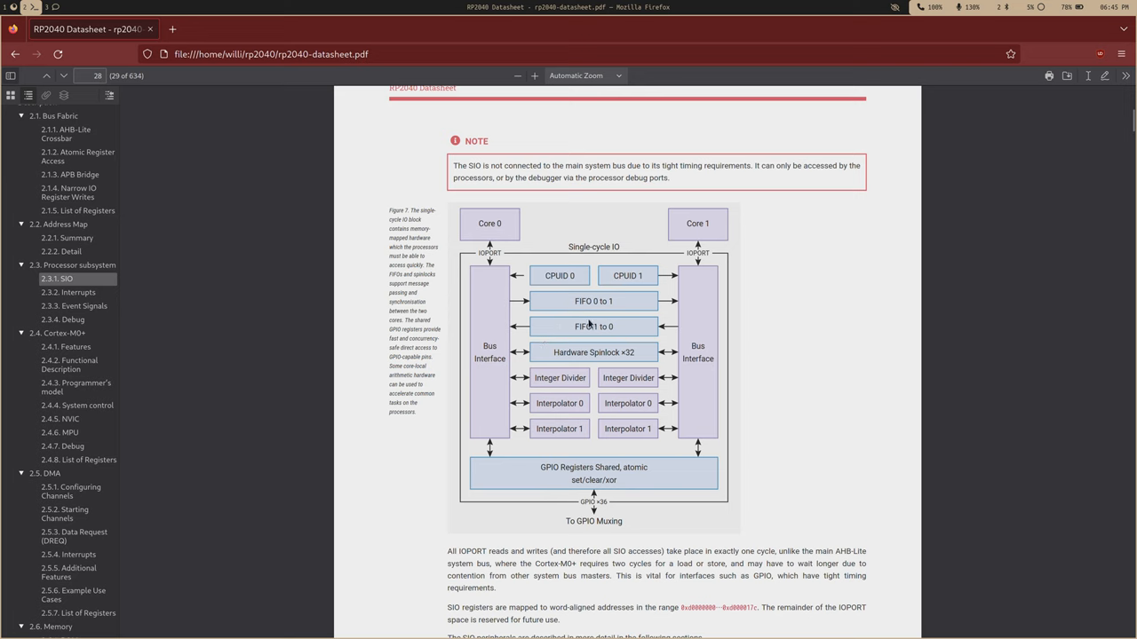
{"action": "mouse_move", "coordinate": [592, 317]}
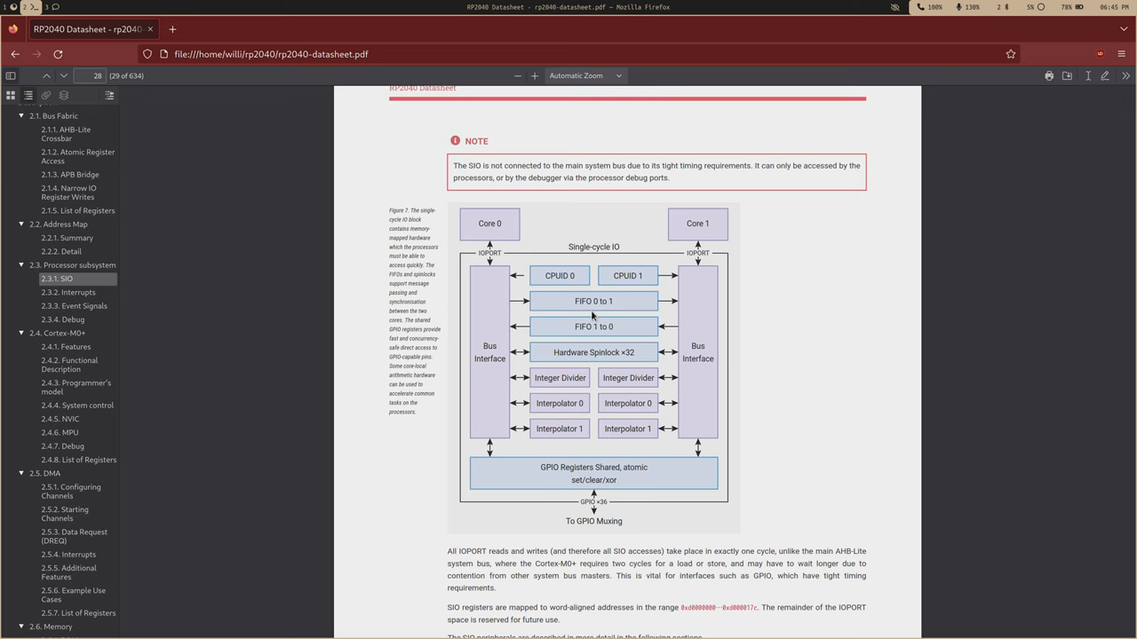
{"action": "mouse_move", "coordinate": [567, 312]}
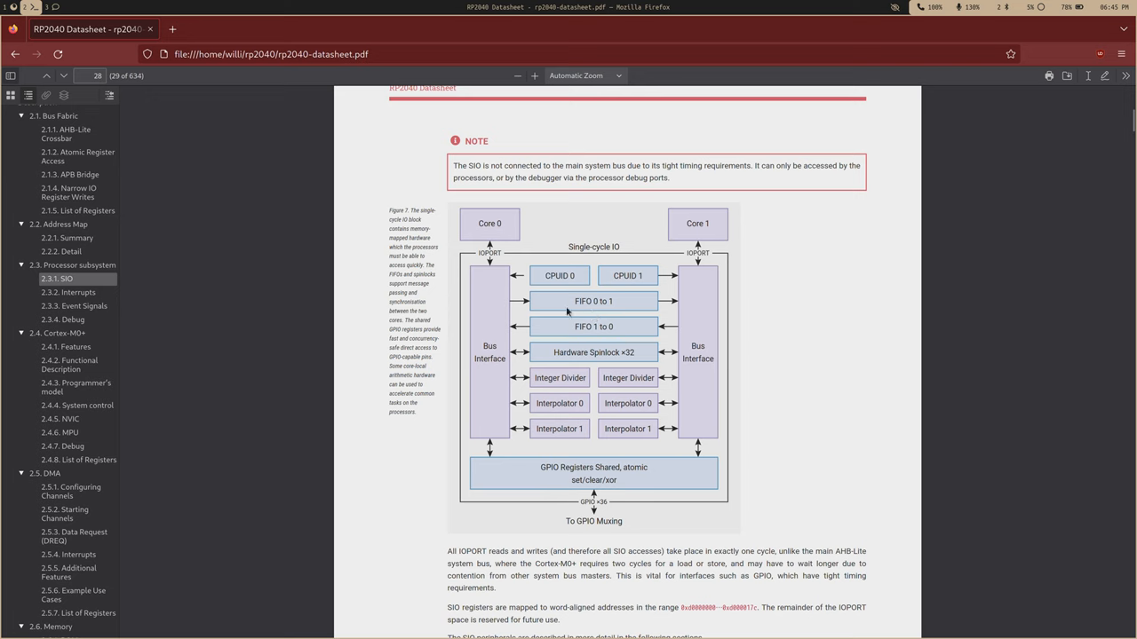
{"action": "mouse_move", "coordinate": [508, 276]}
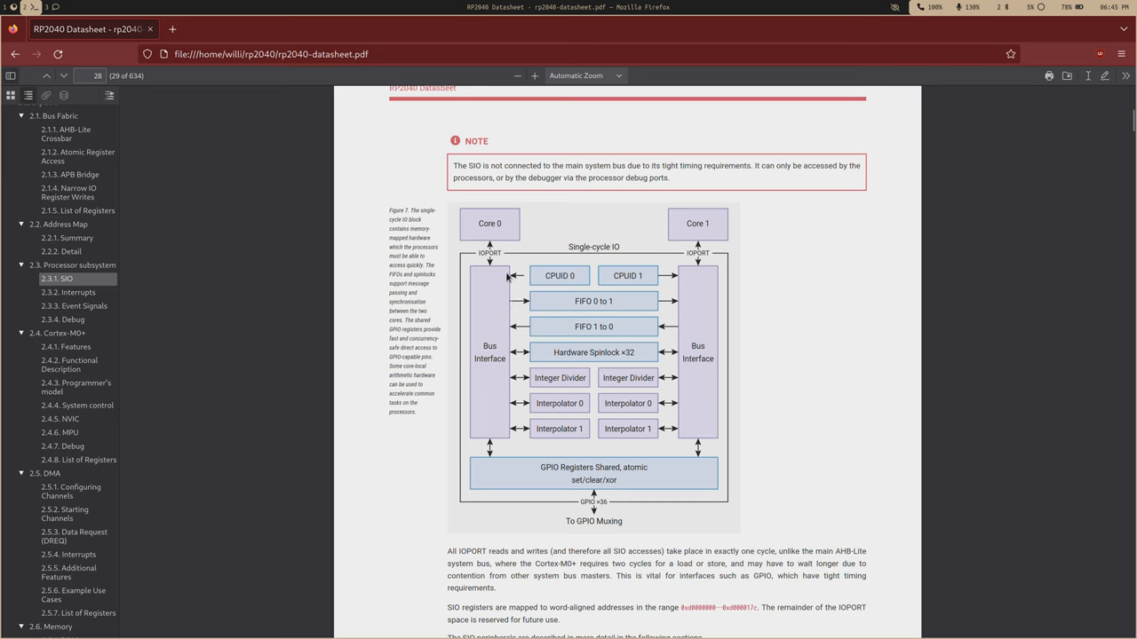
{"action": "mouse_move", "coordinate": [671, 304]}
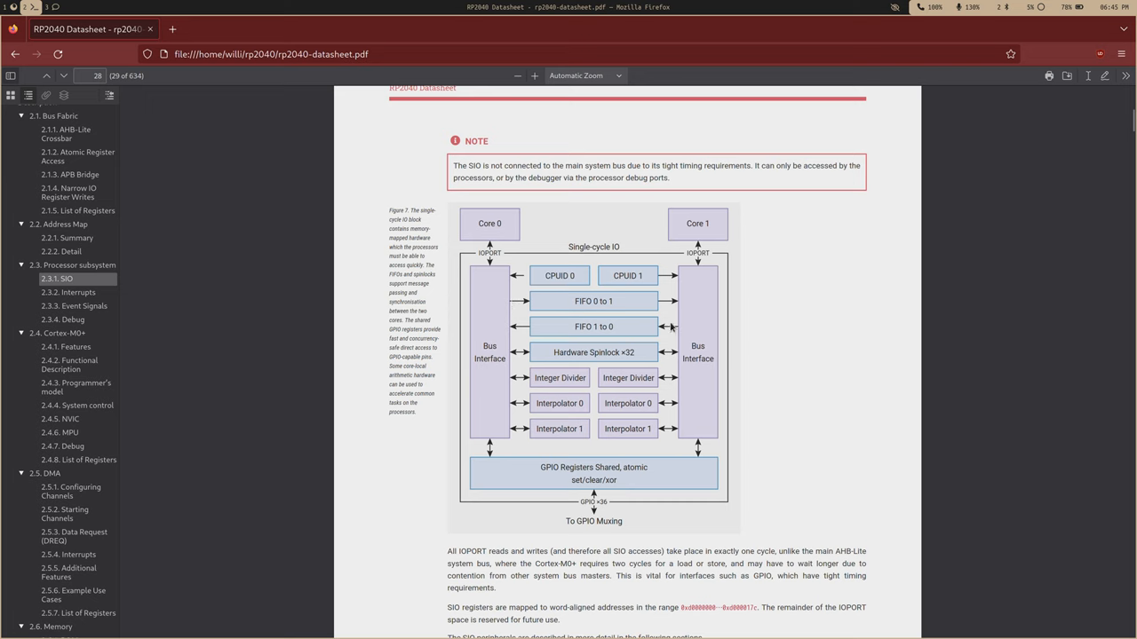
{"action": "mouse_move", "coordinate": [564, 335]}
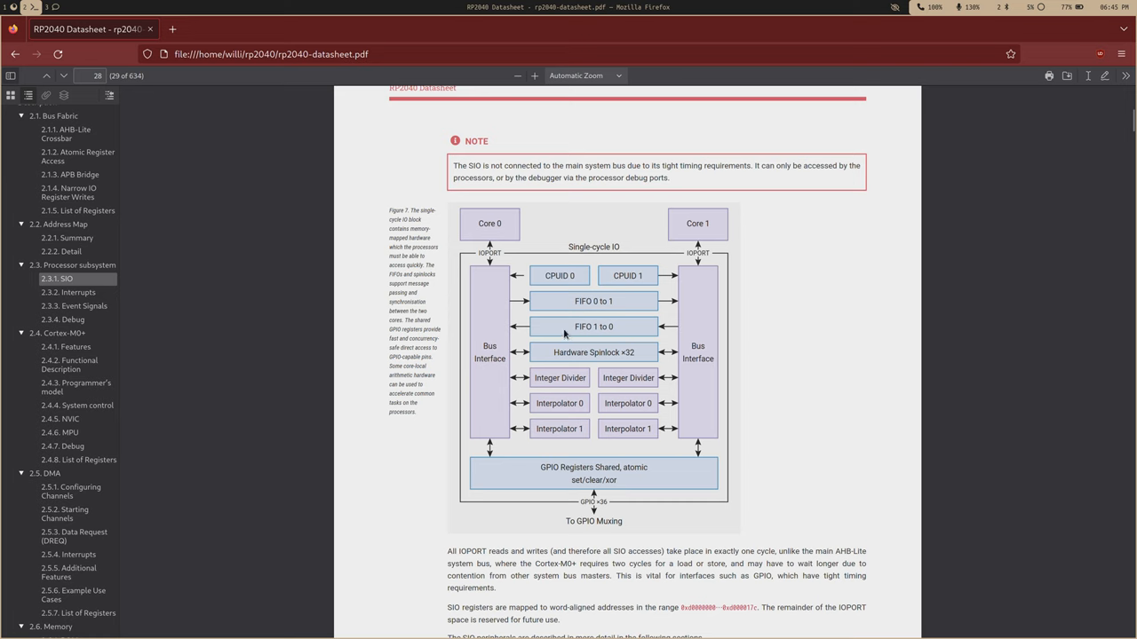
{"action": "mouse_move", "coordinate": [673, 330]}
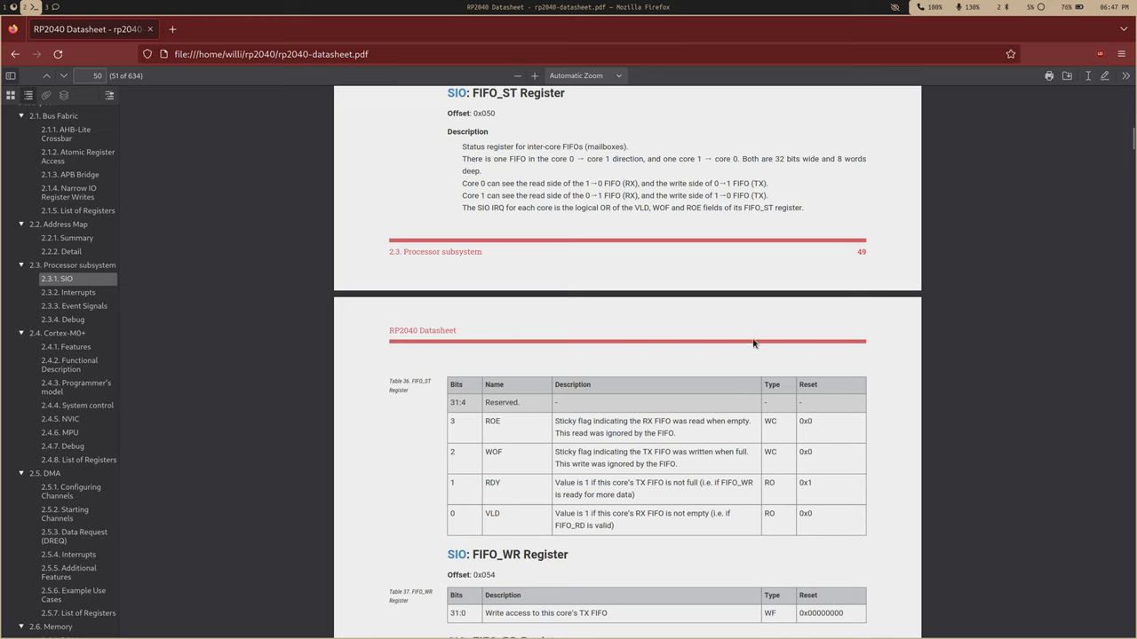
{"action": "mouse_move", "coordinate": [747, 371]}
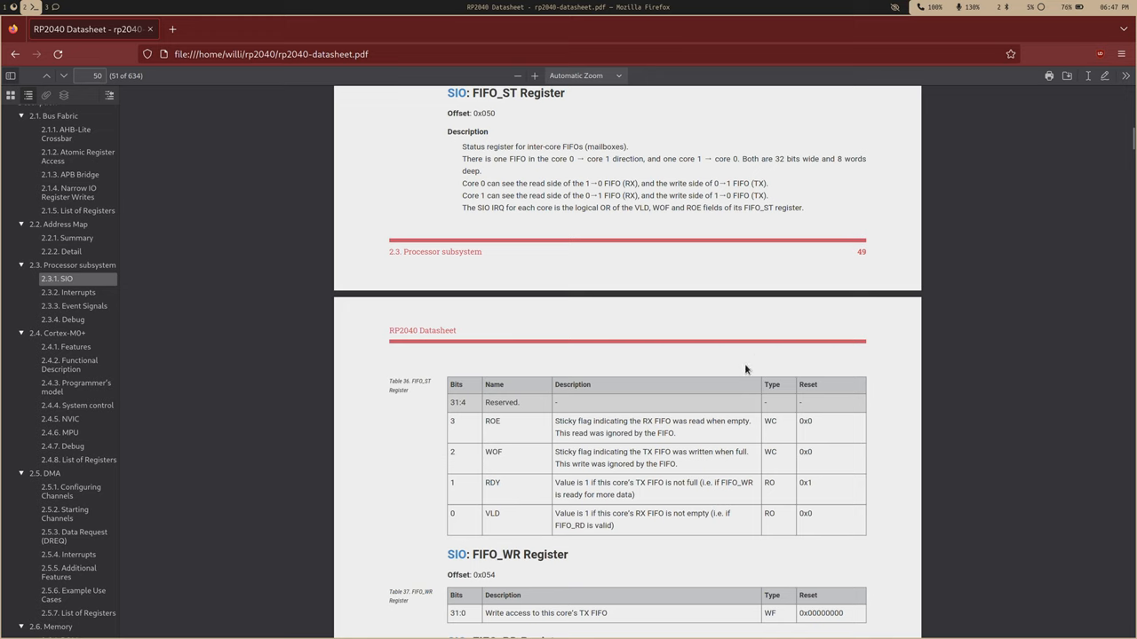
{"action": "mouse_move", "coordinate": [500, 481]}
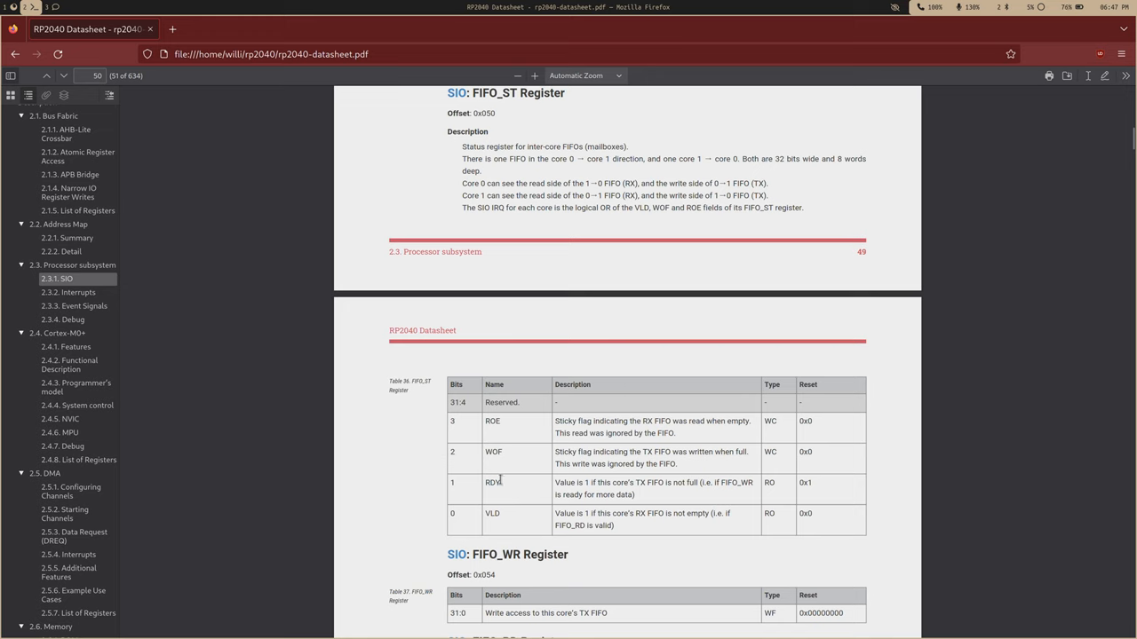
{"action": "mouse_move", "coordinate": [508, 486]}
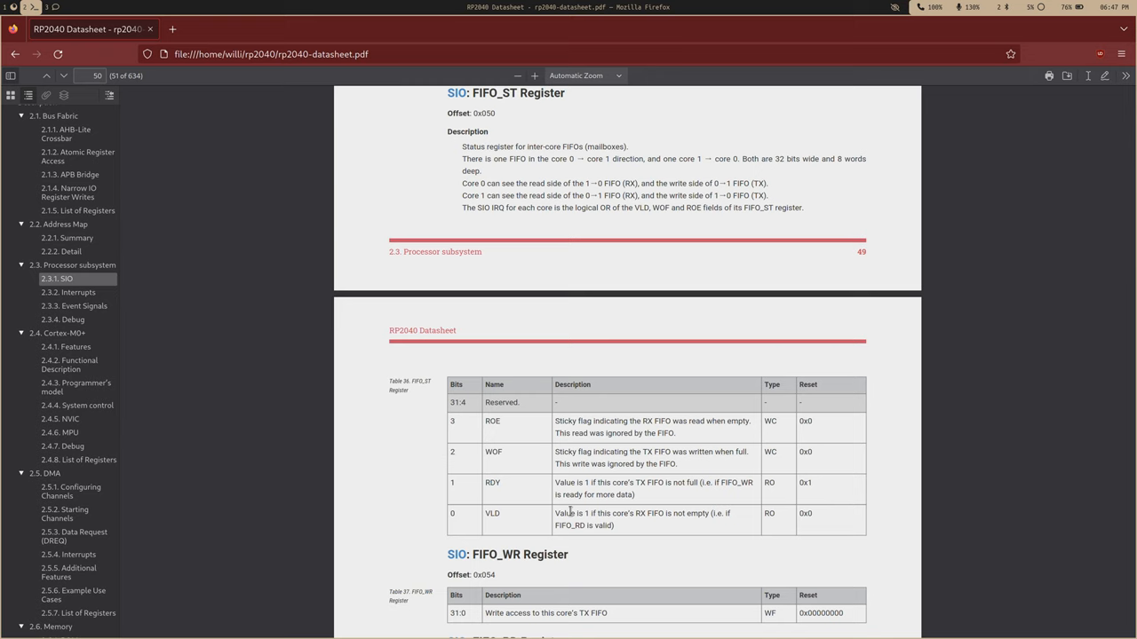
Step: Scroll the datasheet past the FIFO_ST bit table to the FIFO_WR and FIFO_RD registers
{"action": "scroll", "scroll_direction": "down", "scroll_amount": 3}
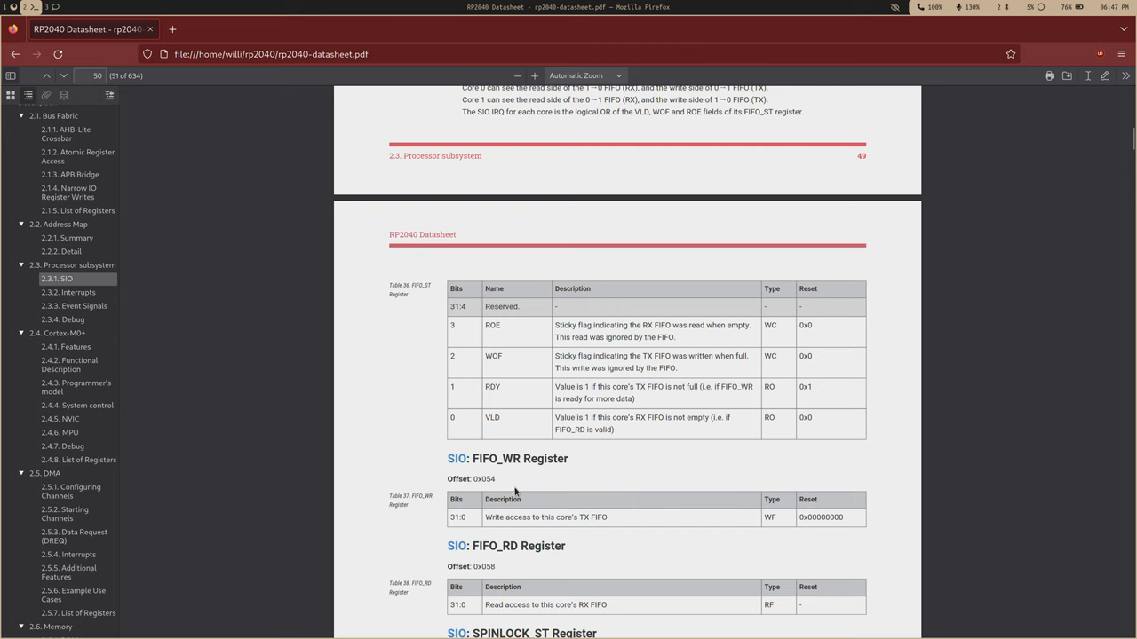
{"action": "scroll", "scroll_direction": "down", "scroll_amount": 3}
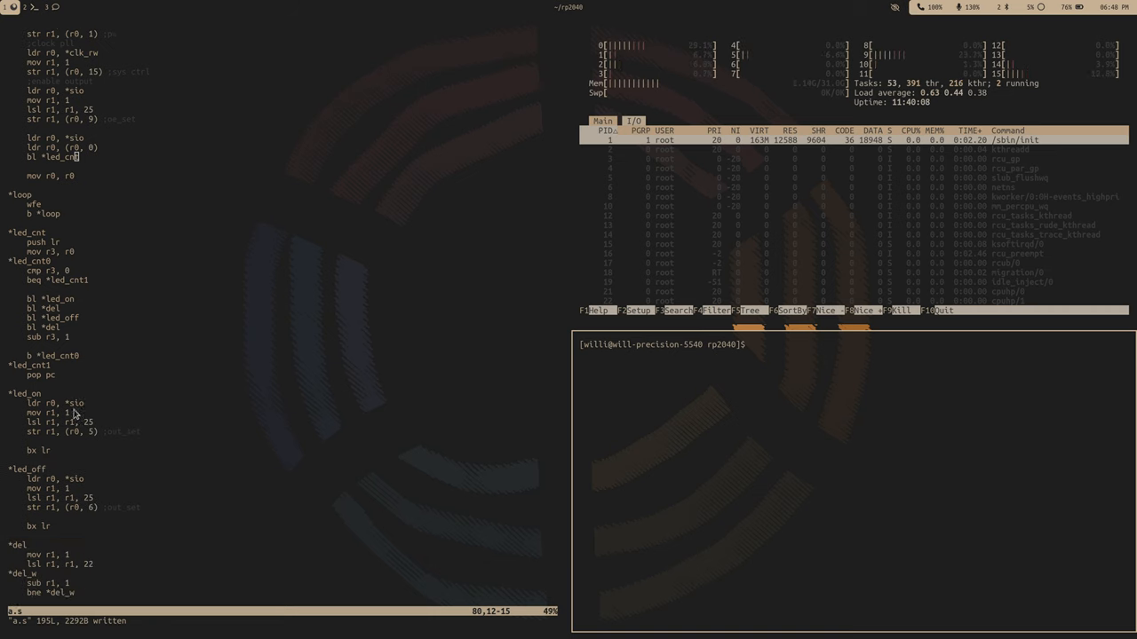
Step: Add a fifo_send label with ldr r1, *sio and ldr r2, (r0, 20)
{"action": "scroll", "scroll_direction": "down", "scroll_amount": 3}
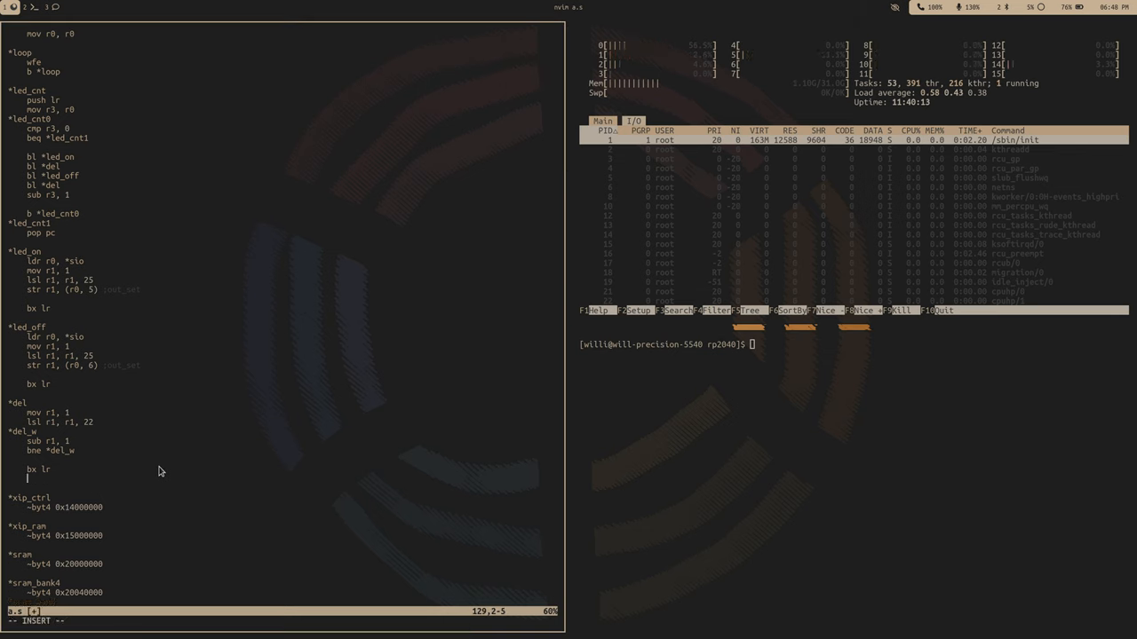
{"action": "type", "text": "*fifo_send"}
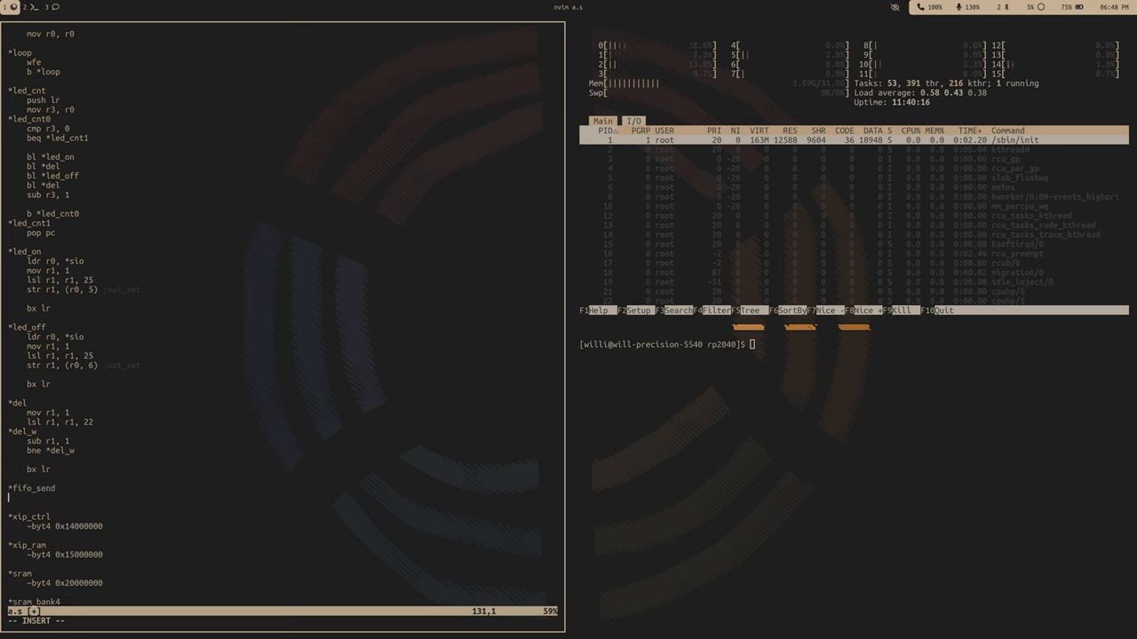
{"action": "type", "text": "ldr r1,"}
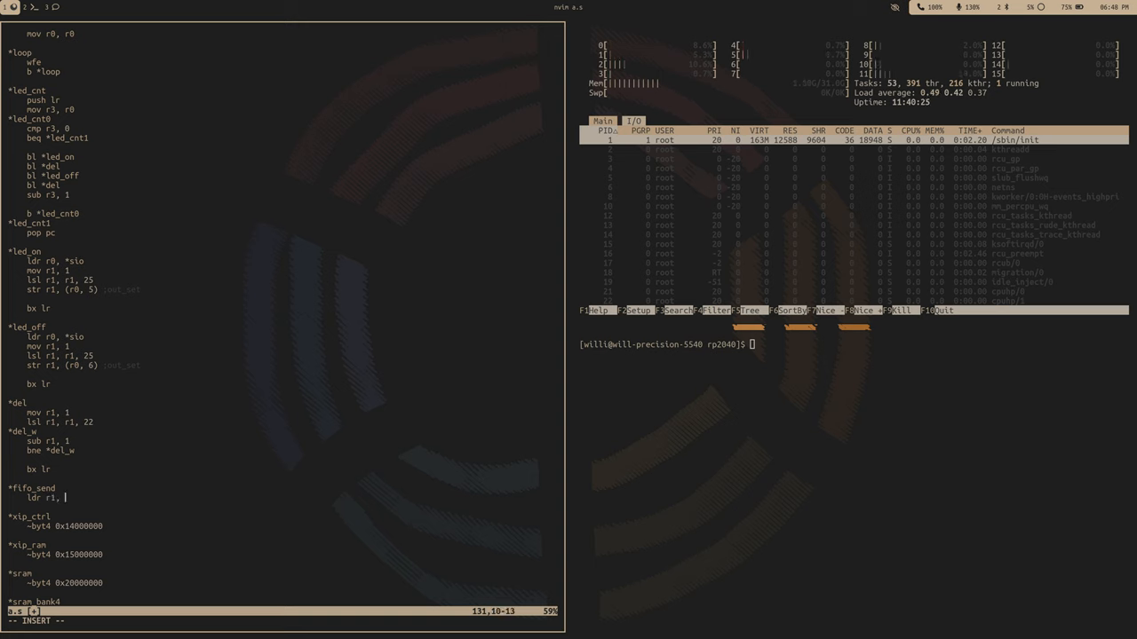
{"action": "type", "text": "*sio"}
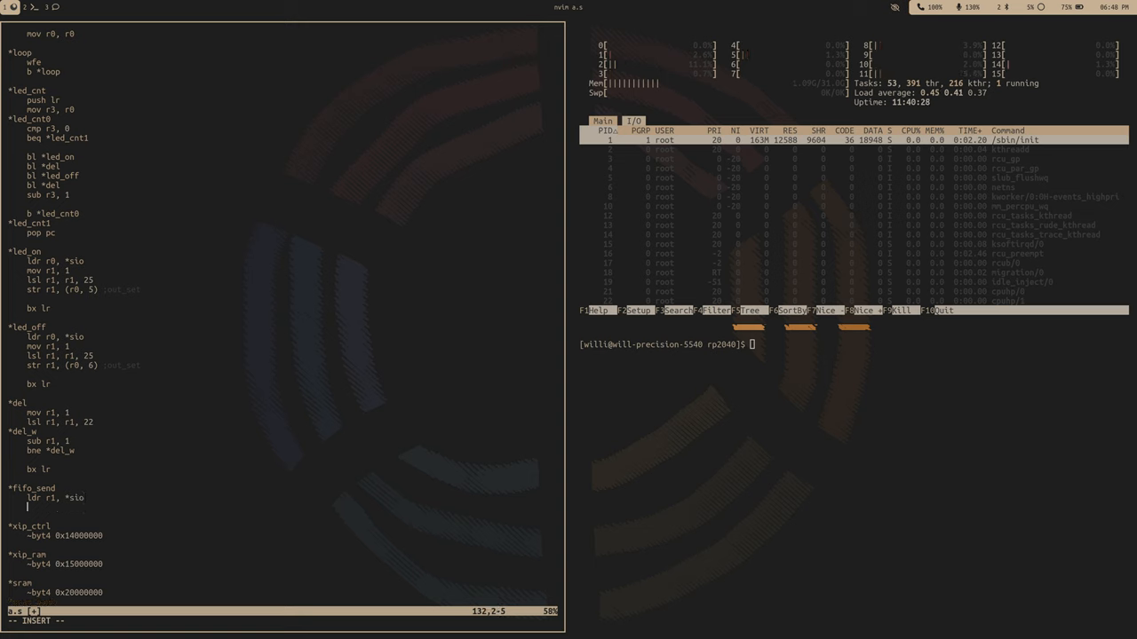
{"action": "type", "text": "ldr r2,"}
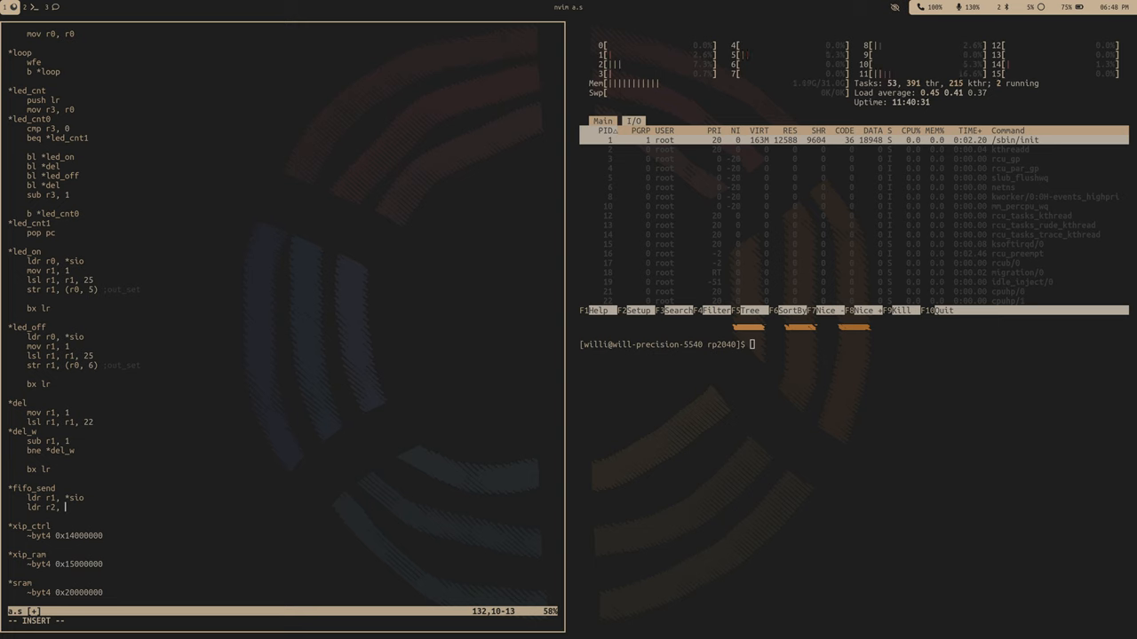
{"action": "type", "text": "(si"}
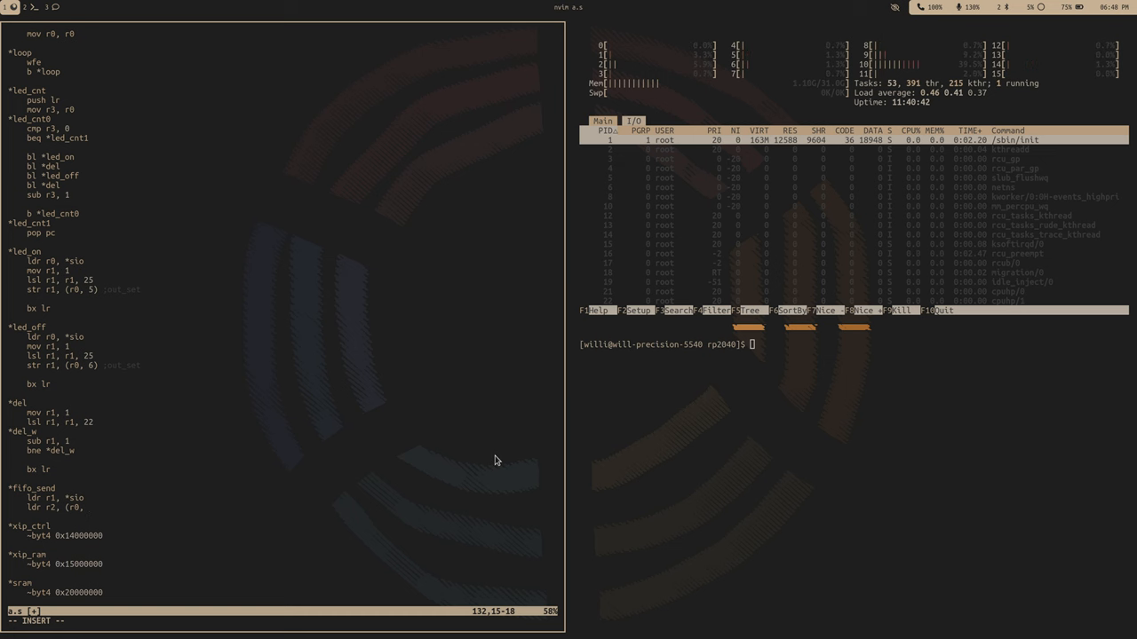
{"action": "type", "text": "20"}
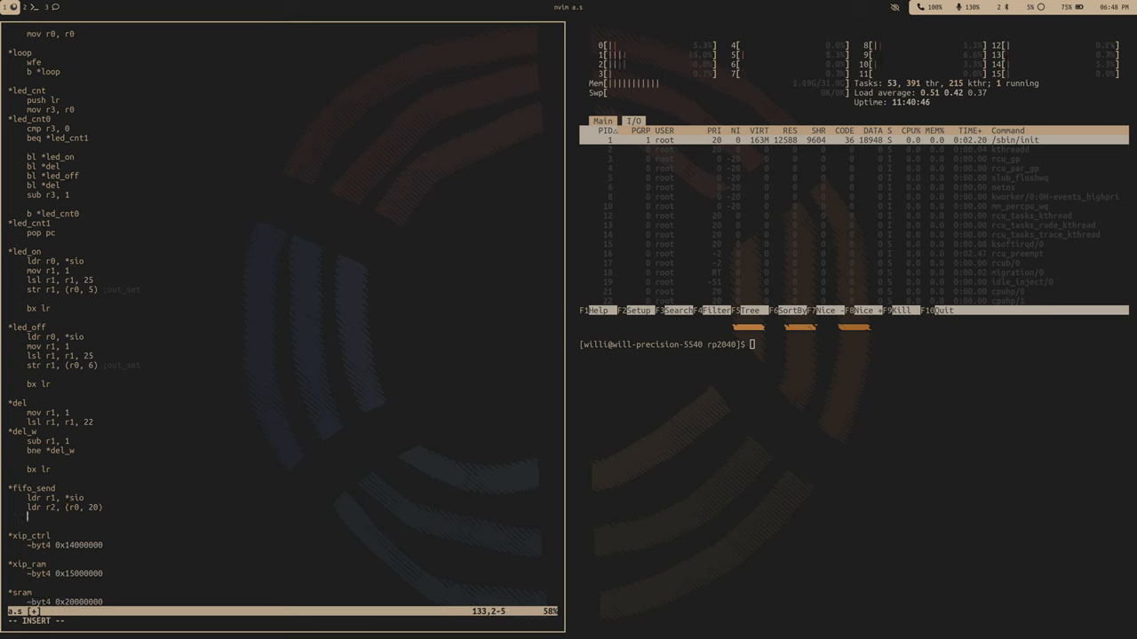
Step: Mask the status with mov r3, 2 and and r2, r3, loop via beq fifo_send, then begin str r0
{"action": "type", "text": "mov r2"}
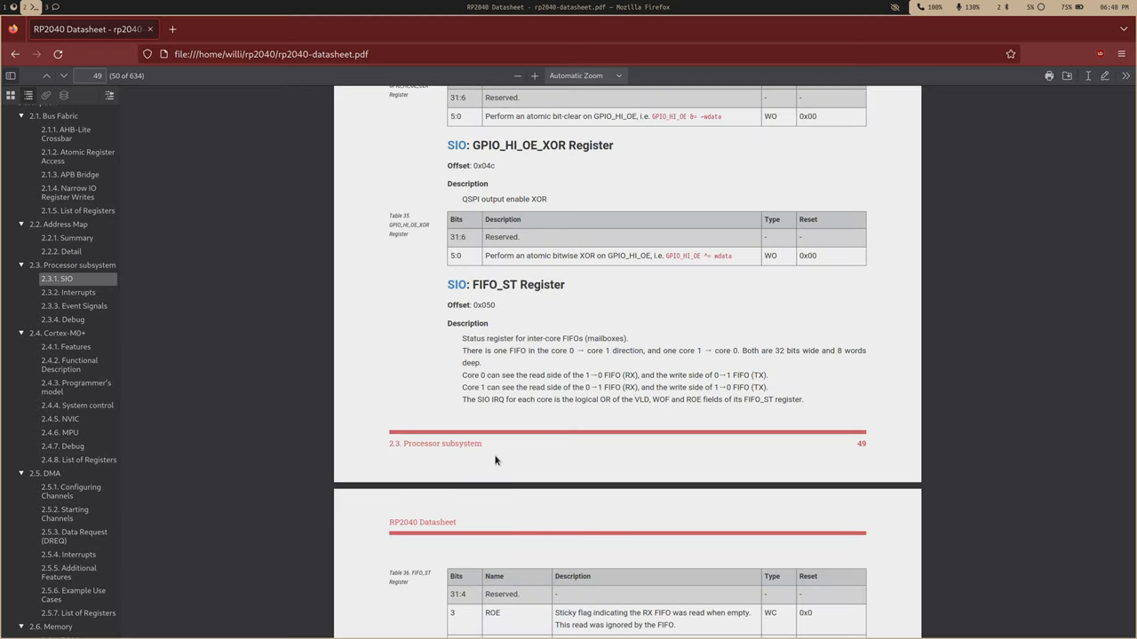
{"action": "scroll", "scroll_direction": "down", "scroll_amount": 3}
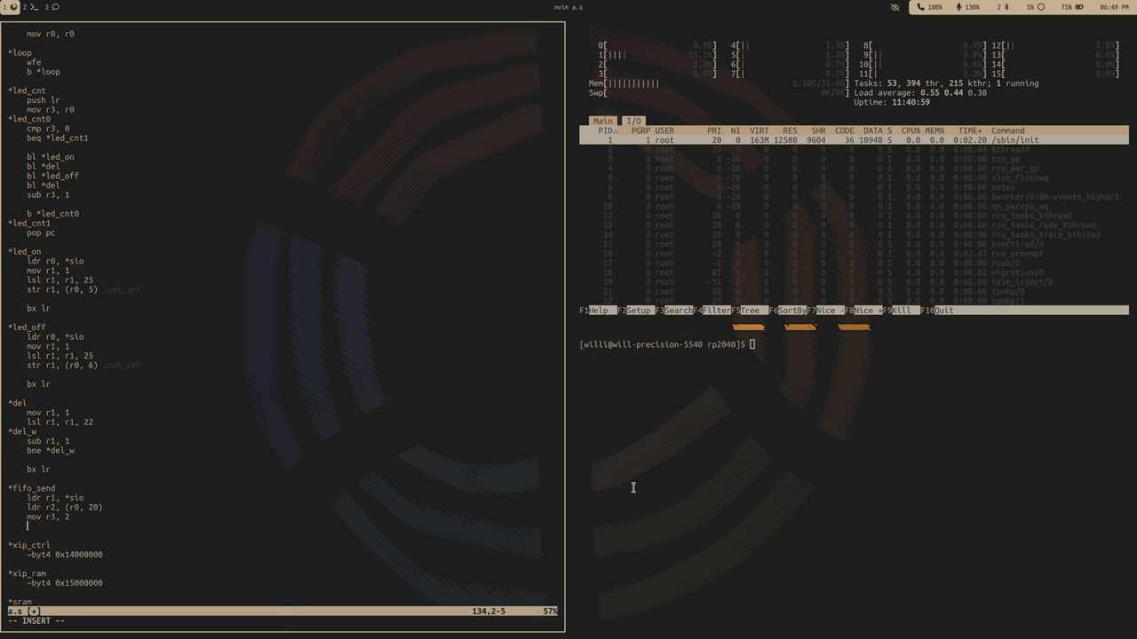
{"action": "type", "text": "beq"}
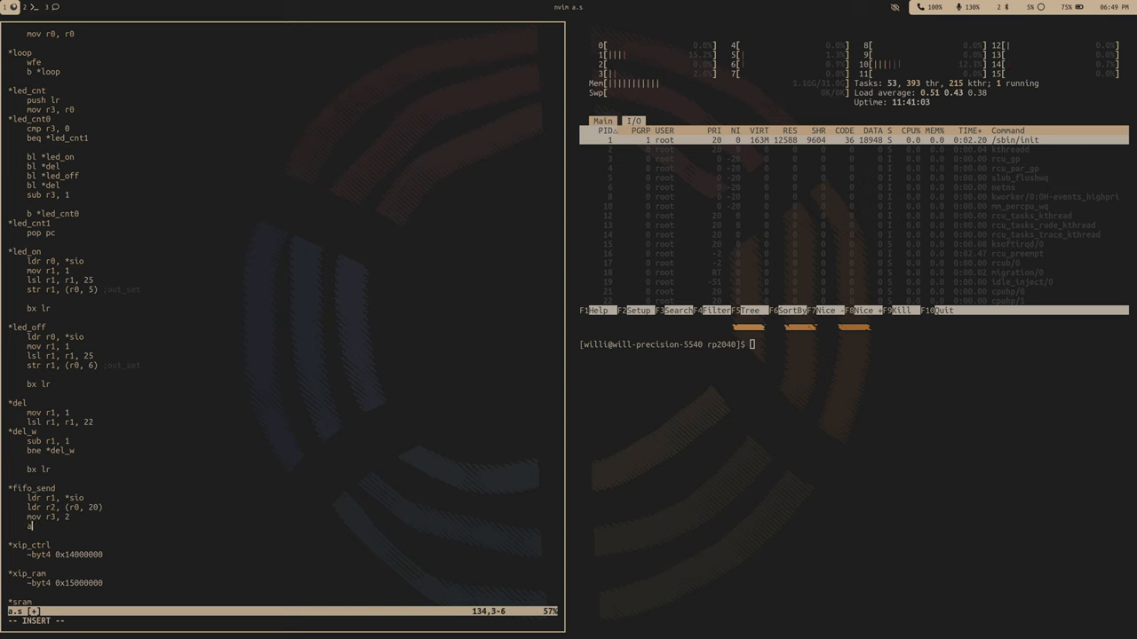
{"action": "type", "text": "nd r2, r3"}
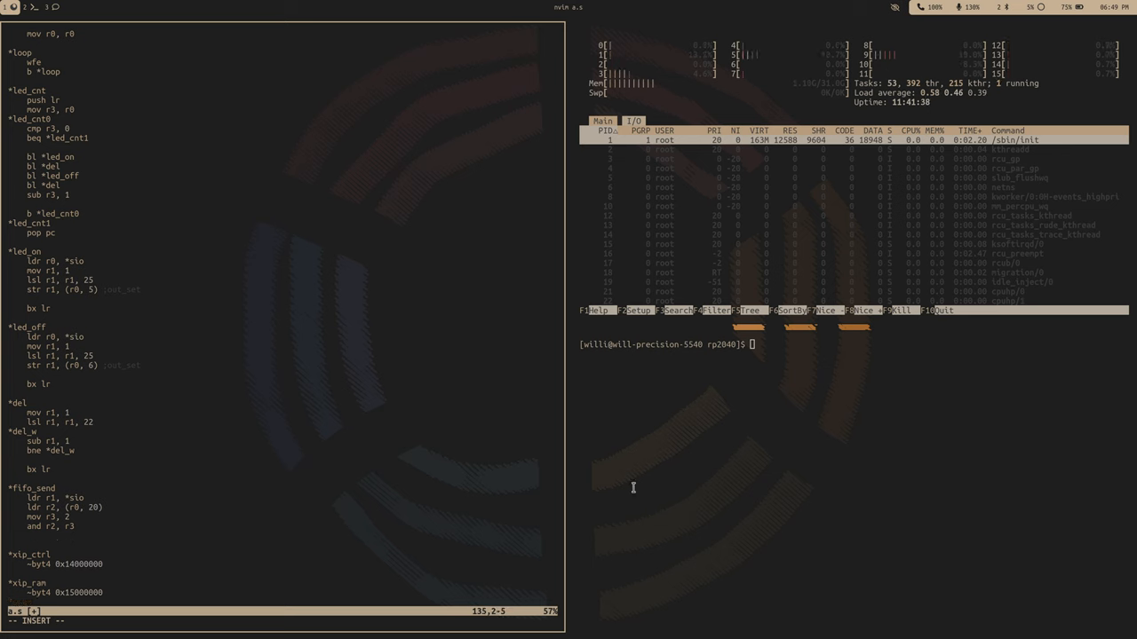
{"action": "type", "text": "beq"}
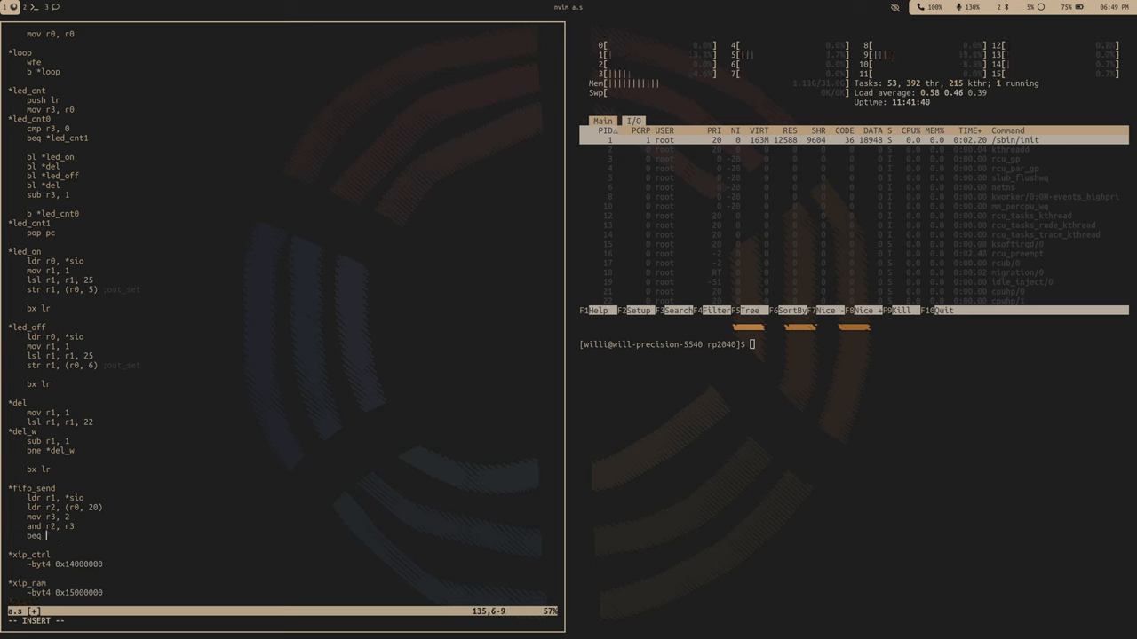
{"action": "type", "text": "*fifo"}
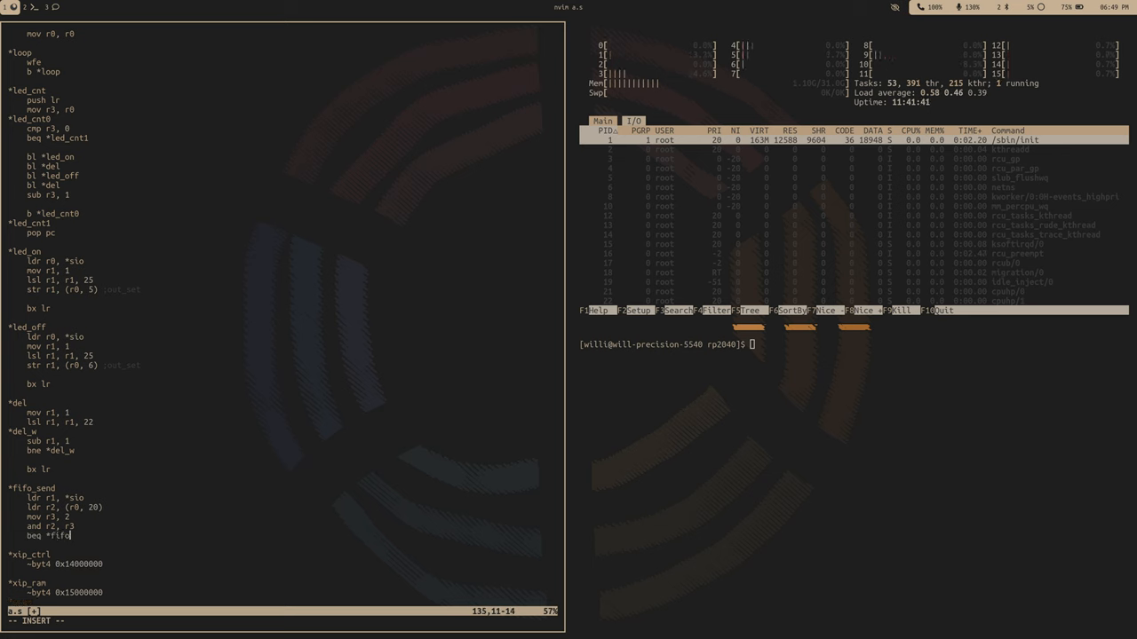
{"action": "key", "text": "Return"}
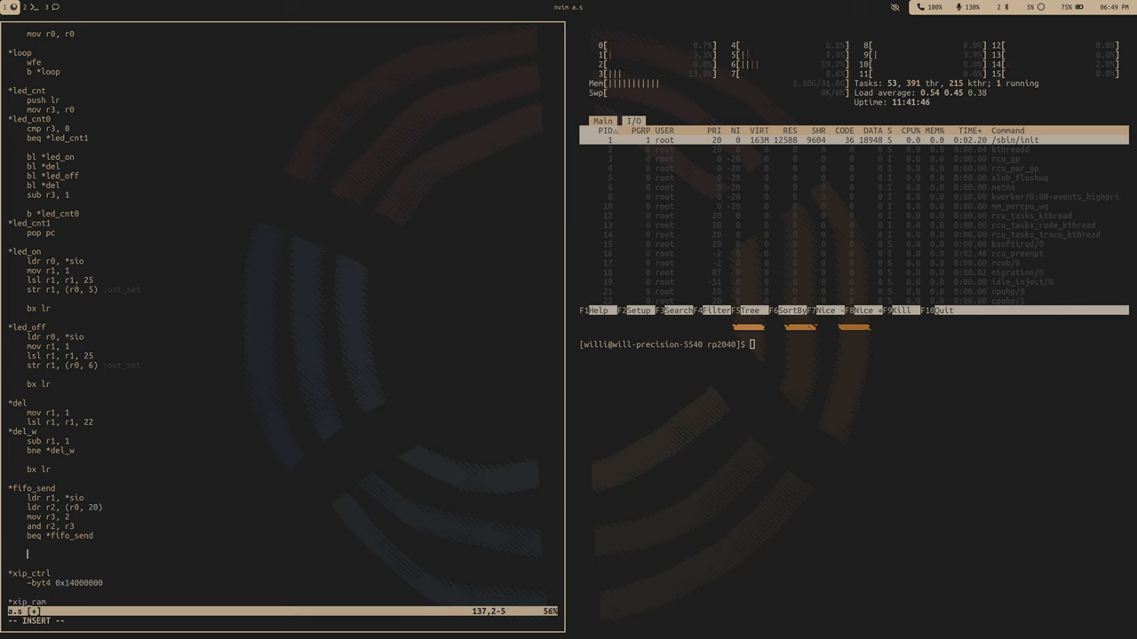
{"action": "type", "text": "str r0, (r"}
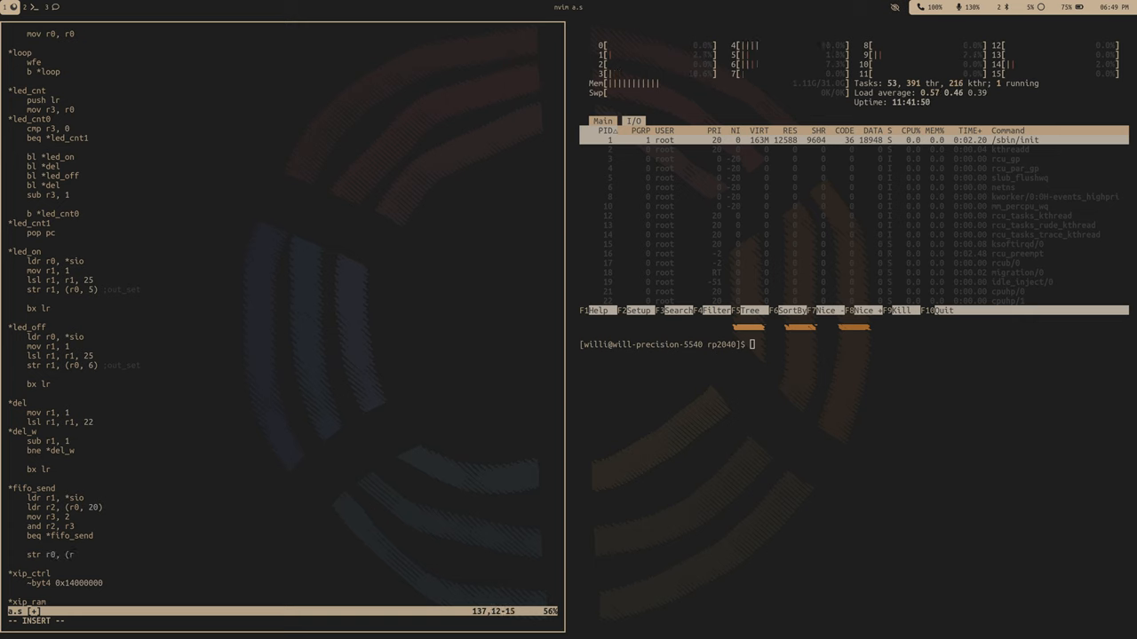
{"action": "type", "text": "1,"}
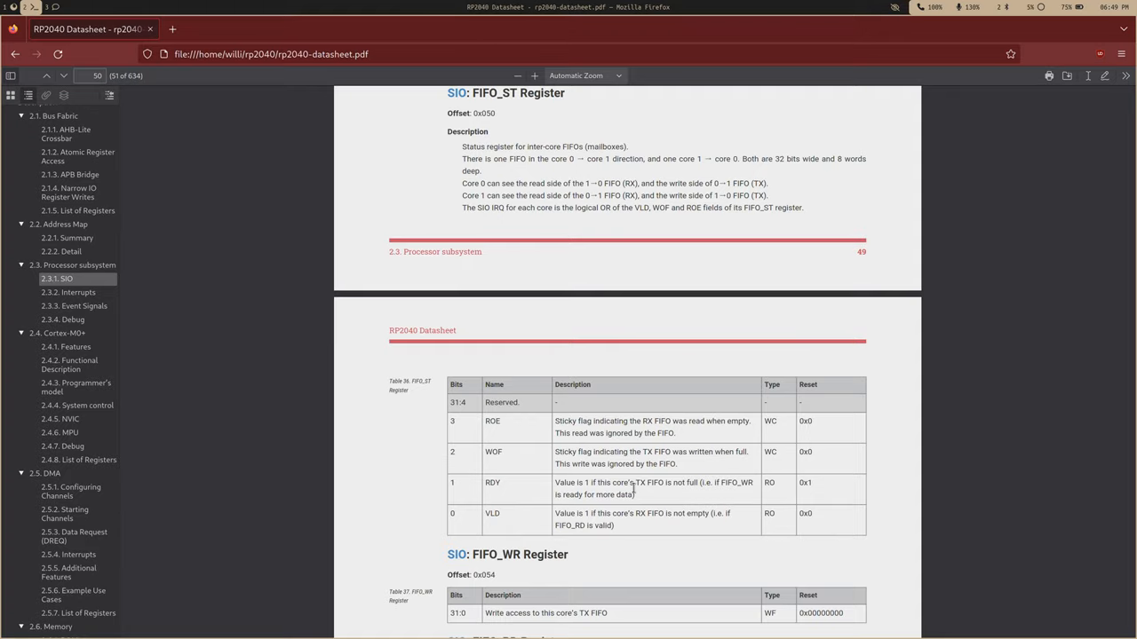
Step: Scroll the datasheet down to the FIFO_ST bit table
{"action": "scroll", "scroll_direction": "down", "scroll_amount": 3}
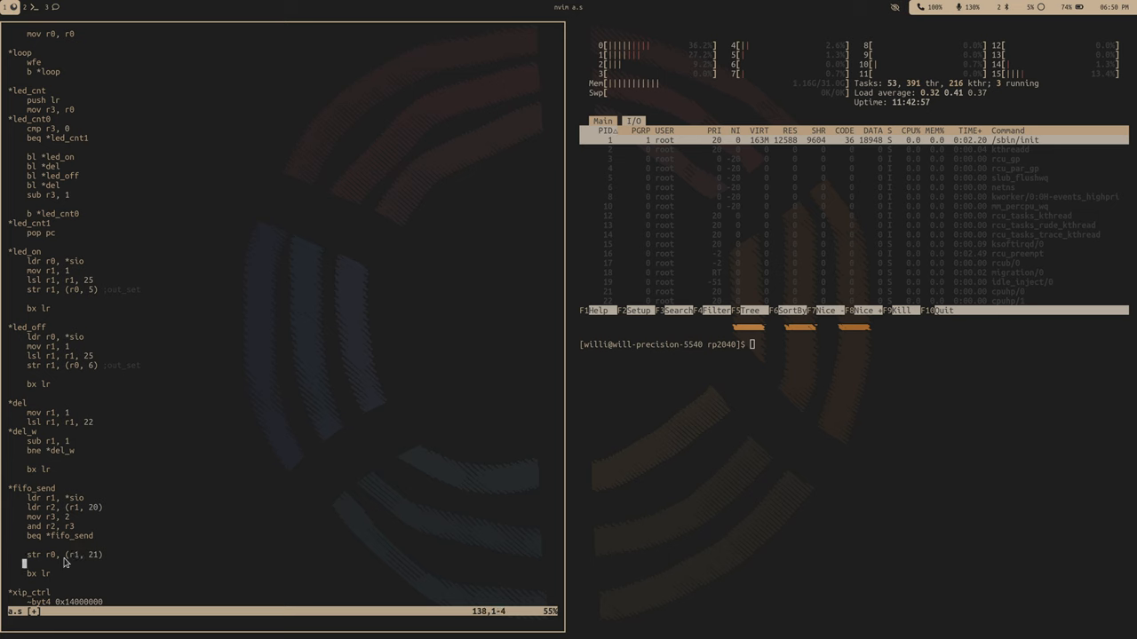
Step: Finish the sev line and add a *fifo_wfe retry label containing wfe
{"action": "type", "text": "sev"}
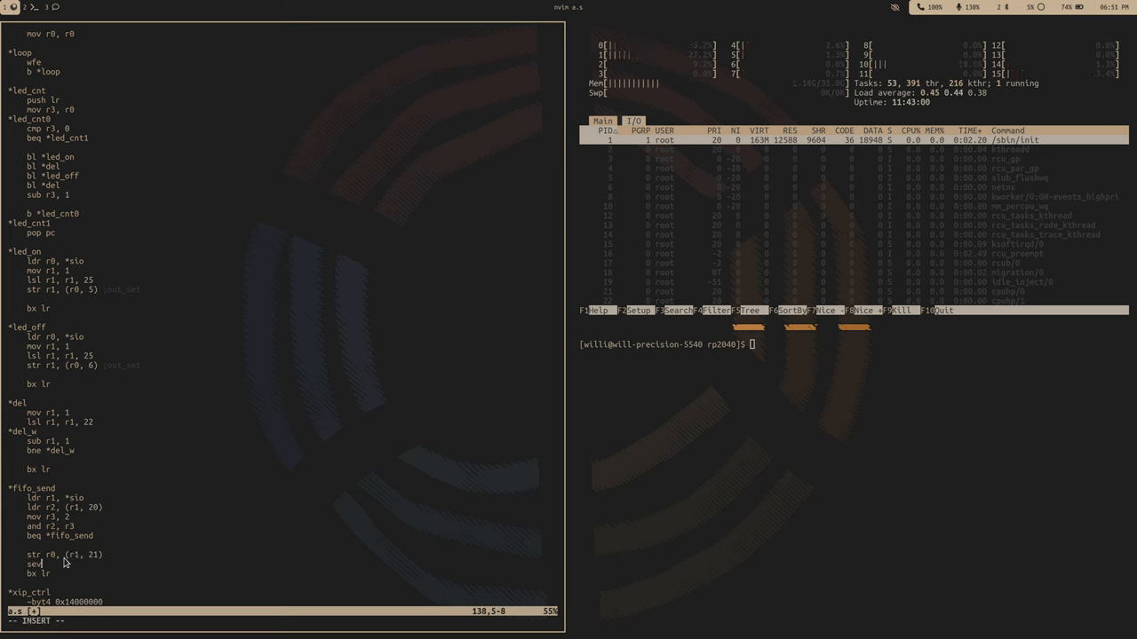
{"action": "key", "text": "Return"}
{"action": "type", "text": "beq *"}
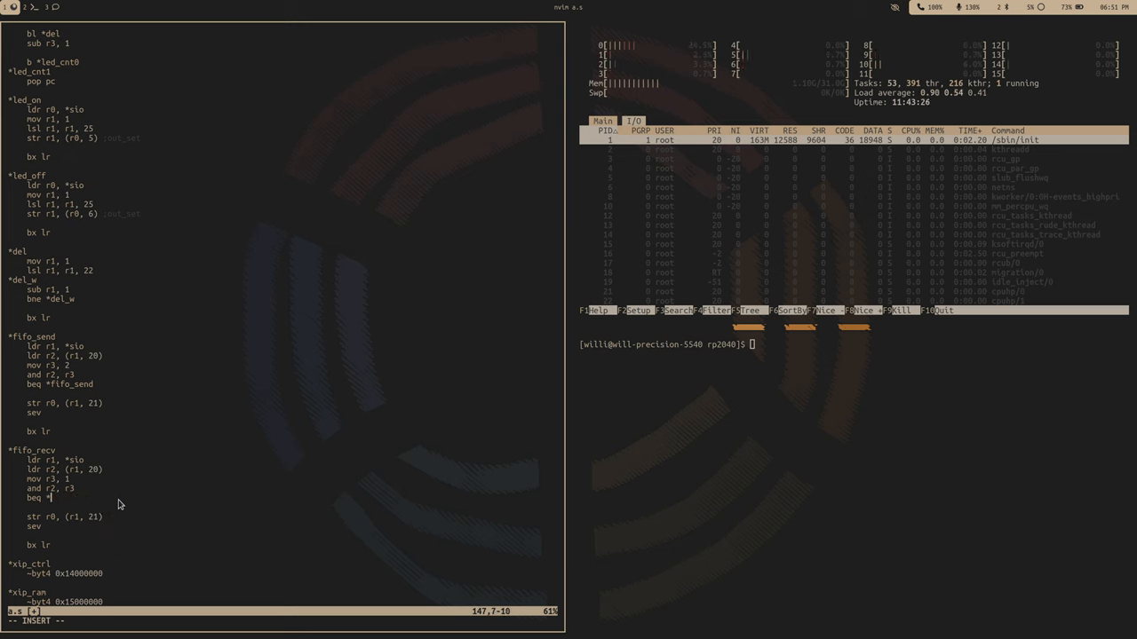
{"action": "type", "text": "fifo_wfe"}
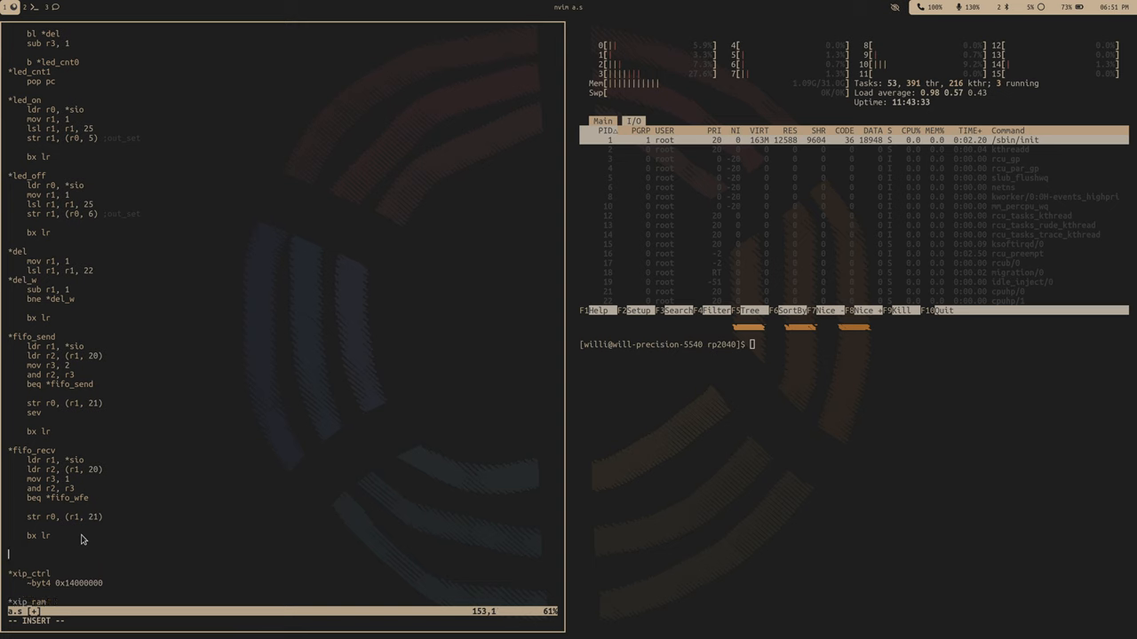
{"action": "type", "text": "*fifo_wfe"}
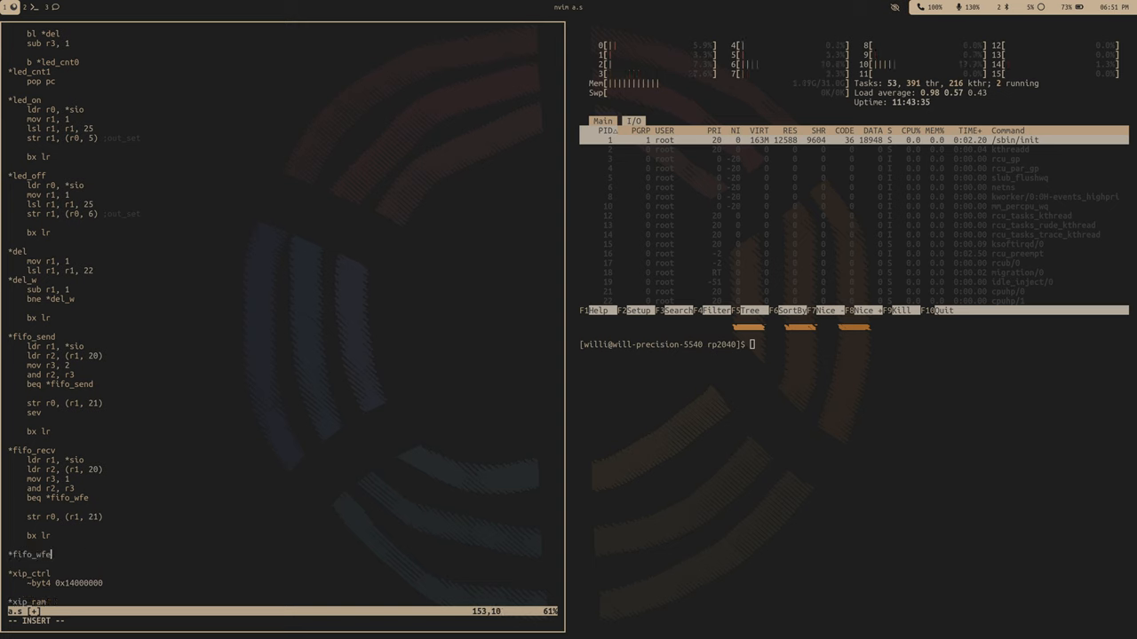
{"action": "type", "text": "wfe"}
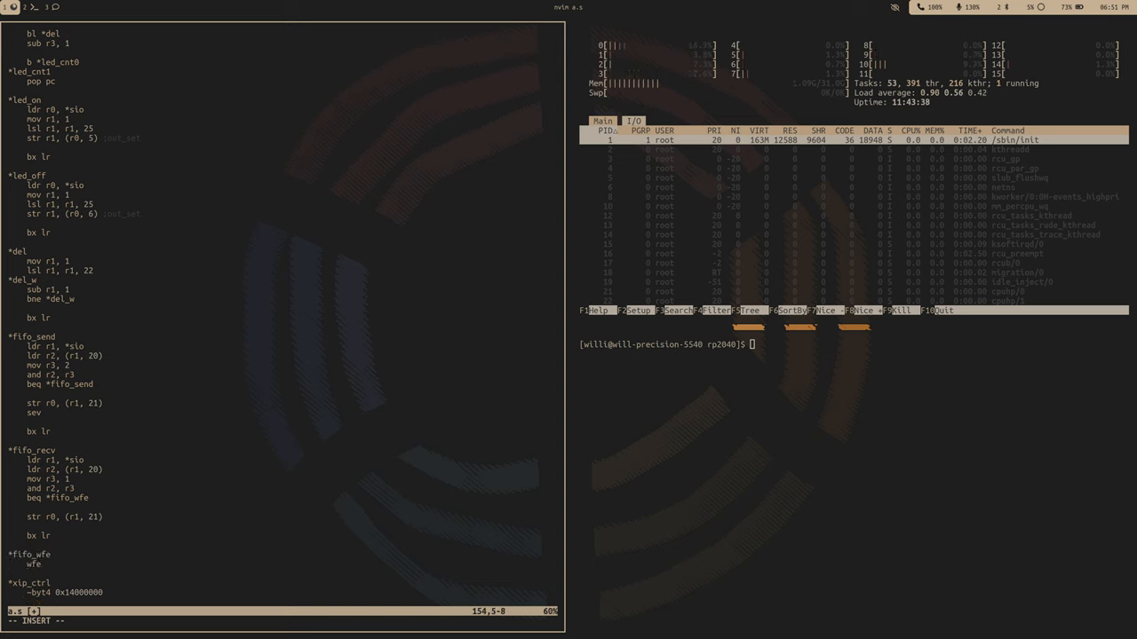
{"action": "type", "text": "b"}
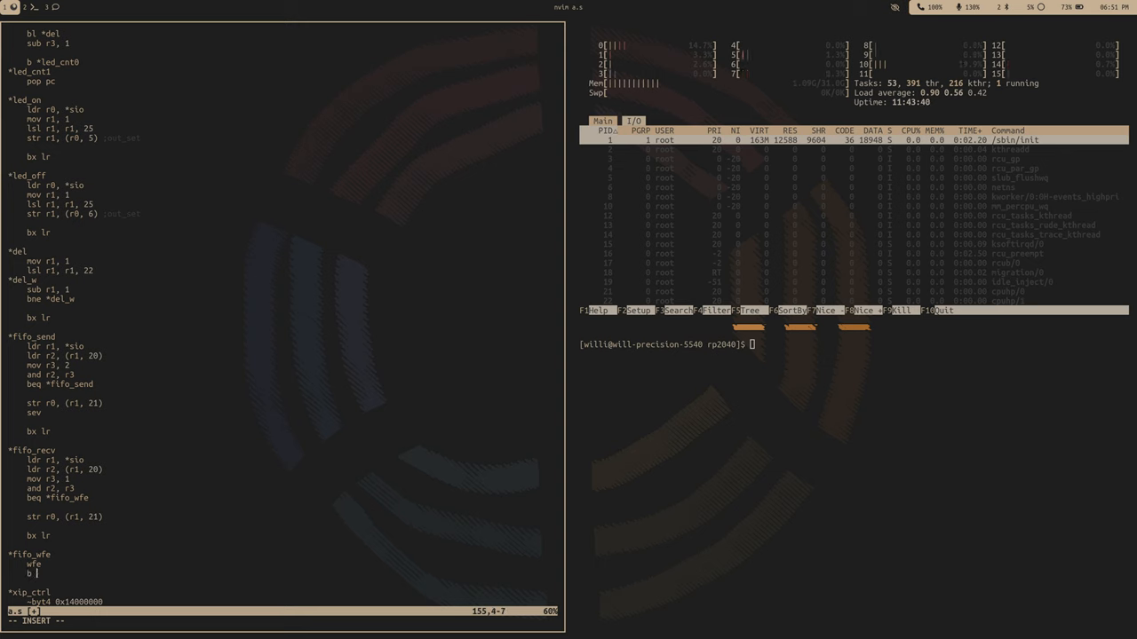
Step: Branch back to *fifo_recv and change its ldr read to offset (r1, 22)
{"action": "type", "text": "b *fifo_recv"}
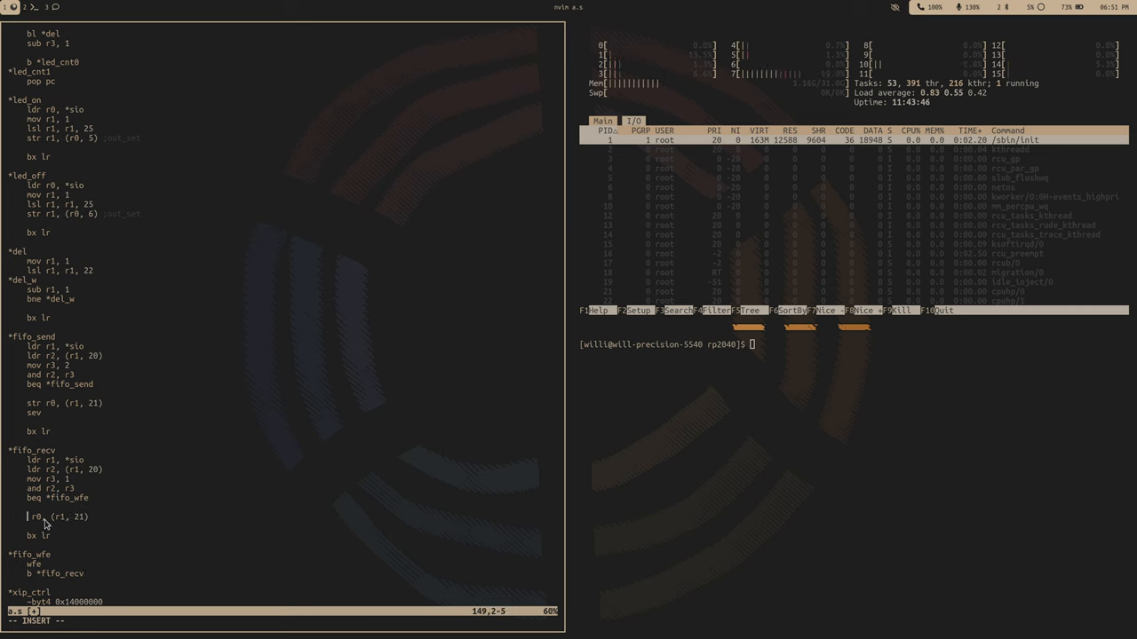
{"action": "type", "text": "ldr"}
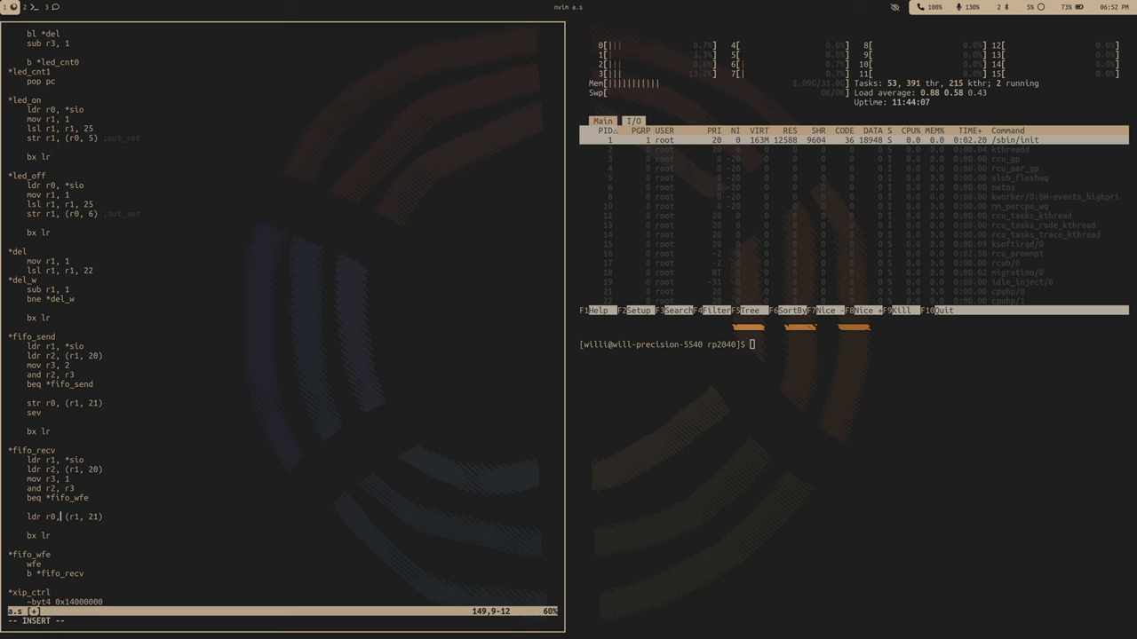
{"action": "type", "text": "(r1, 22)"}
{"action": "type", "text": "*f"}
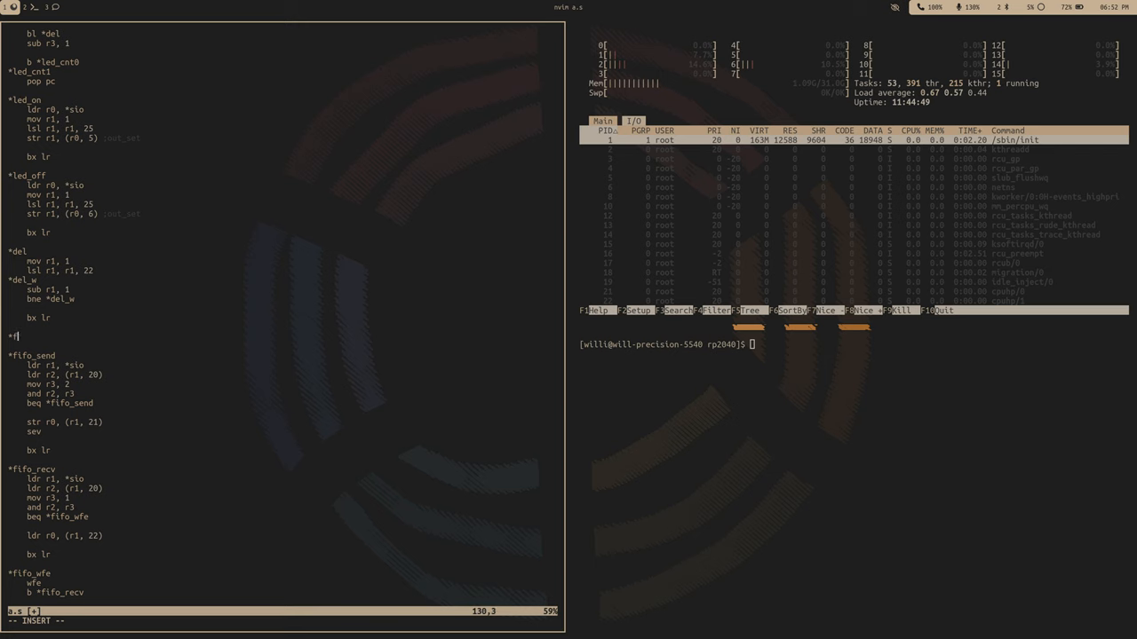
Step: Begin *fifo_drain, loading the SIO base and reading two FIFO registers, offset 22 first
{"action": "type", "text": "ifo_drain"}
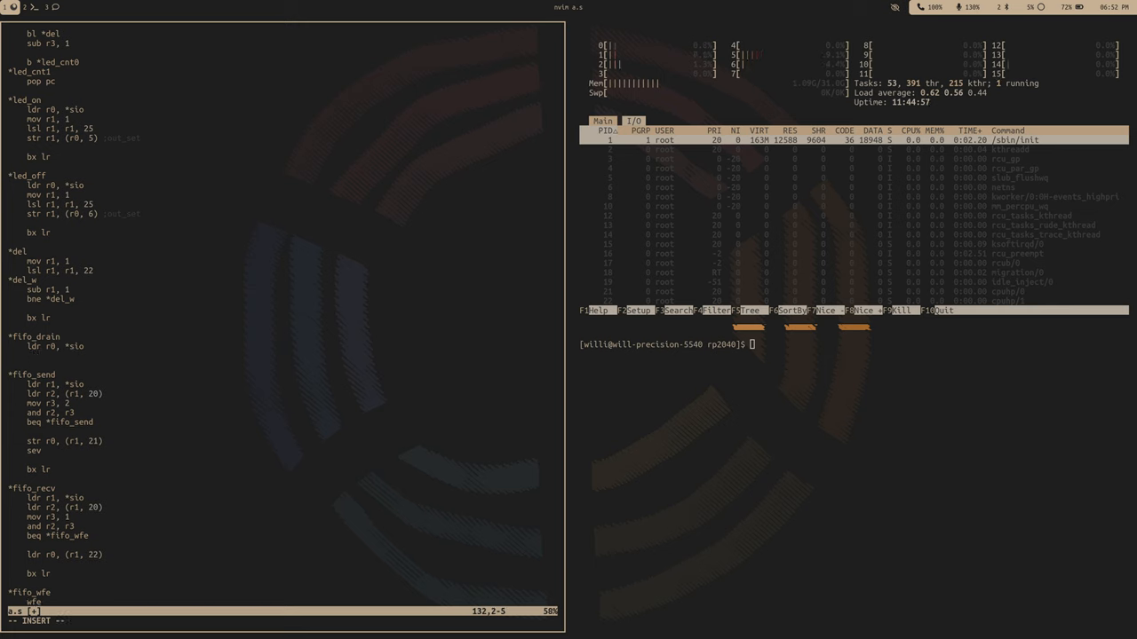
{"action": "type", "text": "ldr r1, (r0"}
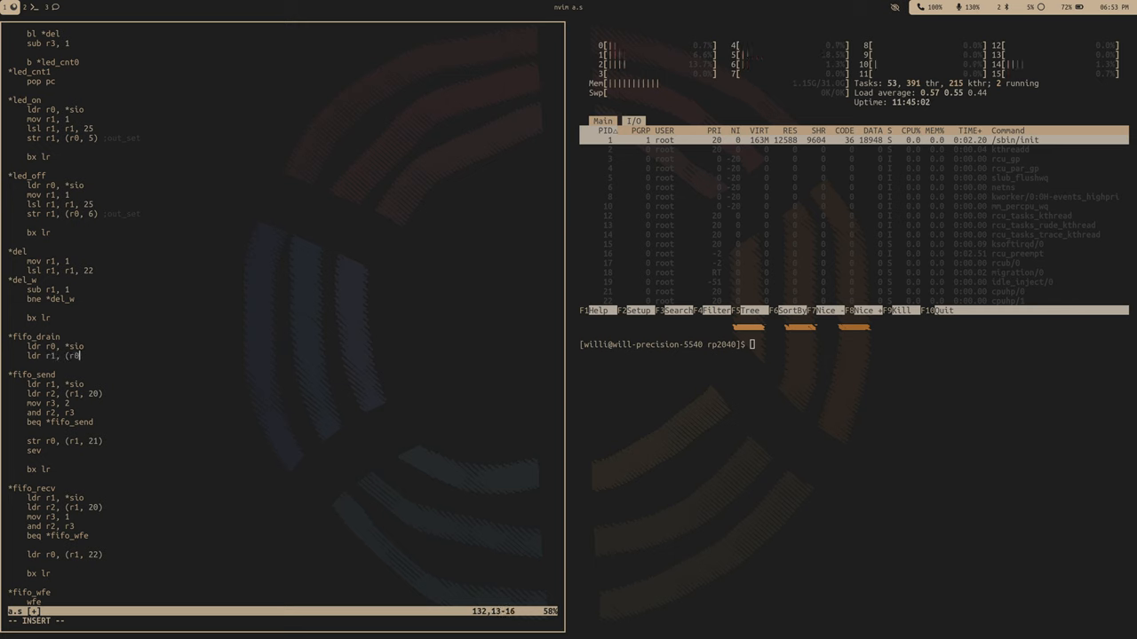
{"action": "type", "text": ", 22)"}
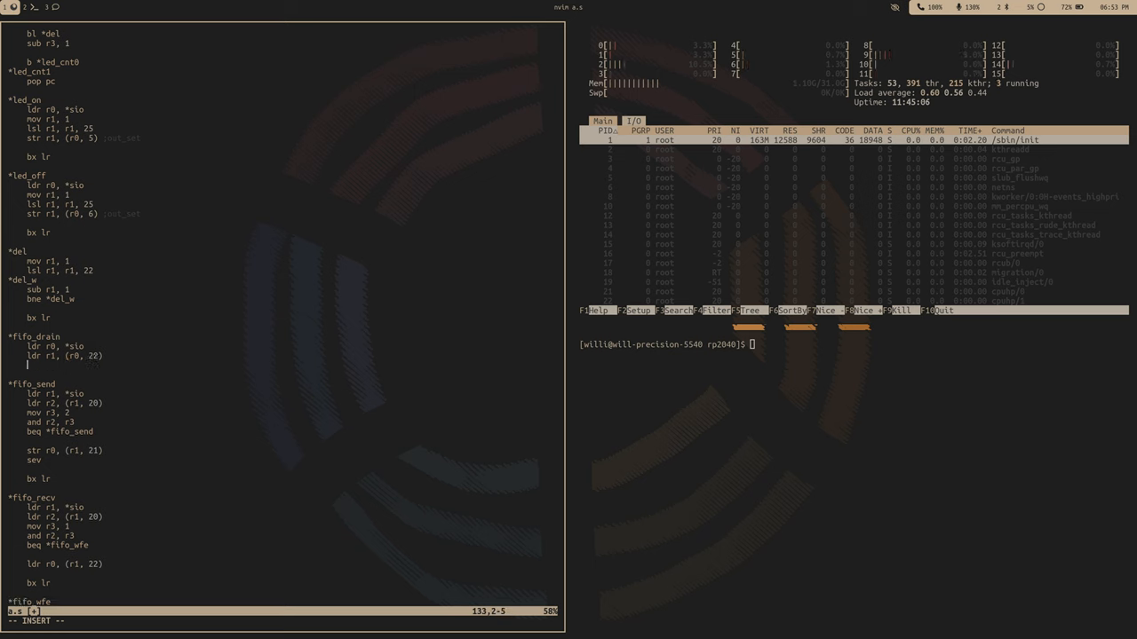
{"action": "type", "text": "ldr r1,"}
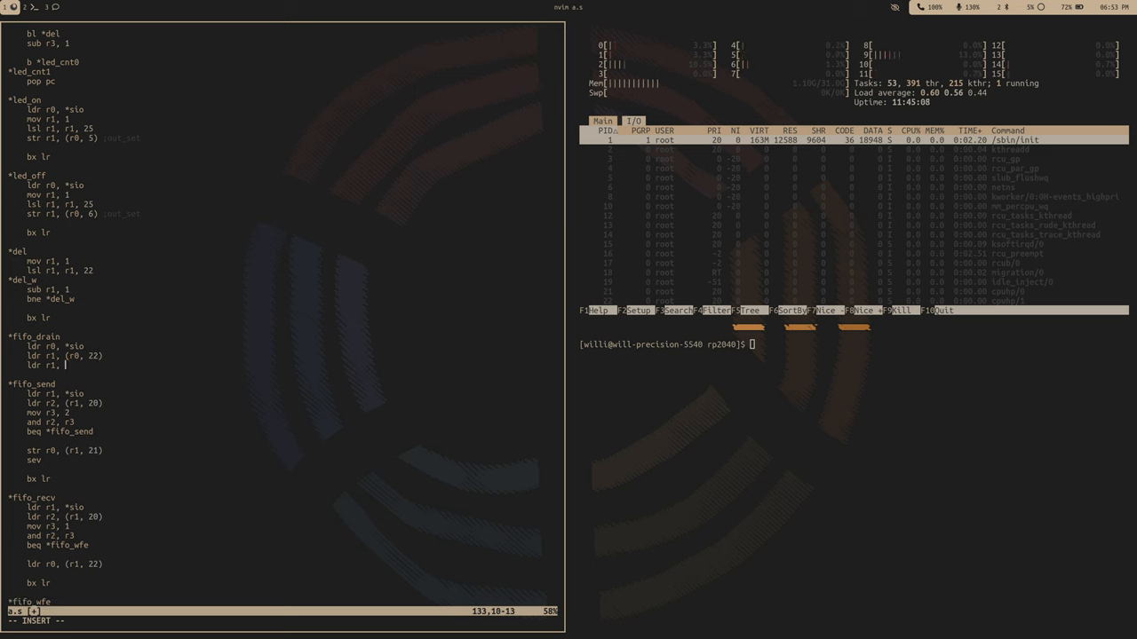
{"action": "type", "text": "(r0, 21)"}
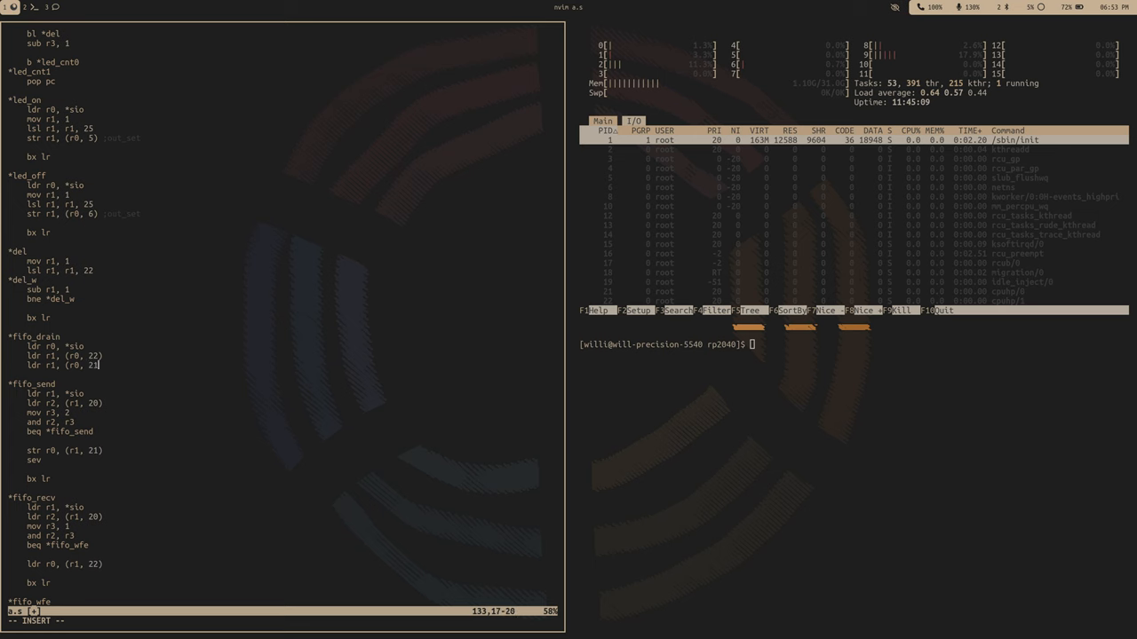
{"action": "key", "text": "enter"}
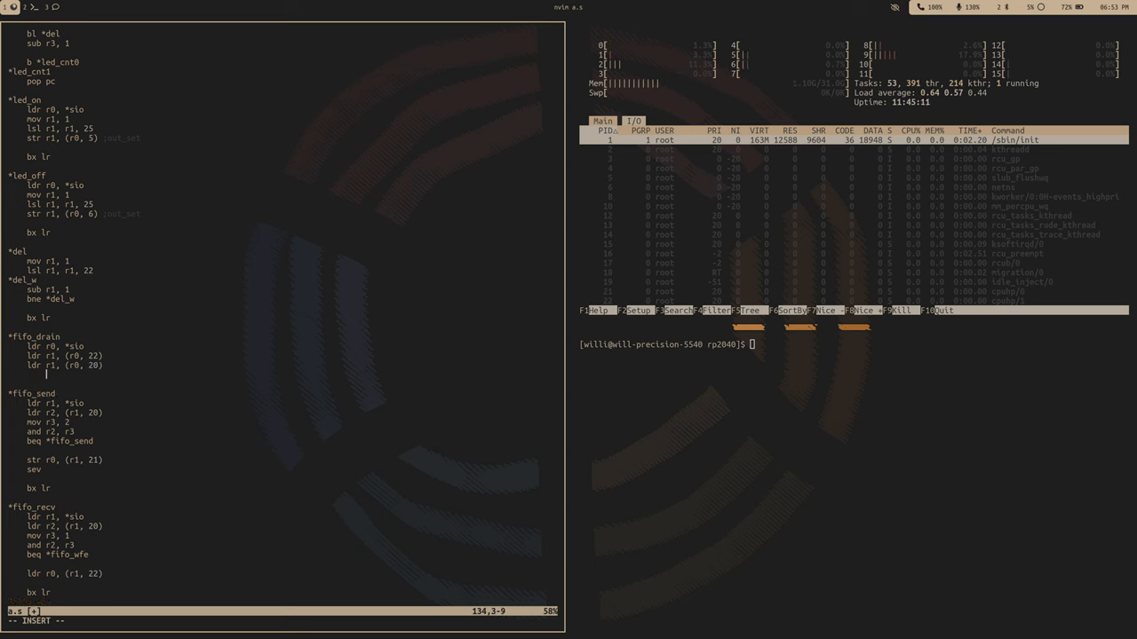
Step: Add the mov r2, 1 / and r1, r2 bit-0 mask and a branch to *fifo_…
{"action": "key", "text": "Enter"}
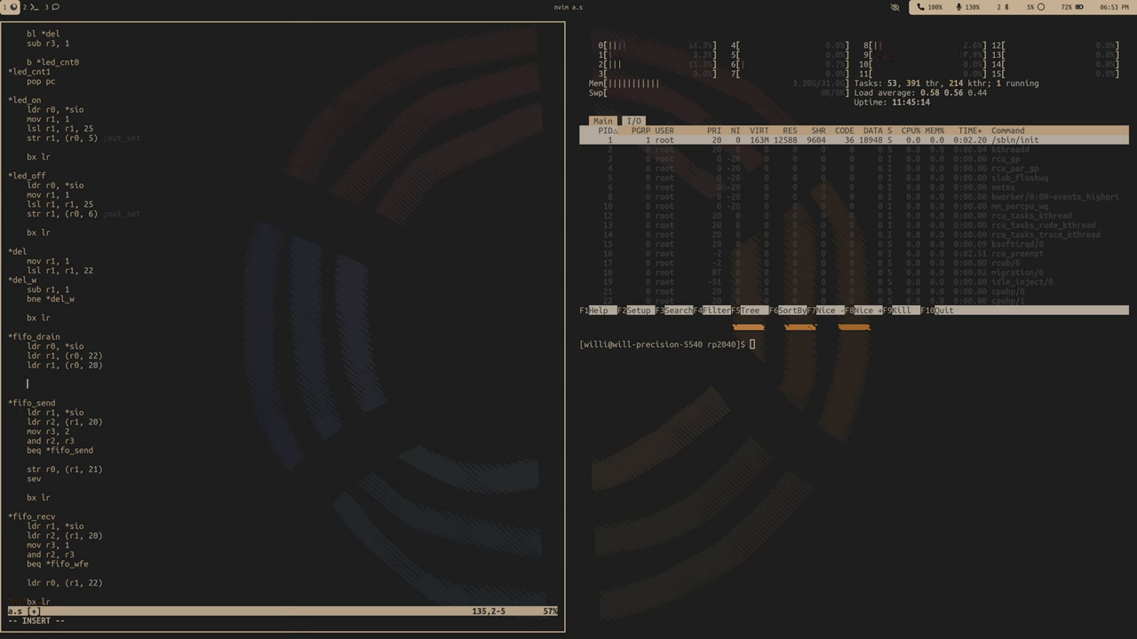
{"action": "type", "text": "mov r2, 1"}
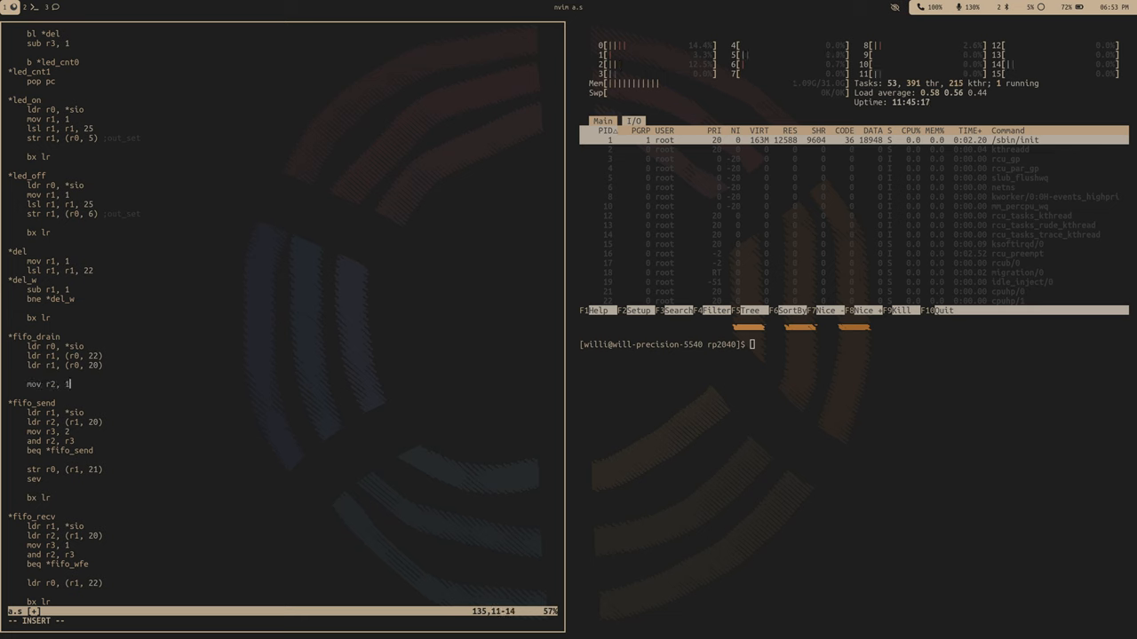
{"action": "type", "text": "and"}
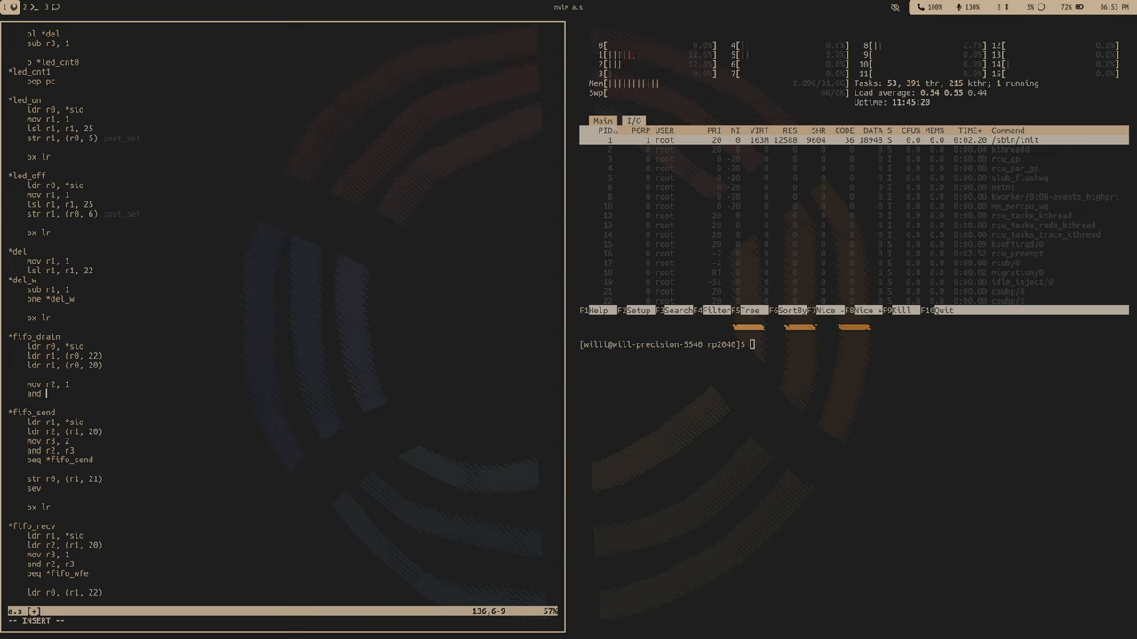
{"action": "type", "text": "r1, r2"}
{"action": "type", "text": "bne"}
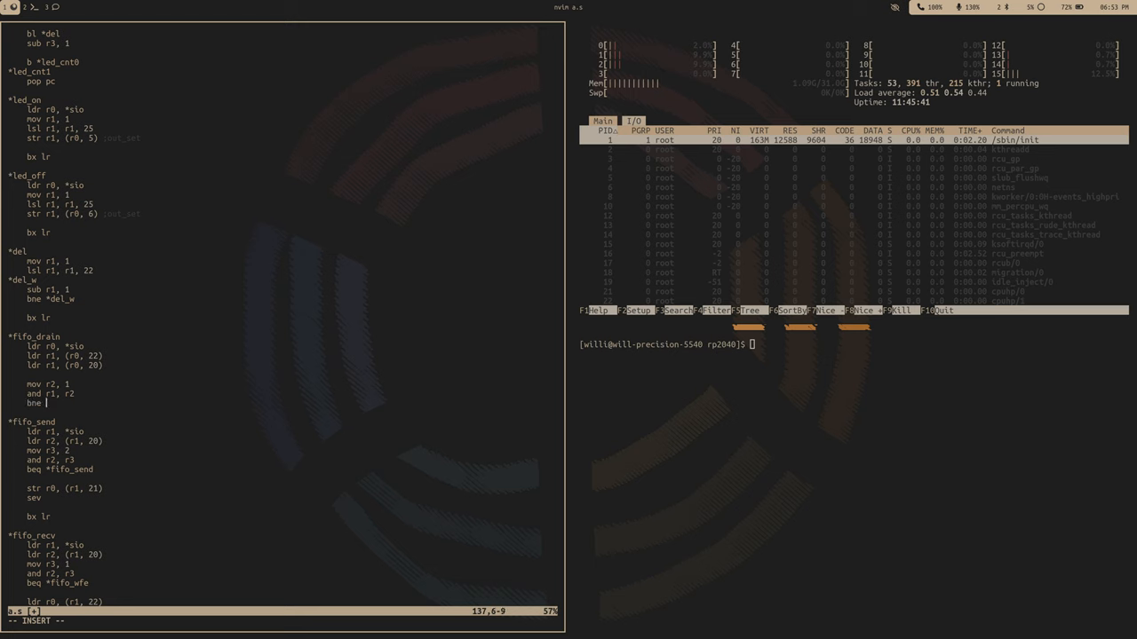
{"action": "type", "text": "*fifo_"}
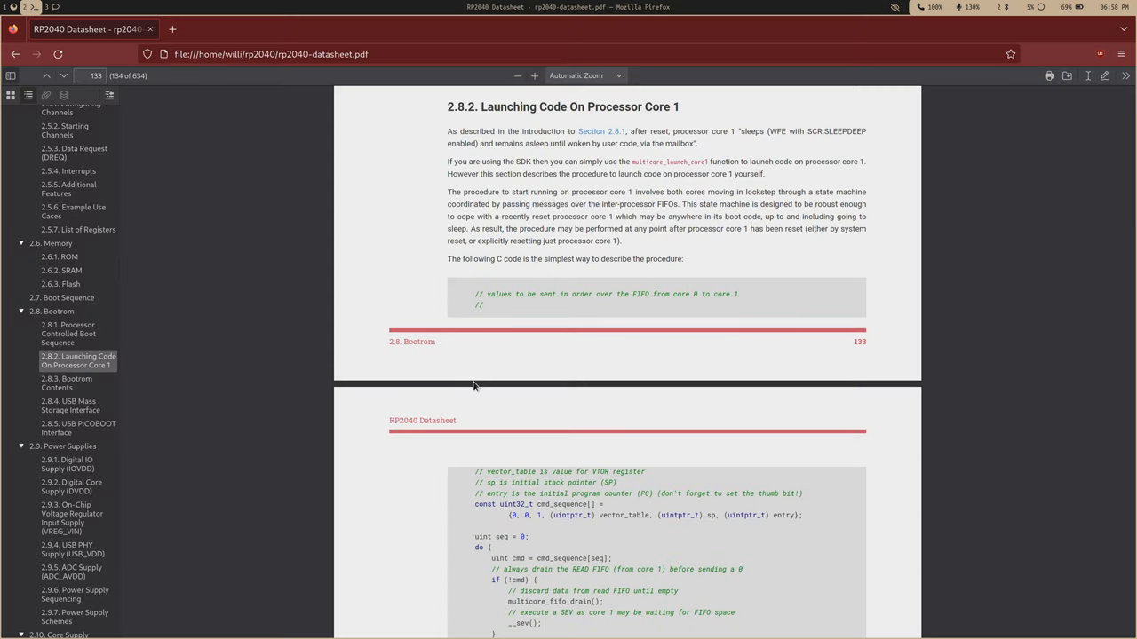
Step: Scroll page 134 down to the C cmd_sequence core-1 launch loop
{"action": "scroll", "scroll_direction": "down", "scroll_amount": 3}
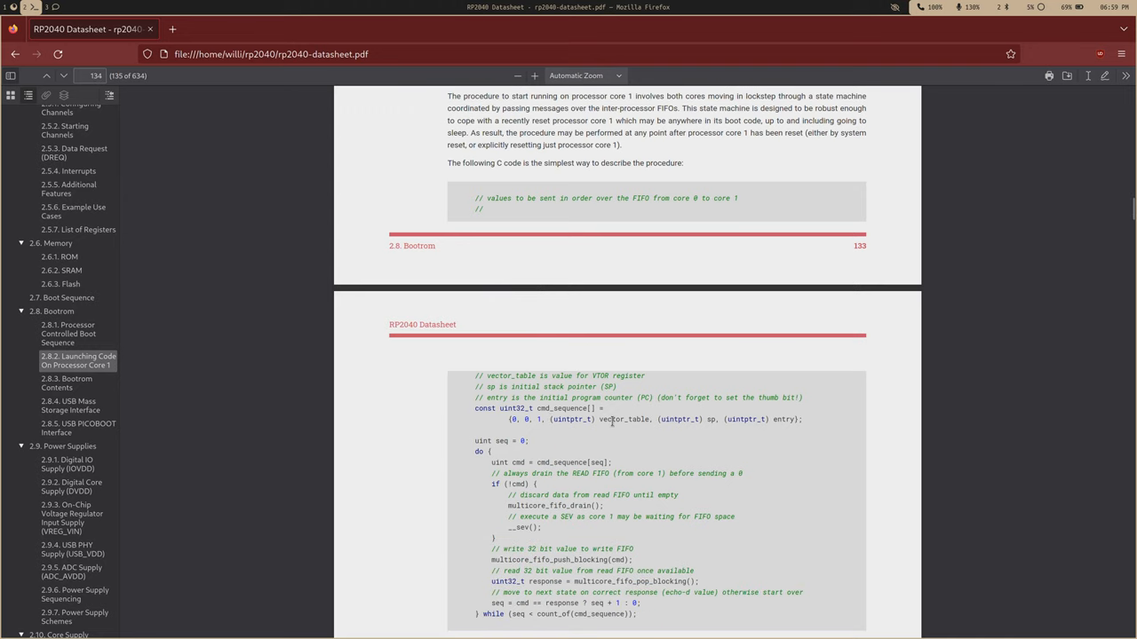
{"action": "mouse_move", "coordinate": [725, 419]}
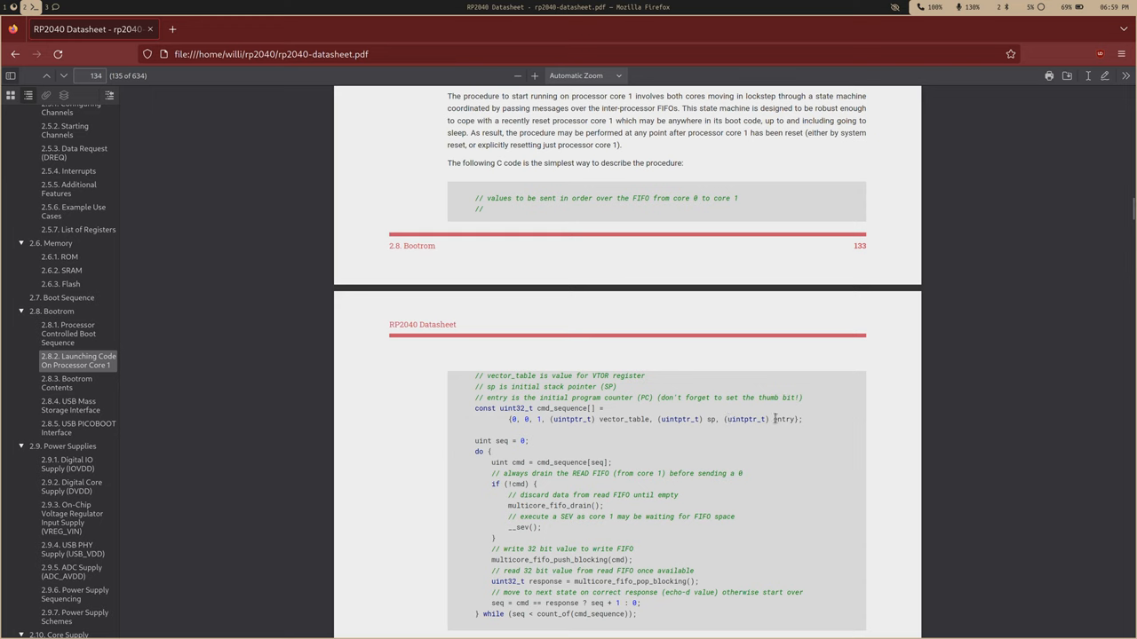
{"action": "mouse_move", "coordinate": [726, 452]}
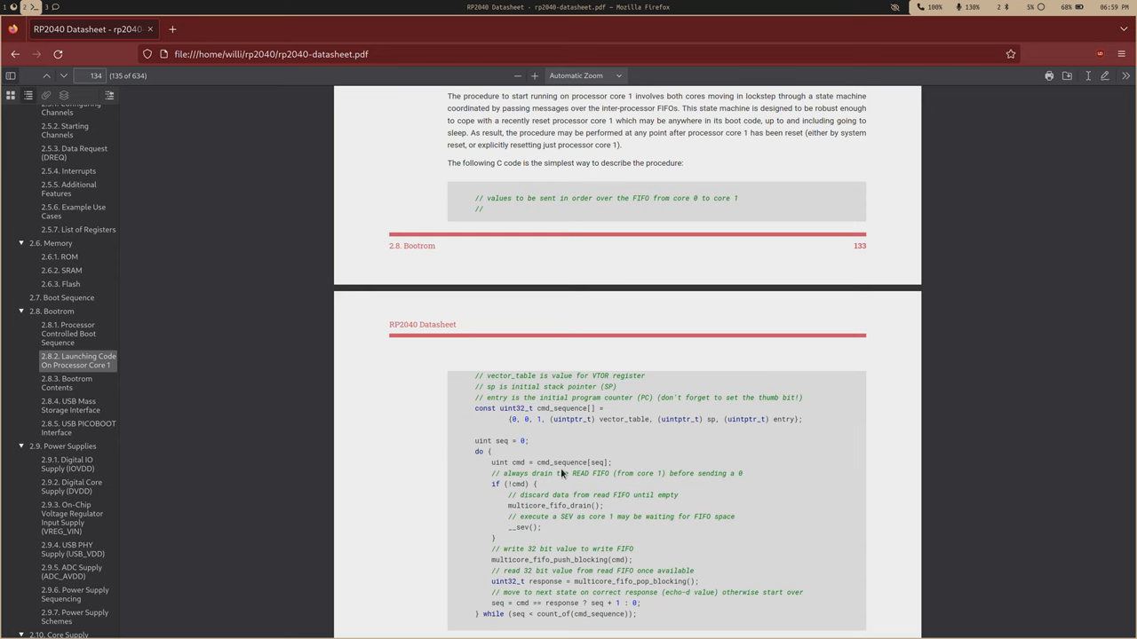
{"action": "mouse_move", "coordinate": [602, 422]}
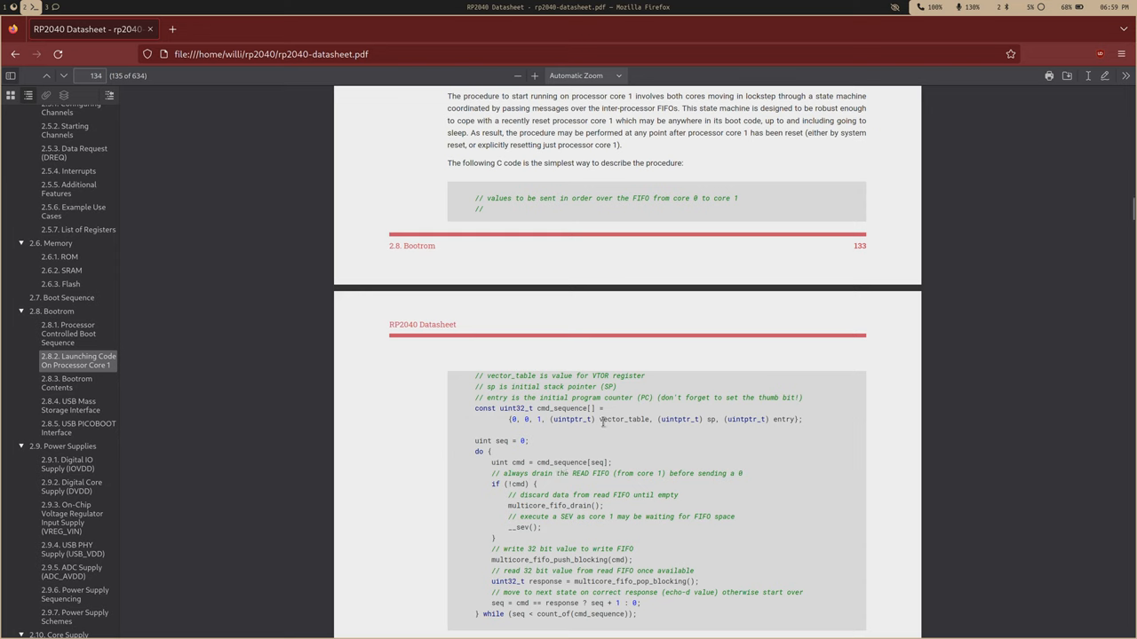
{"action": "mouse_move", "coordinate": [695, 423]}
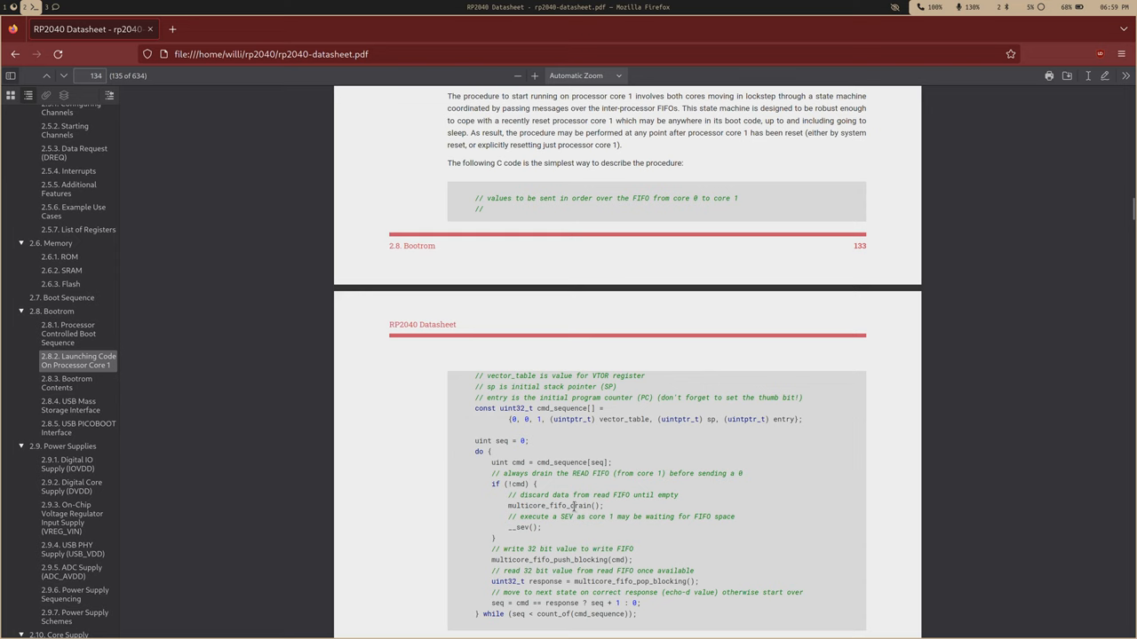
{"action": "scroll", "scroll_direction": "down", "scroll_amount": 3}
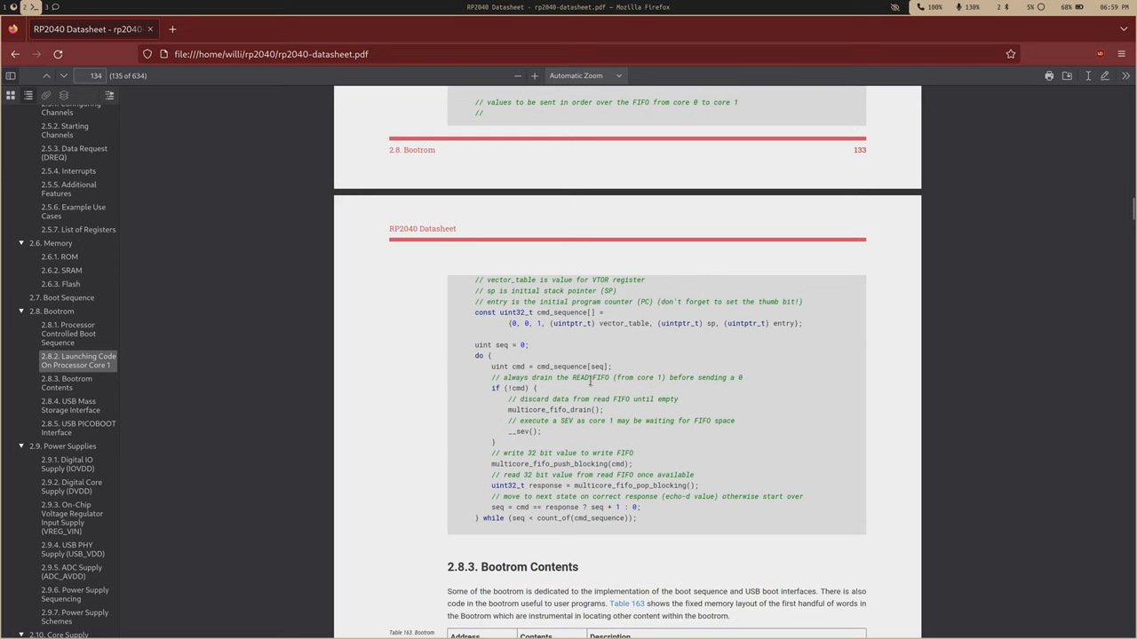
{"action": "mouse_move", "coordinate": [566, 416]}
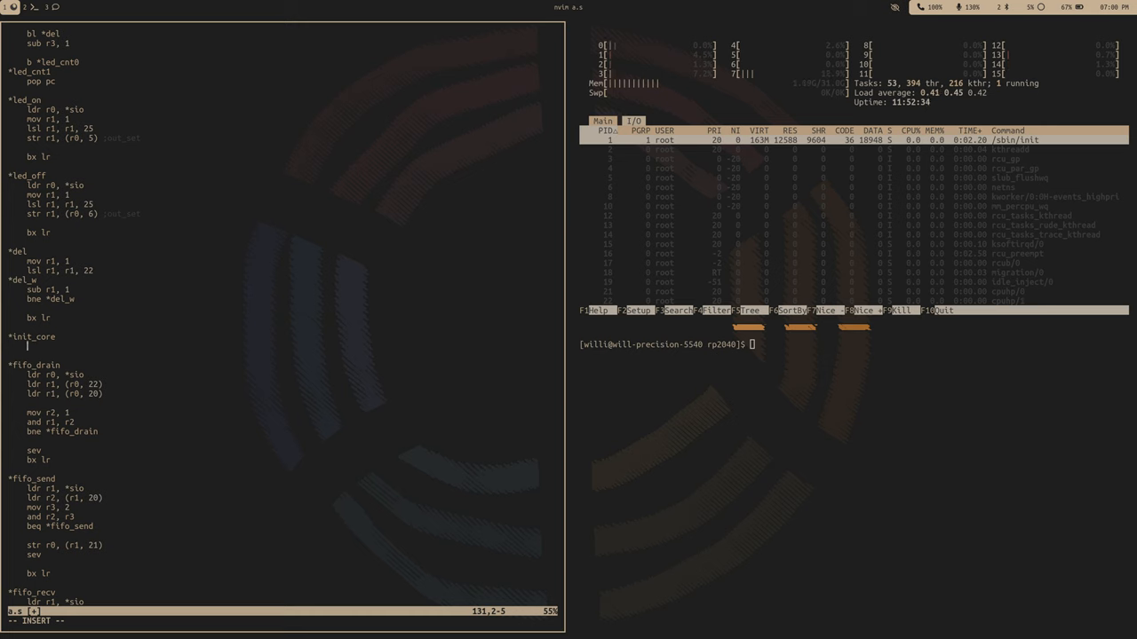
Step: Wrap init_core0 in push lr / pop and call bl *fifo_drain first
{"action": "type", "text": "push lr"}
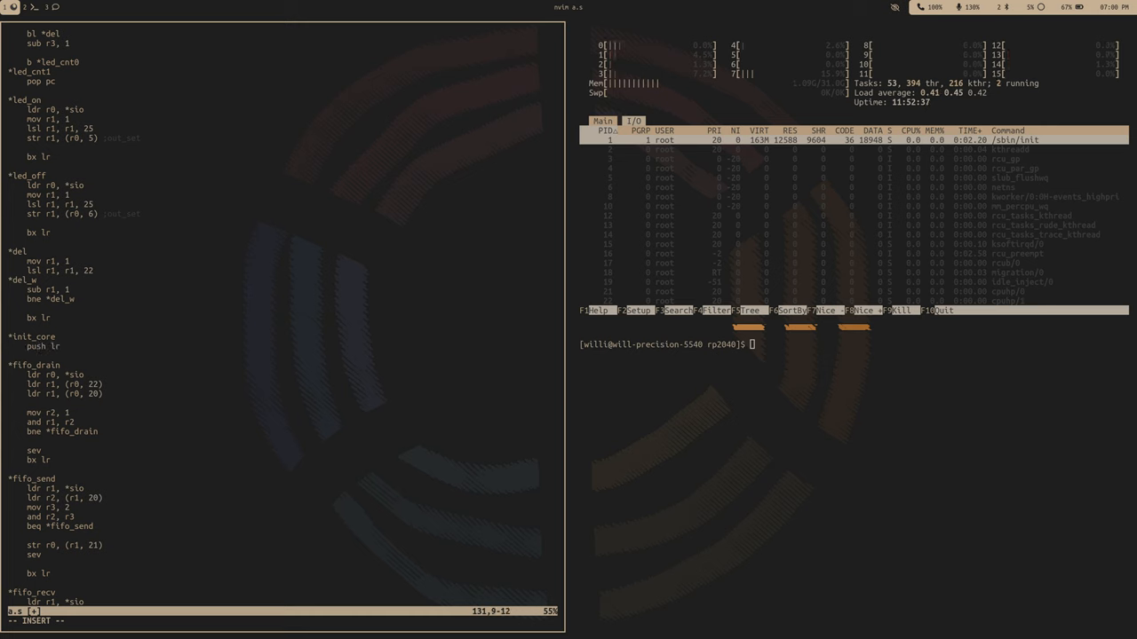
{"action": "type", "text": "pop pc"}
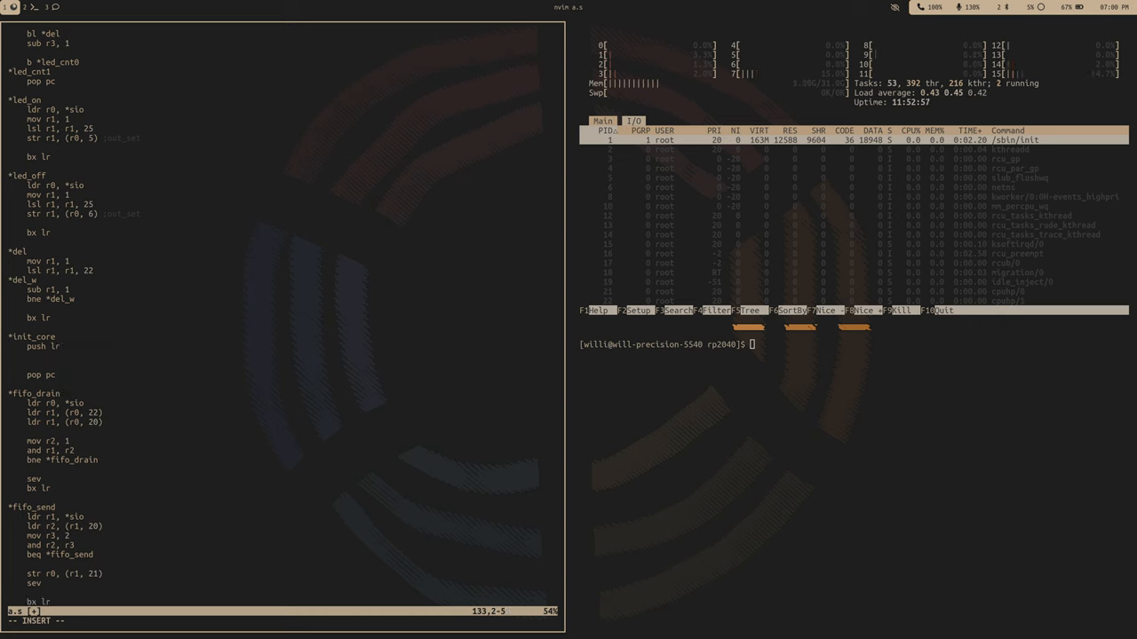
{"action": "type", "text": "bl *d"}
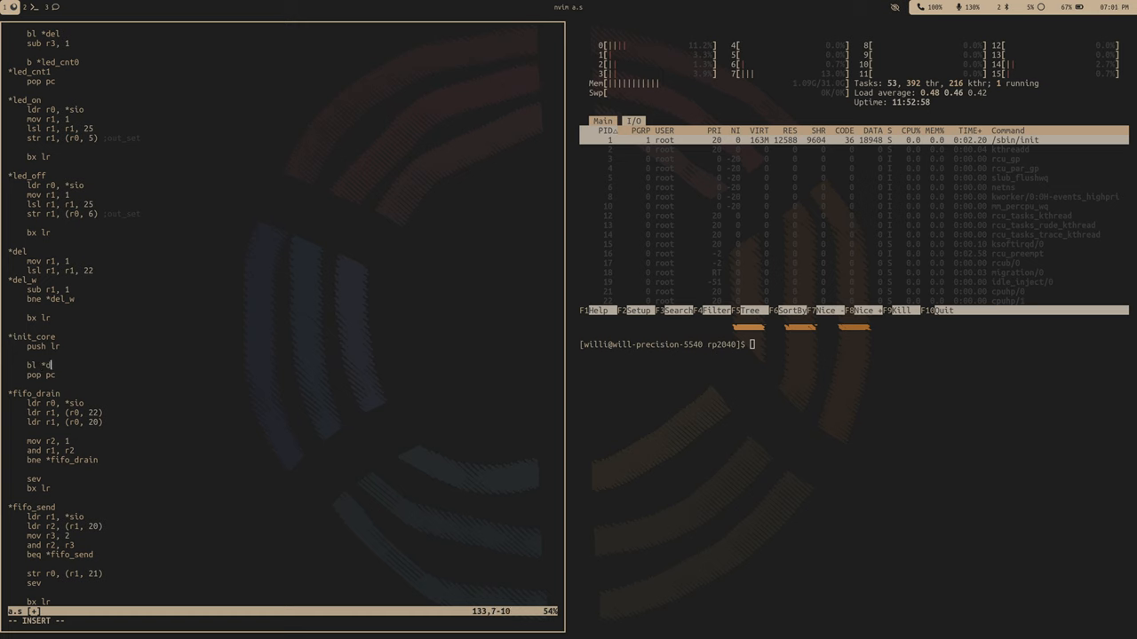
{"action": "type", "text": "fifo_drain"}
{"action": "type", "text": "mov r0, 0"}
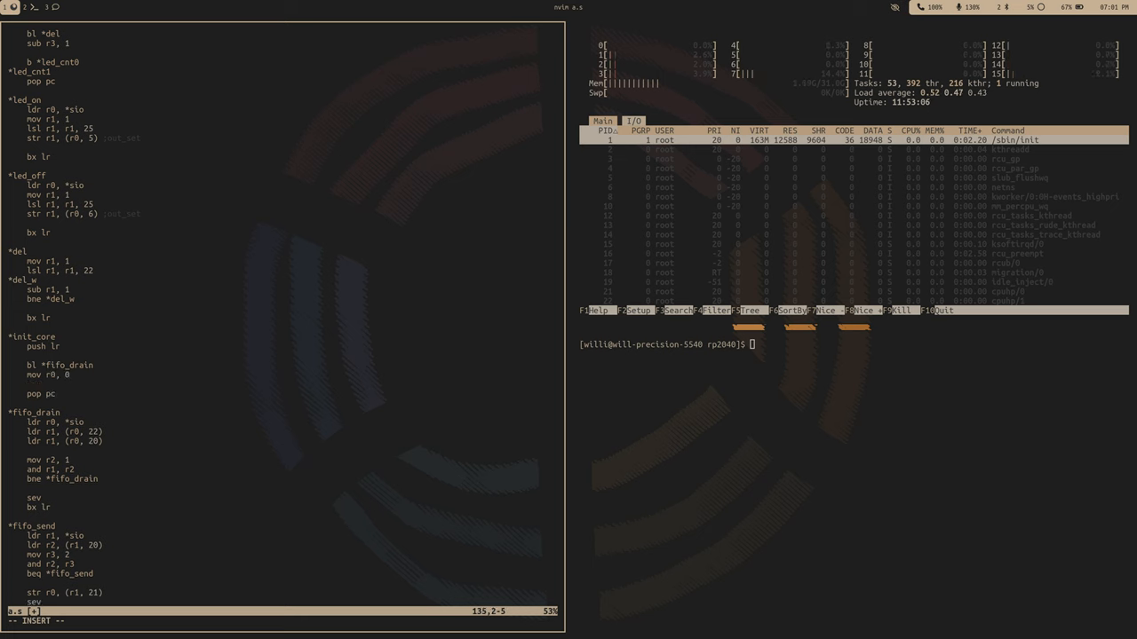
Step: Send 0, call *fifo_recv, compare r0 with 0, and bne *init_core0 on mismatch
{"action": "type", "text": "bl"}
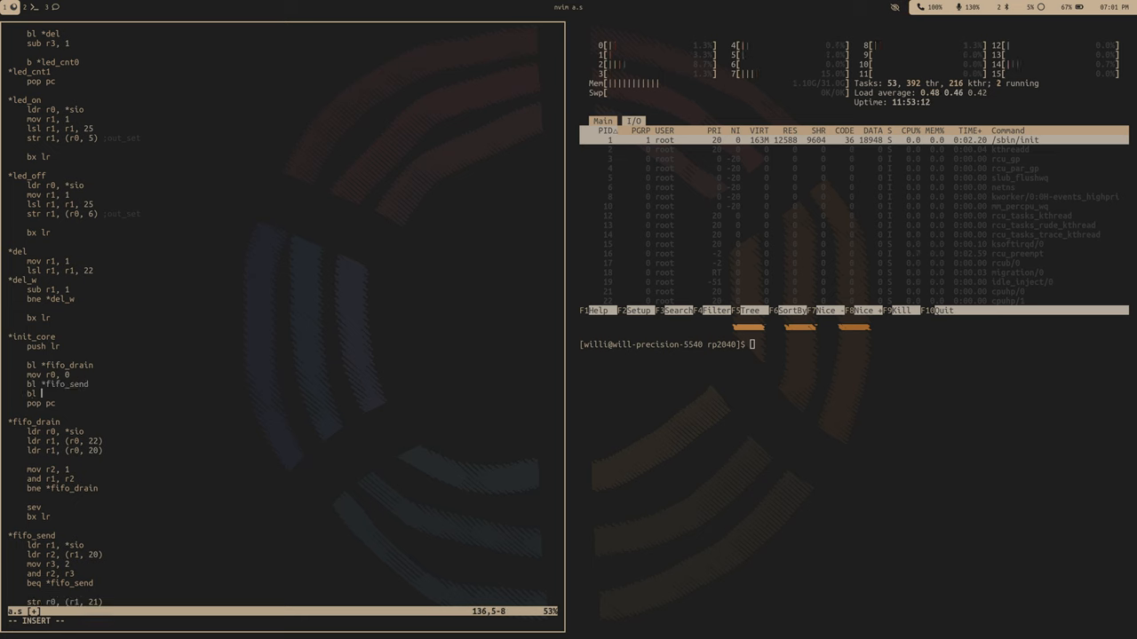
{"action": "type", "text": "*fifo"}
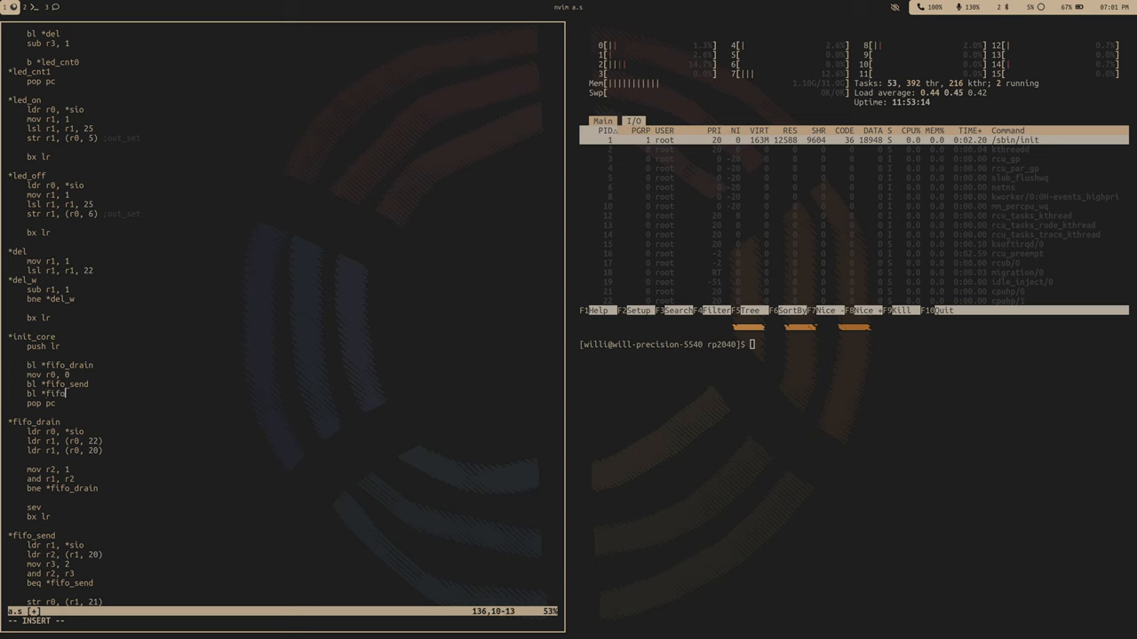
{"action": "type", "text": "_rex"}
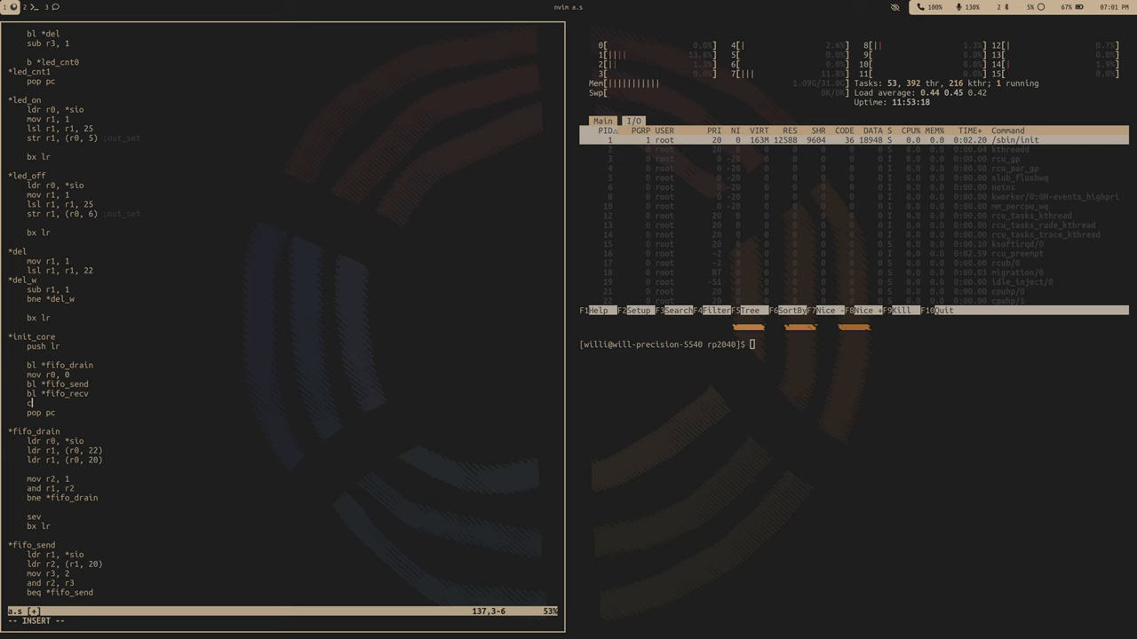
{"action": "type", "text": "cmp r0, 0"}
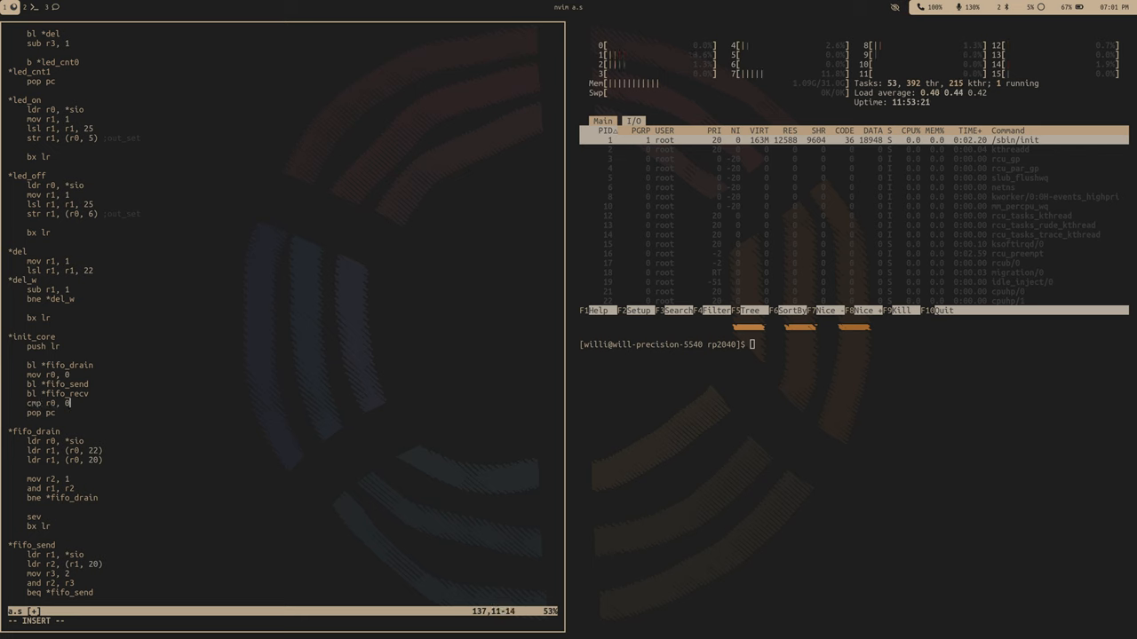
{"action": "key", "text": "enter"}
{"action": "type", "text": "*init_core"}
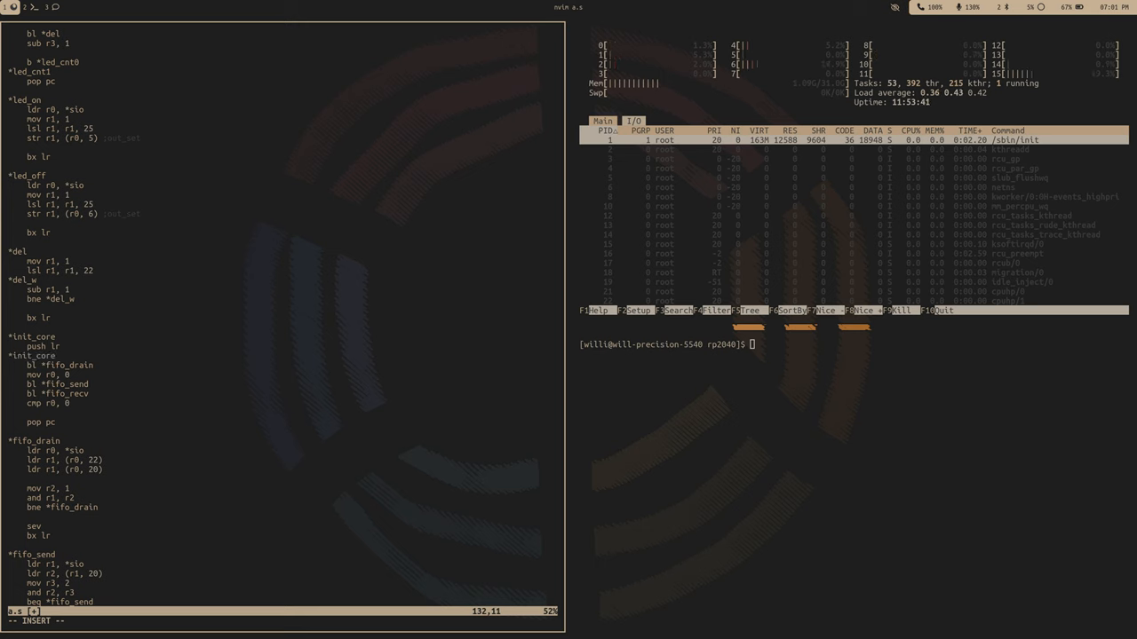
{"action": "type", "text": "0"}
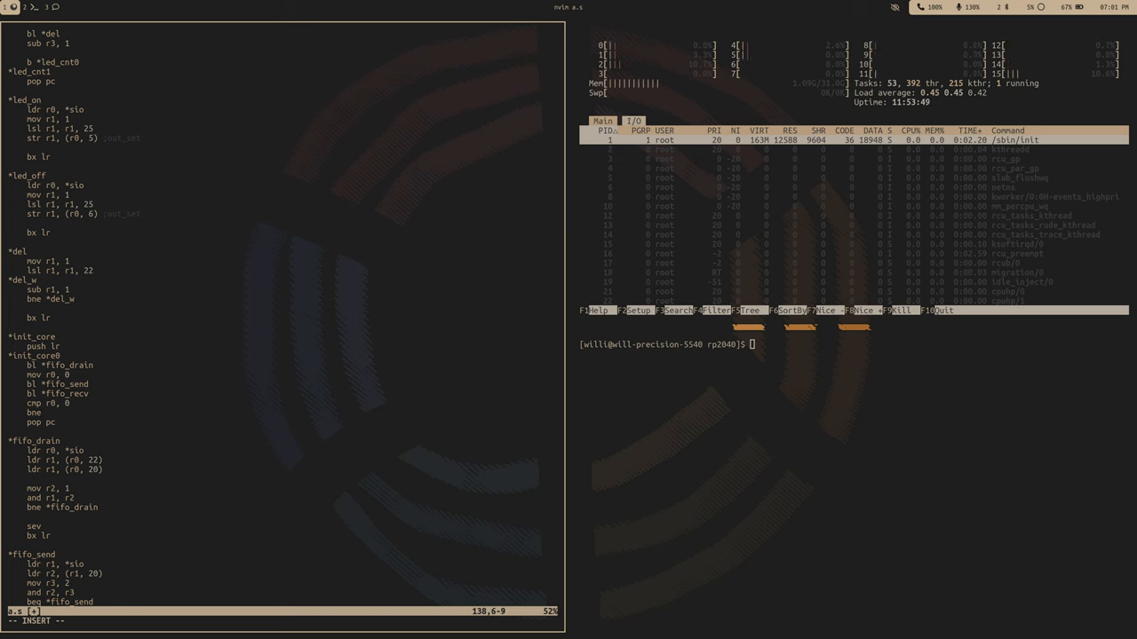
{"action": "type", "text": "bne *init_core0"}
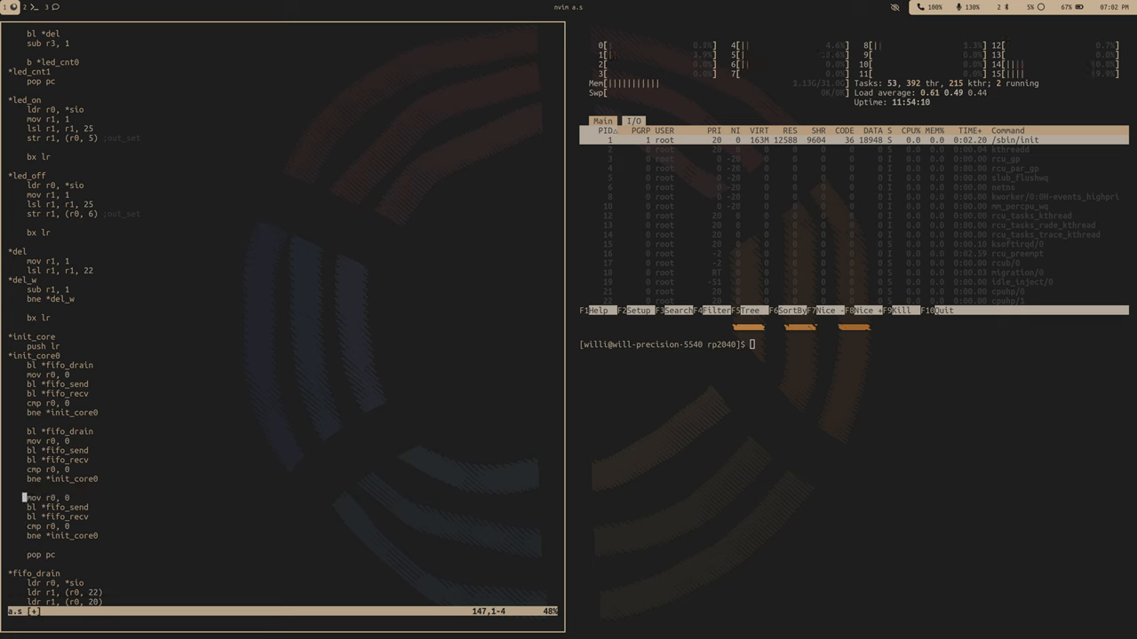
Step: Duplicate the handshake block for a 1 exchange and start a block loading *sram into r4
{"action": "key", "text": "i"}
{"action": "type", "text": "ldr "}
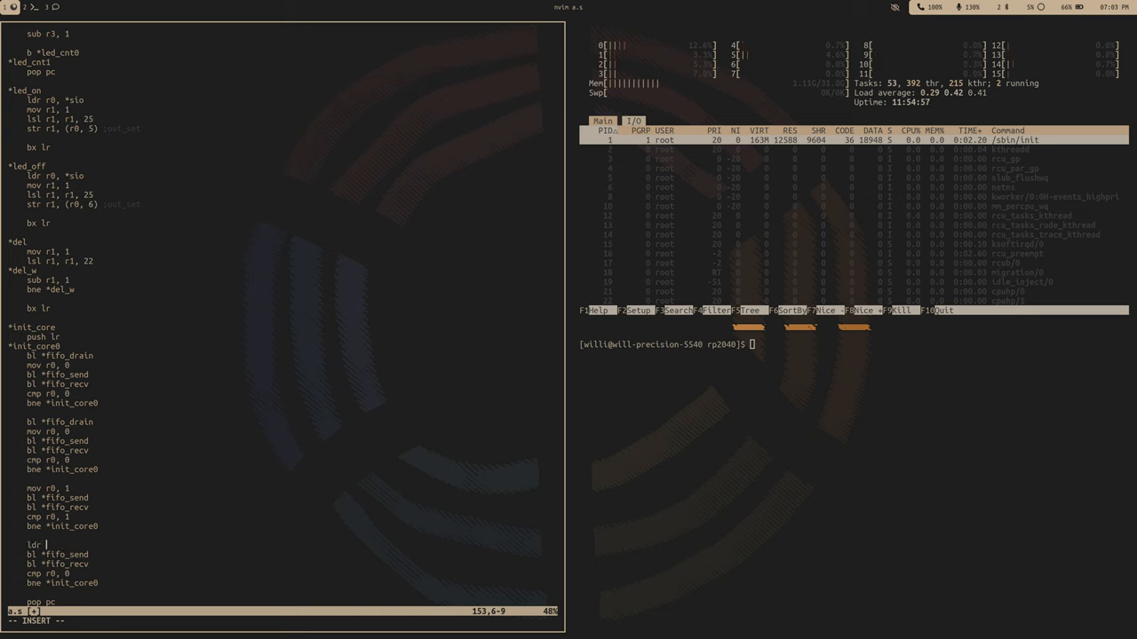
{"action": "type", "text": "r4, *"}
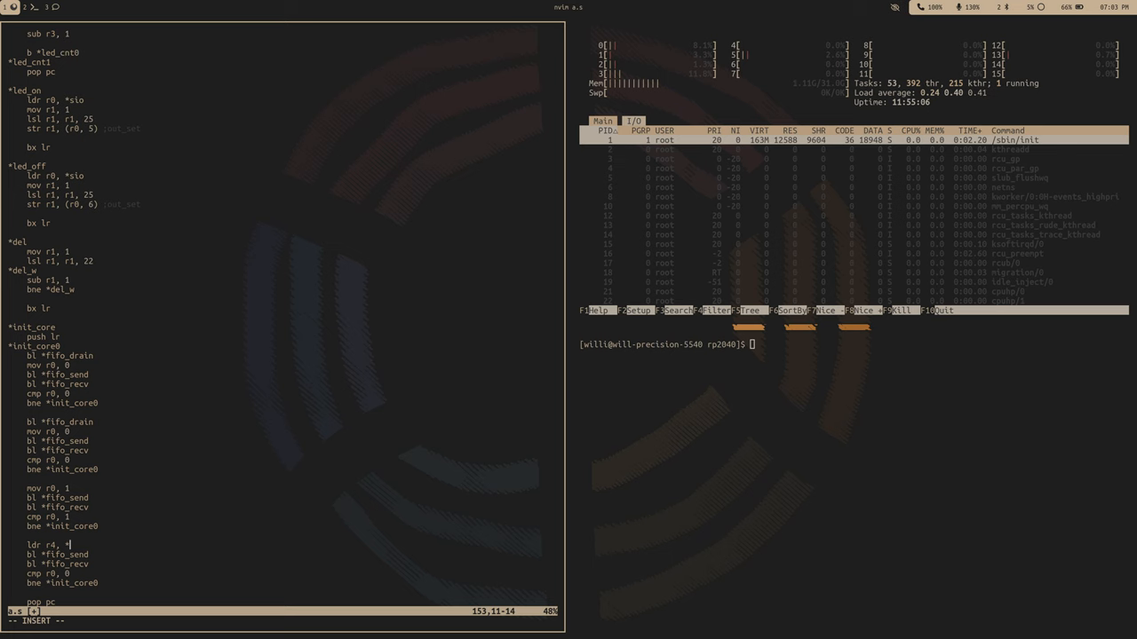
{"action": "type", "text": "sram"}
{"action": "type", "text": "mov r0,"}
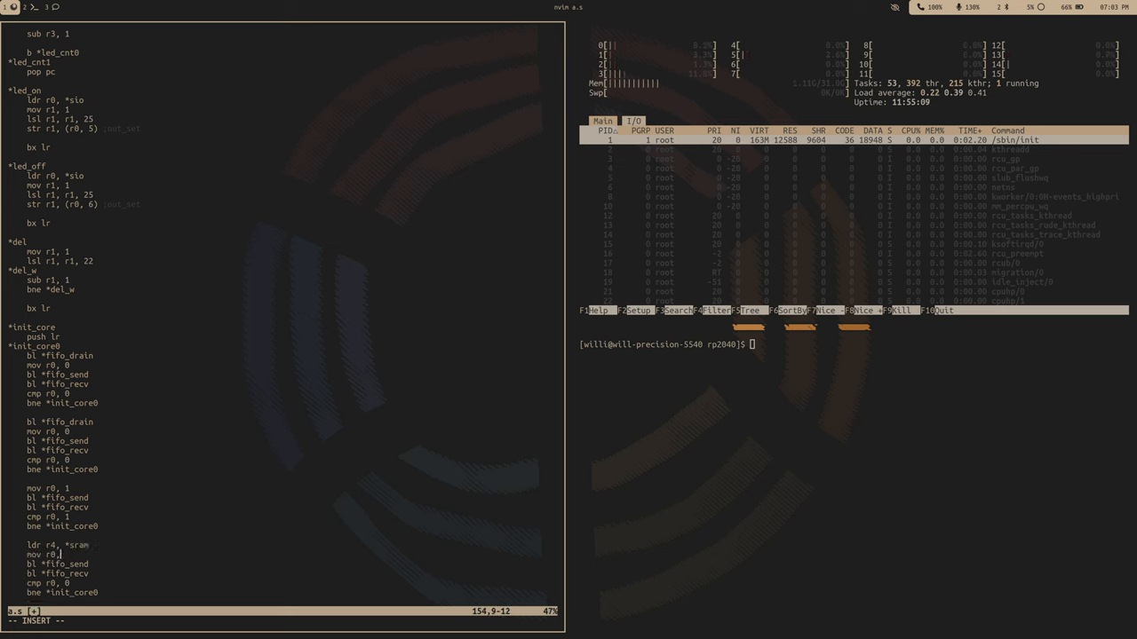
{"action": "type", "text": "r4"}
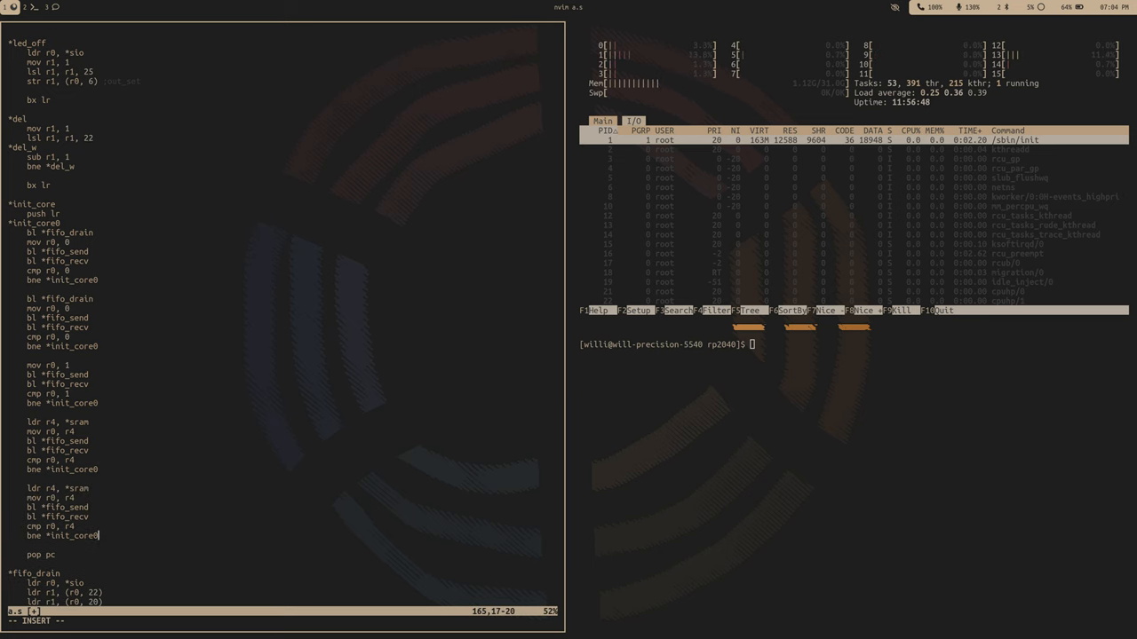
Step: Add sram_bank5 and ent address blocks that send r4 and compare the echo with r4
{"action": "scroll", "scroll_direction": "down", "scroll_amount": 3}
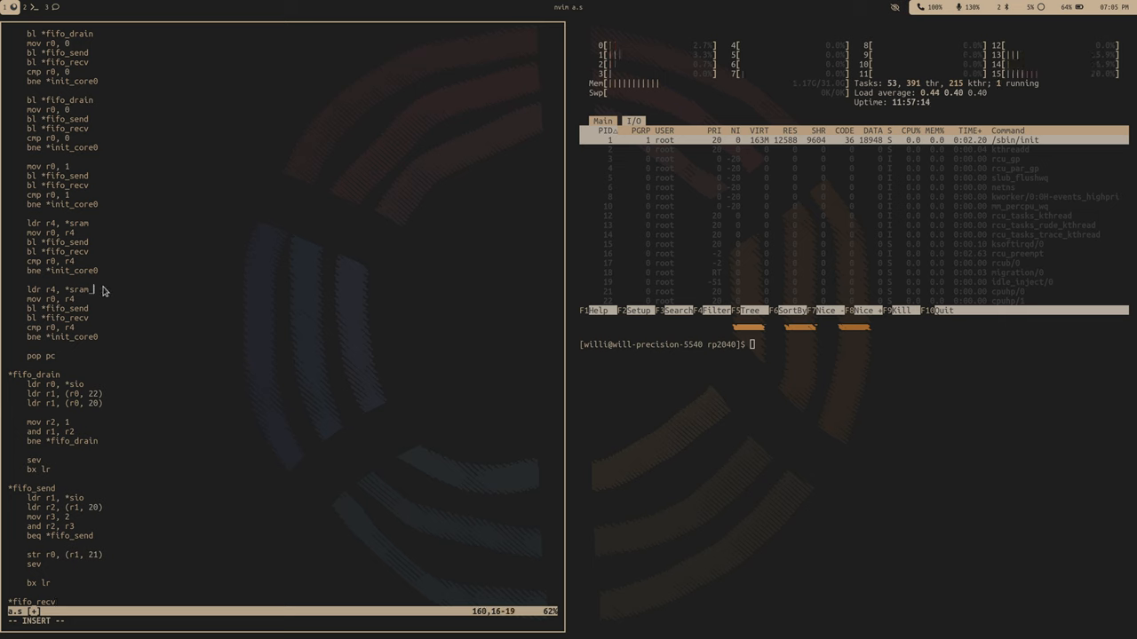
{"action": "type", "text": "banks"}
{"action": "type", "text": "adr r4, *ent"}
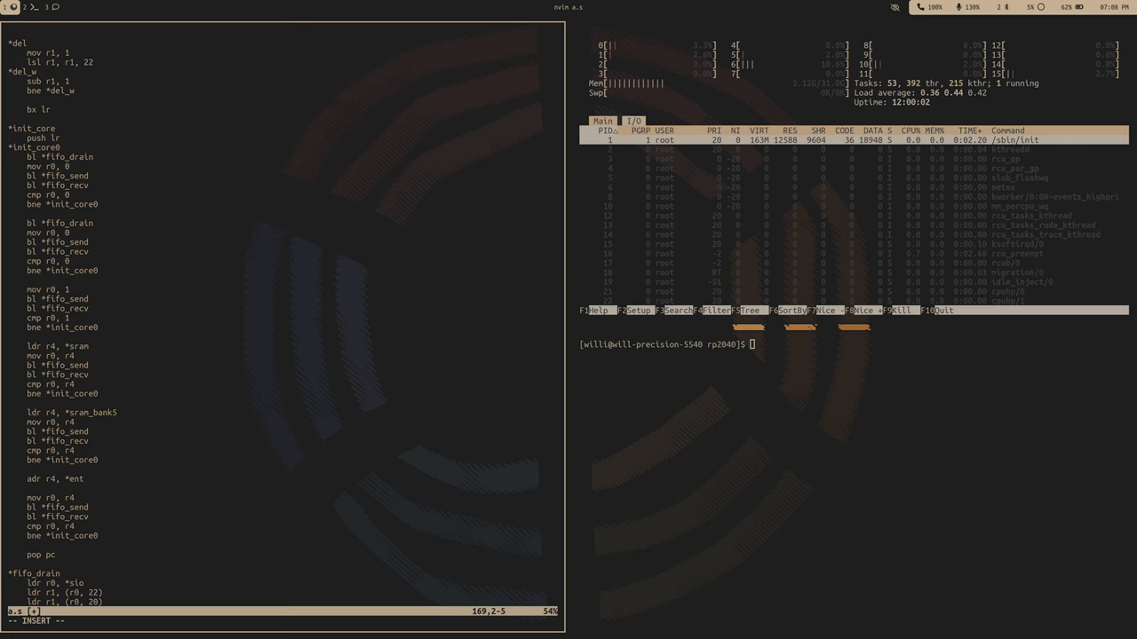
Step: Load sram, sram_bank5 and ent into r0–r2 and call bl *init_core before *ent
{"action": "type", "text": "add"}
{"action": "type", "text": "bl *init"}
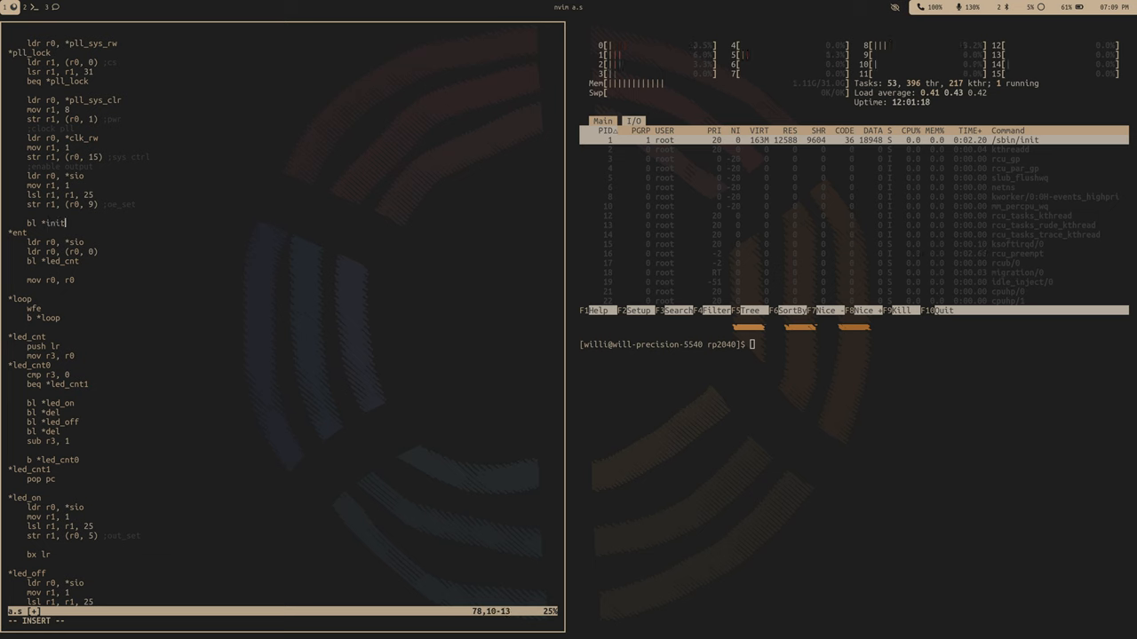
{"action": "type", "text": "_core"}
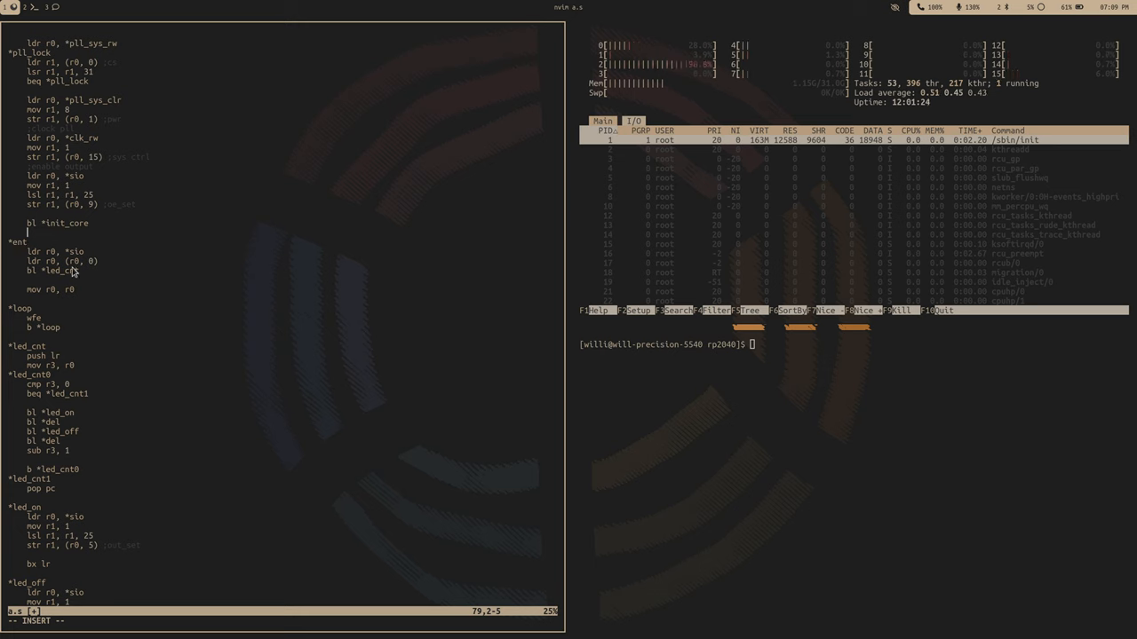
{"action": "mouse_move", "coordinate": [79, 285]}
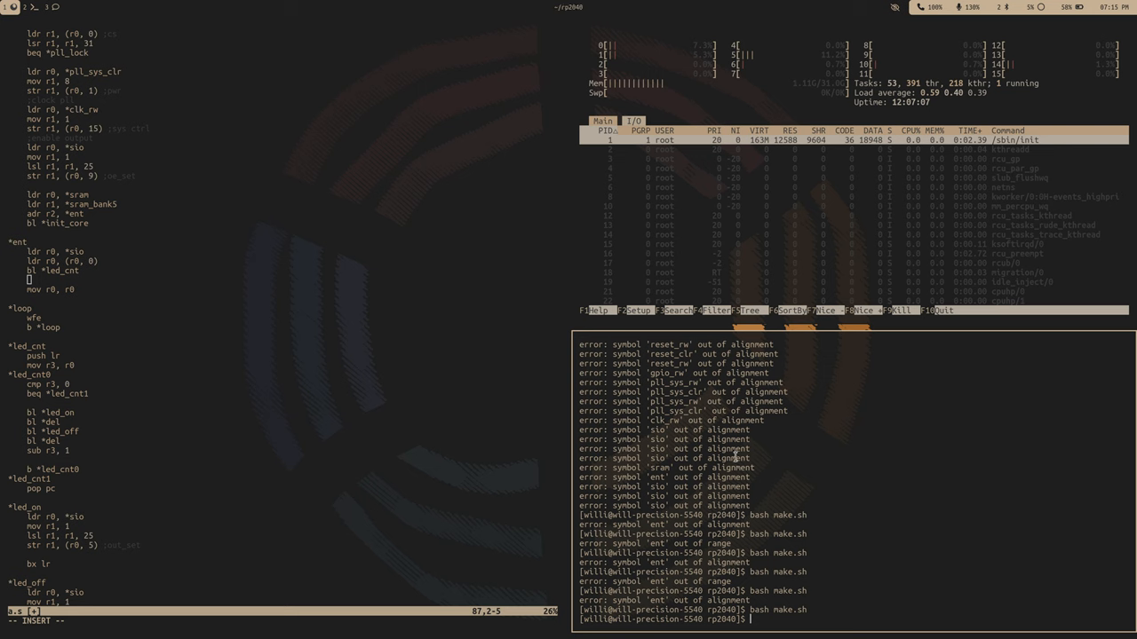
{"action": "mouse_move", "coordinate": [735, 458]}
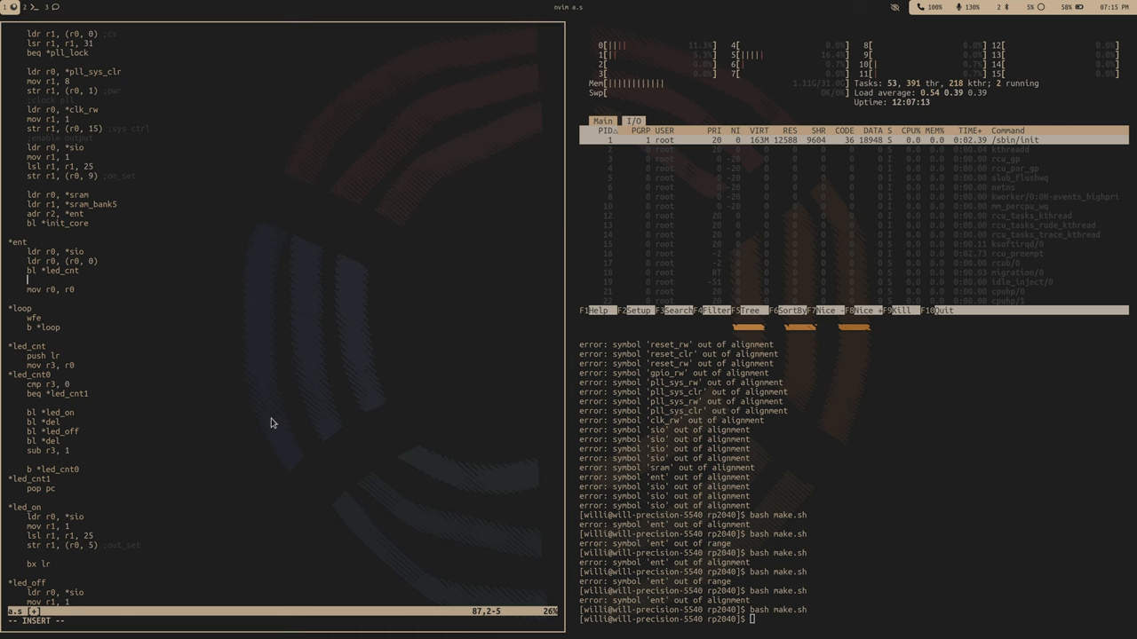
Step: Scroll the datasheet to the SIO spinlock registers and Interrupts section
{"action": "scroll", "scroll_direction": "down", "scroll_amount": 3}
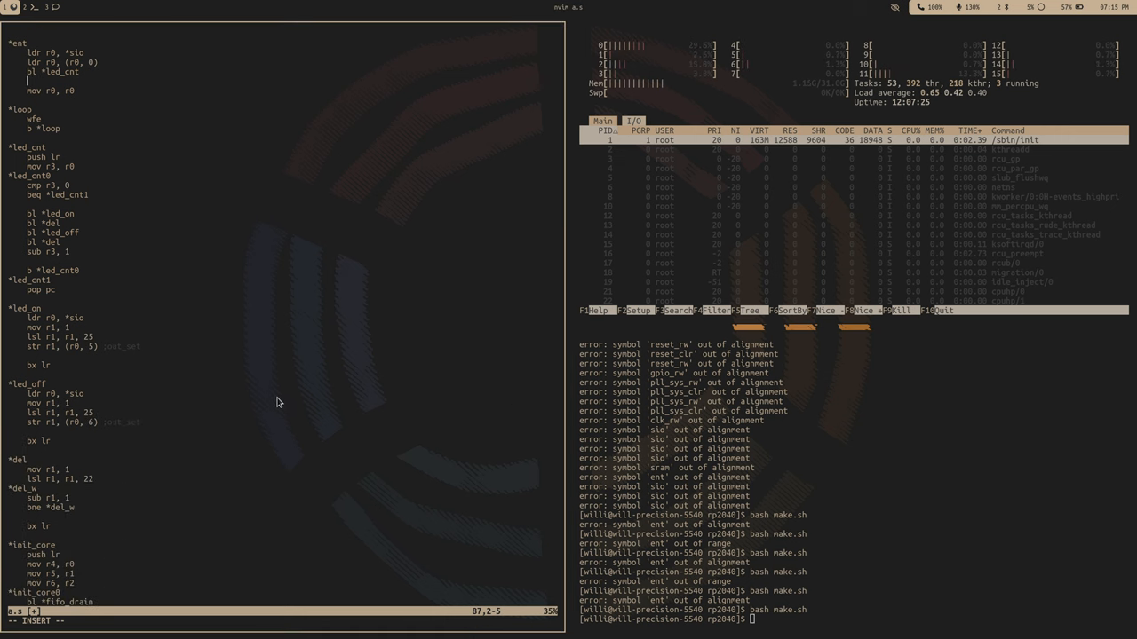
{"action": "scroll", "scroll_direction": "down", "scroll_amount": 3}
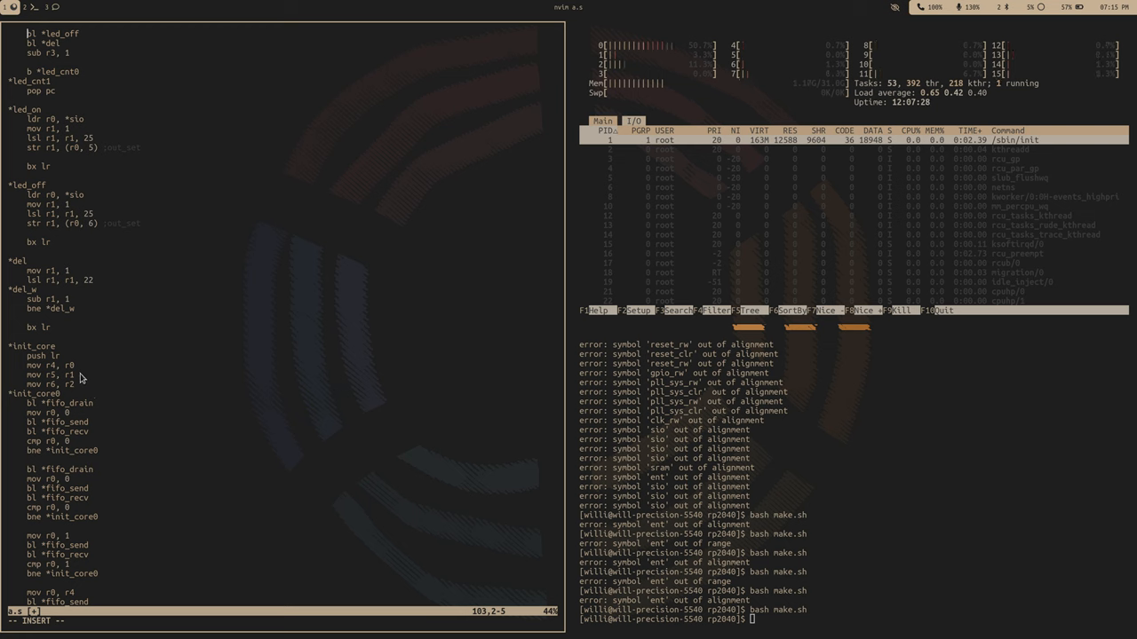
{"action": "mouse_move", "coordinate": [60, 399]}
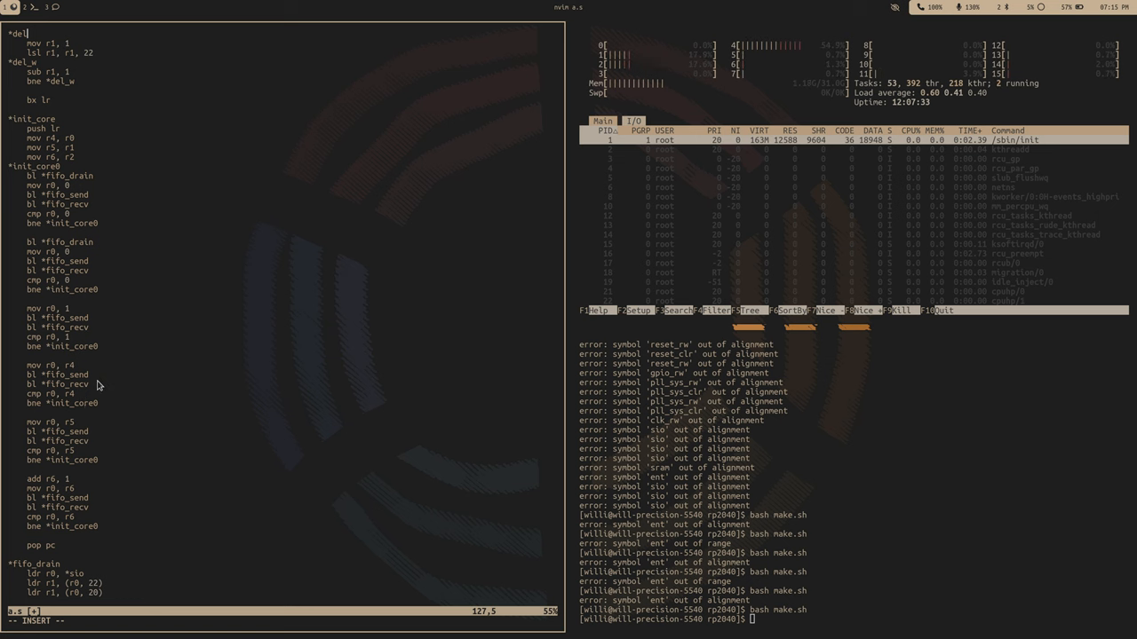
{"action": "scroll", "scroll_direction": "down", "scroll_amount": 3}
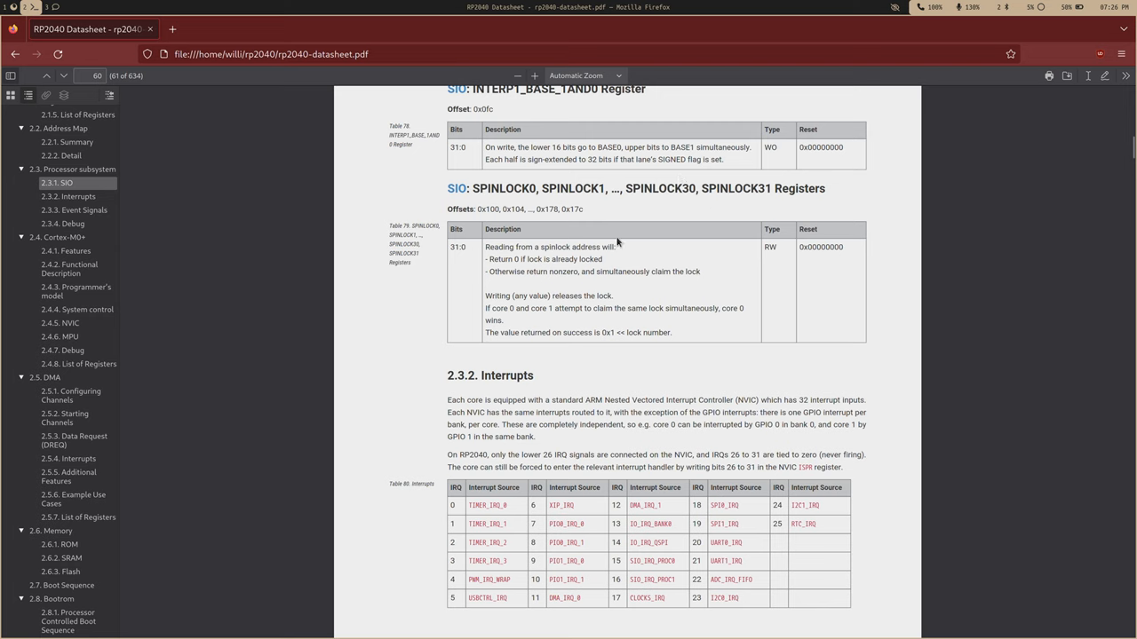
{"action": "mouse_move", "coordinate": [606, 258]}
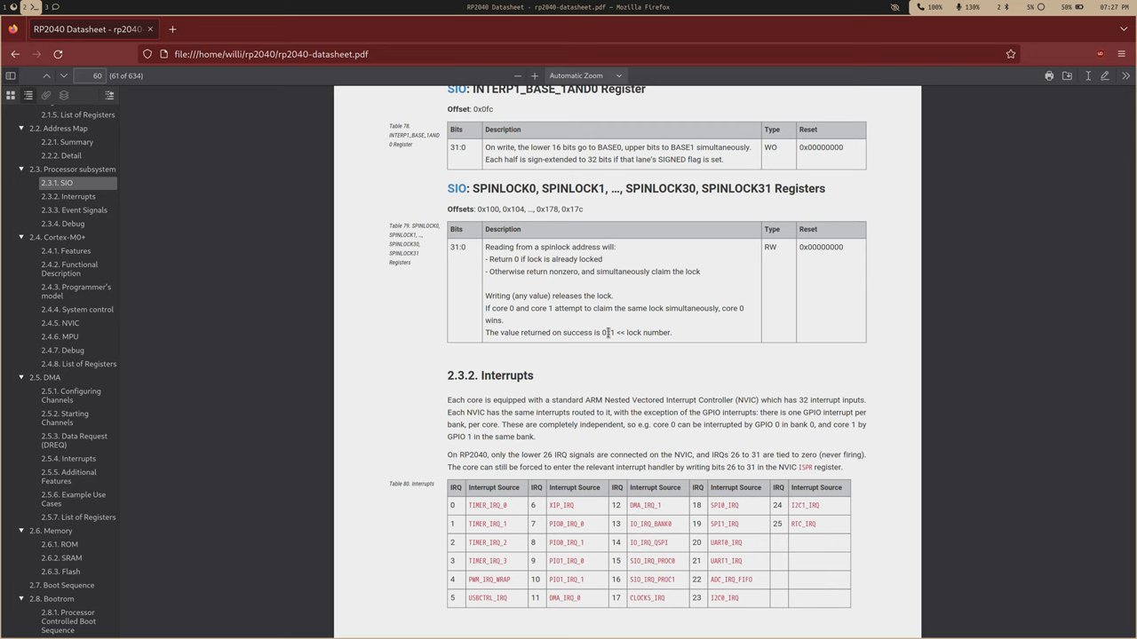
{"action": "mouse_move", "coordinate": [626, 306]}
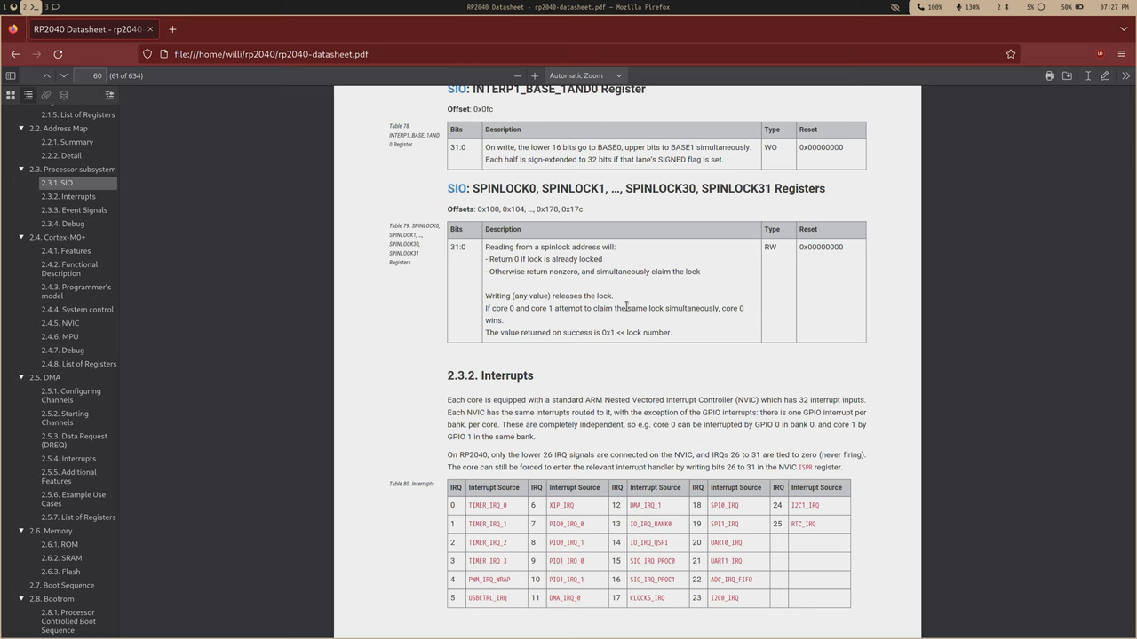
{"action": "mouse_move", "coordinate": [475, 321]}
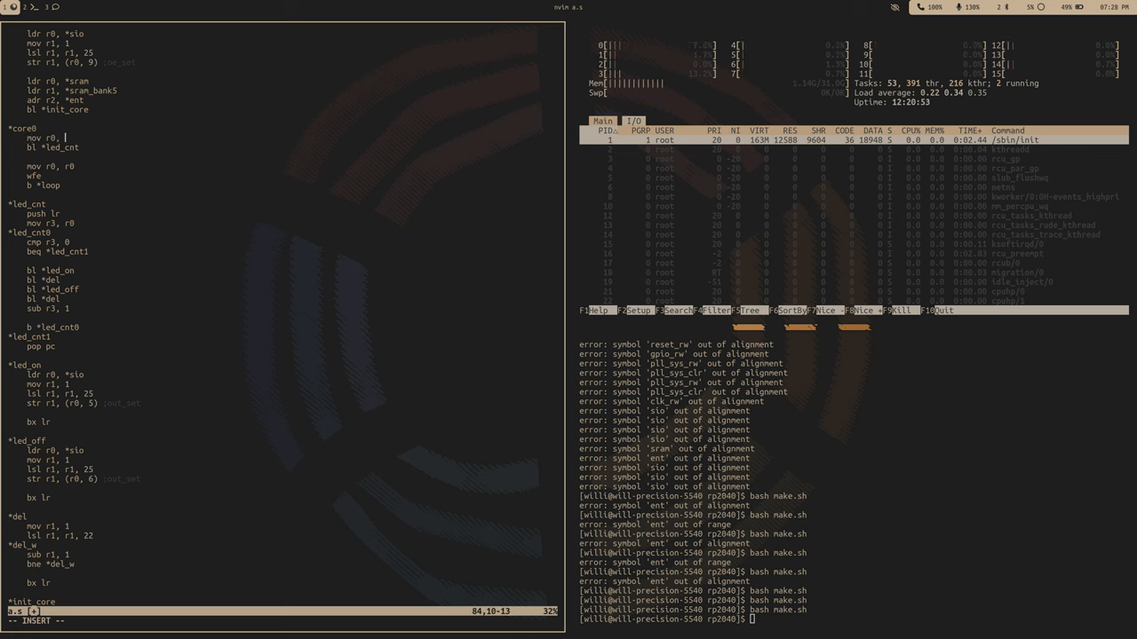
Step: Set the core0 blink count to 3 and add two add r0, 128 lines
{"action": "type", "text": "3"}
{"action": "type", "text": "add r0"}
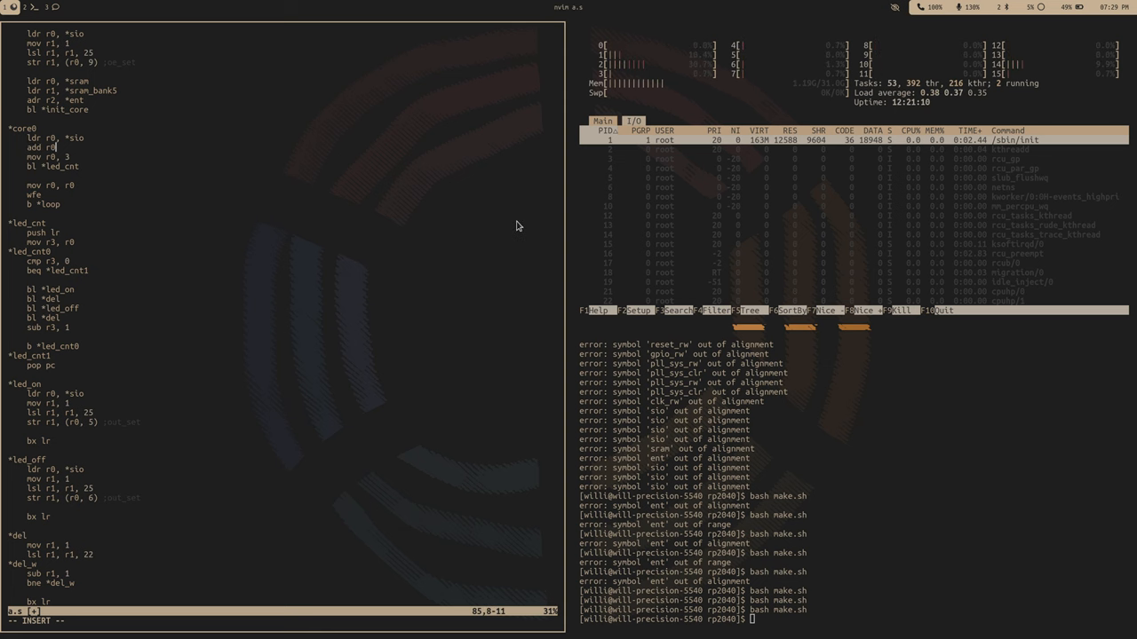
{"action": "type", "text": "128"}
{"action": "type", "text": "add r0,"}
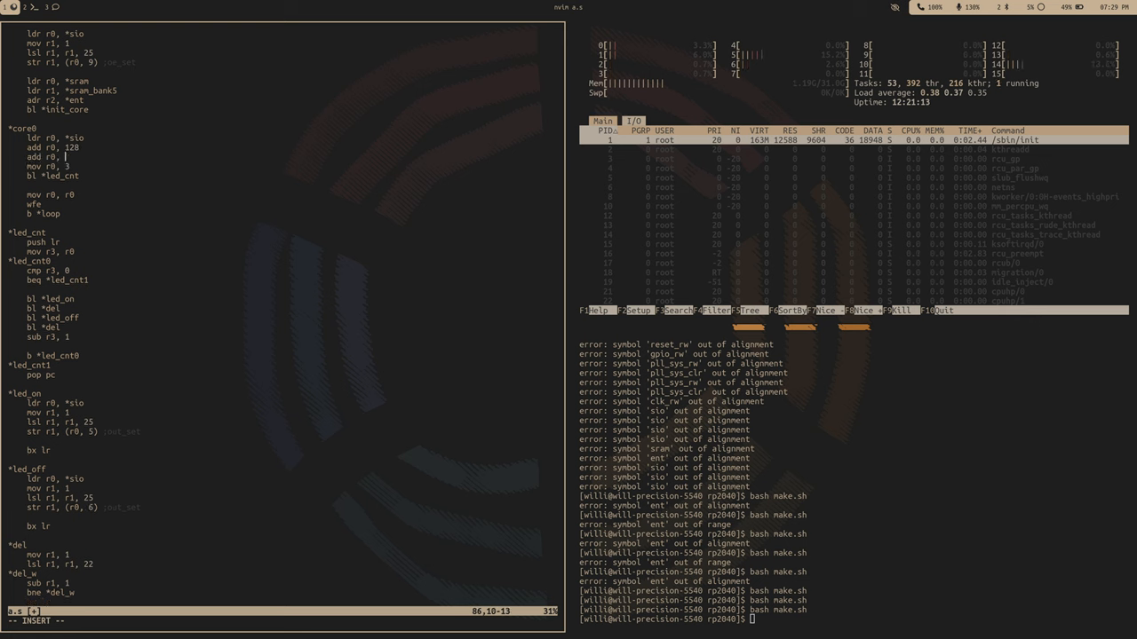
{"action": "type", "text": "128"}
{"action": "type", "text": "ldr "}
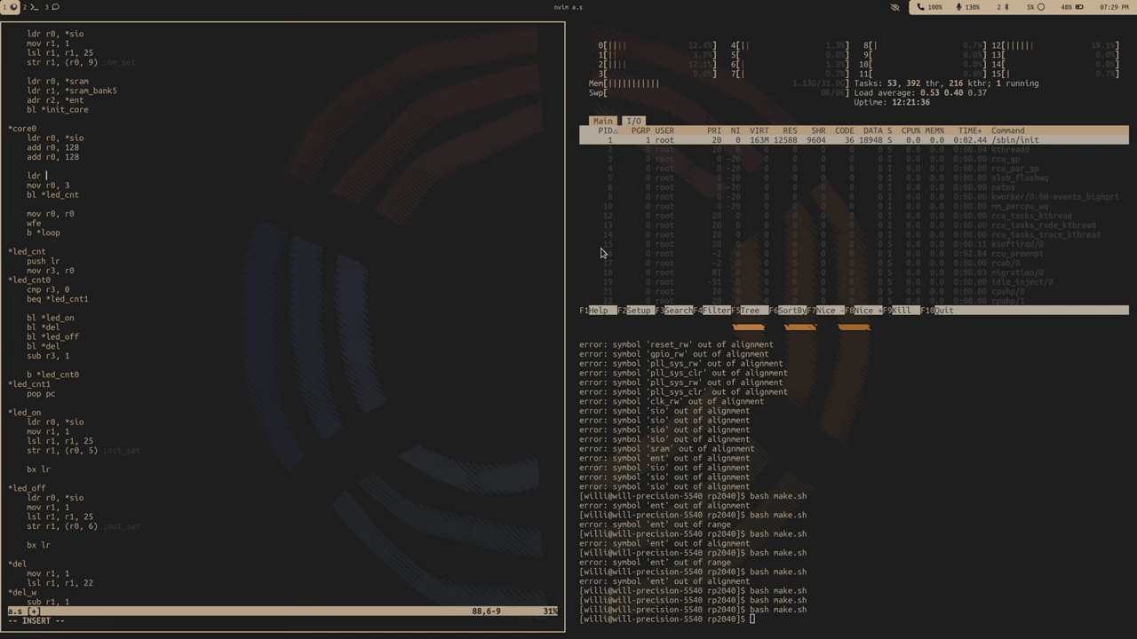
Step: Make core0 load spinlock 0 with 'ldr r1, (r0, 0)', retry until claimed, then call 'bl *del' between blinks
{"action": "type", "text": "r1, (r0,"}
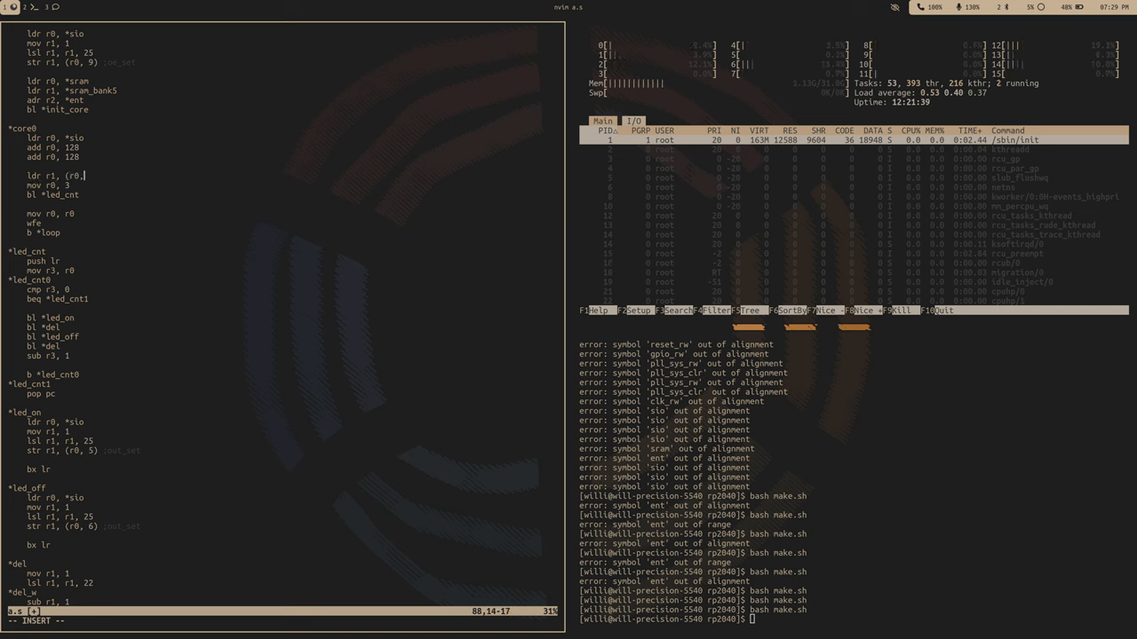
{"action": "type", "text": "0"}
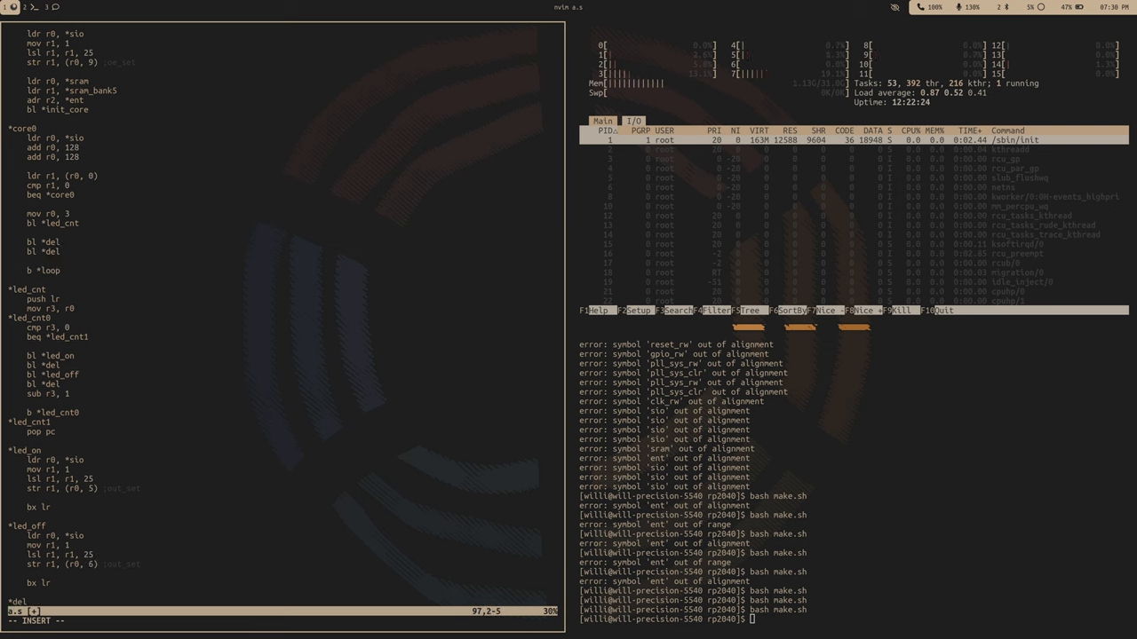
{"action": "type", "text": "b *del"}
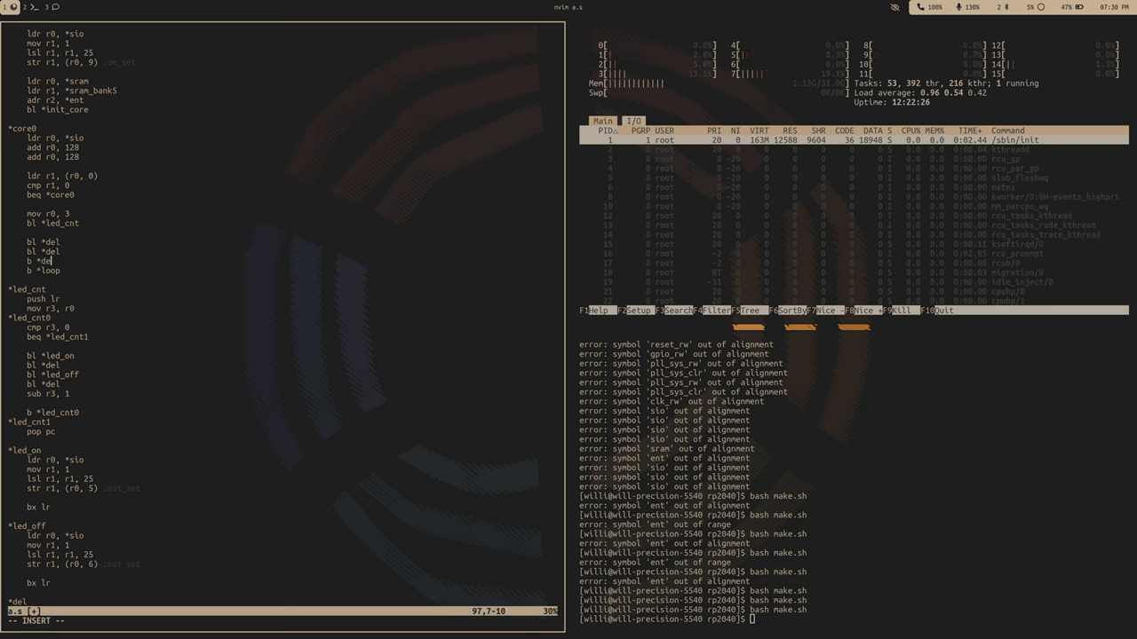
{"action": "type", "text": "l"}
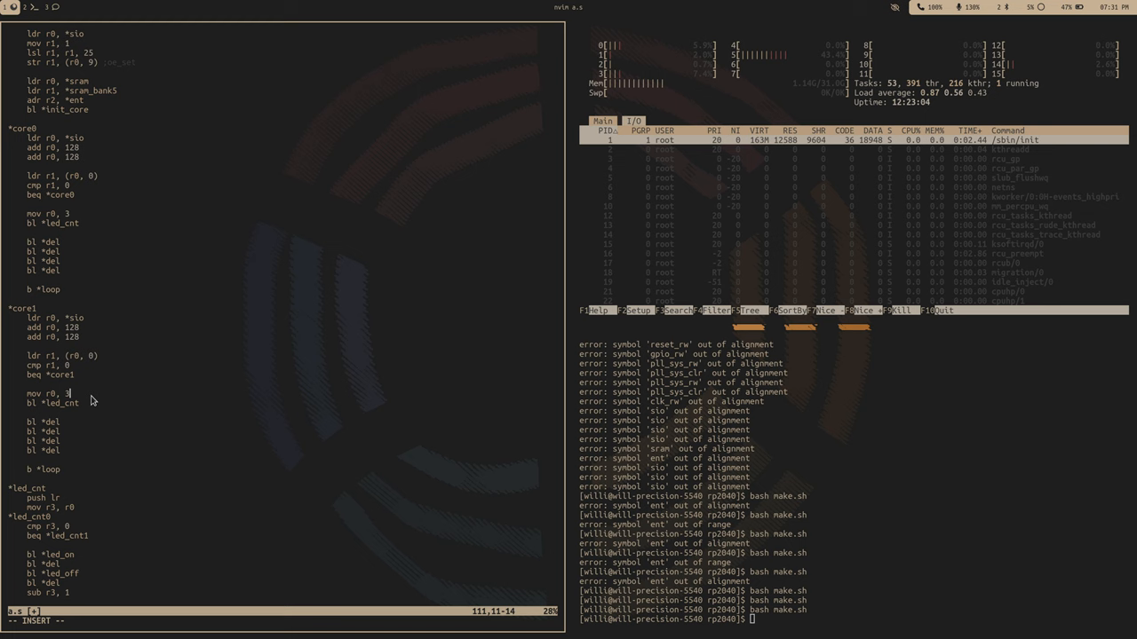
Step: Change core1's blink count from 'mov r0, 3' to 'mov r0, 5'
{"action": "type", "text": "5"}
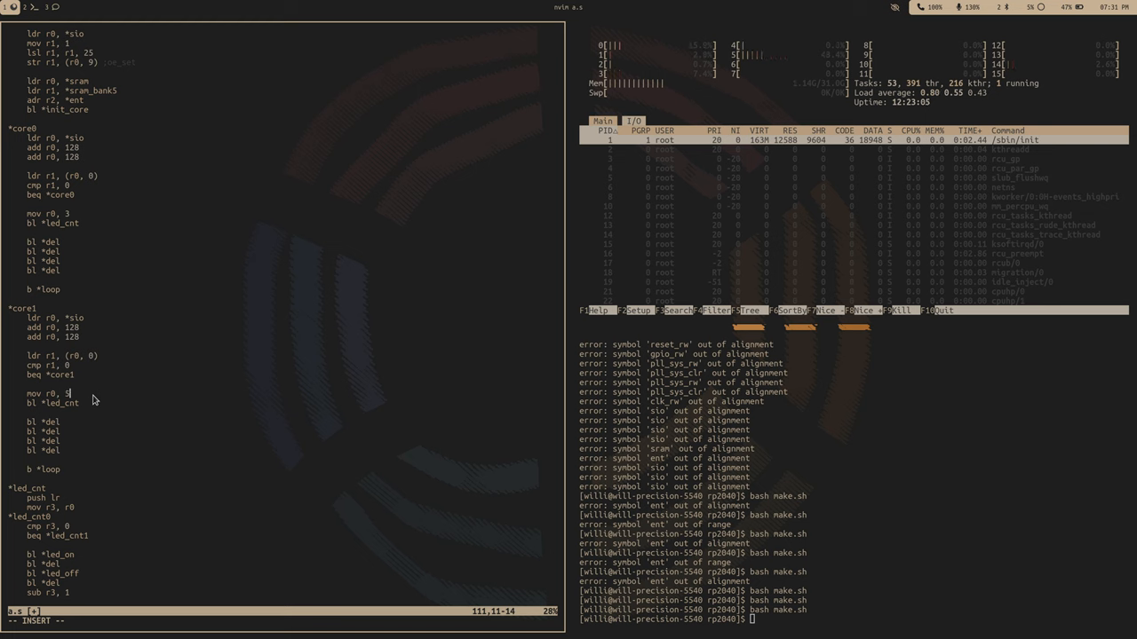